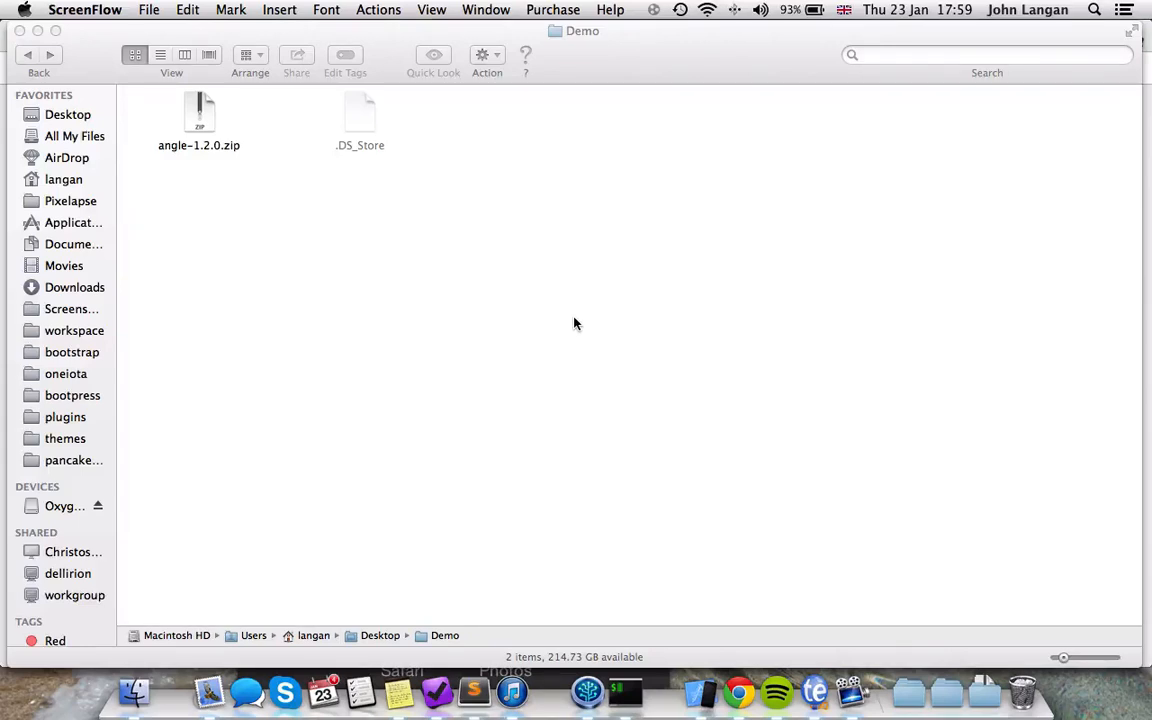
mouse_move(536, 320)
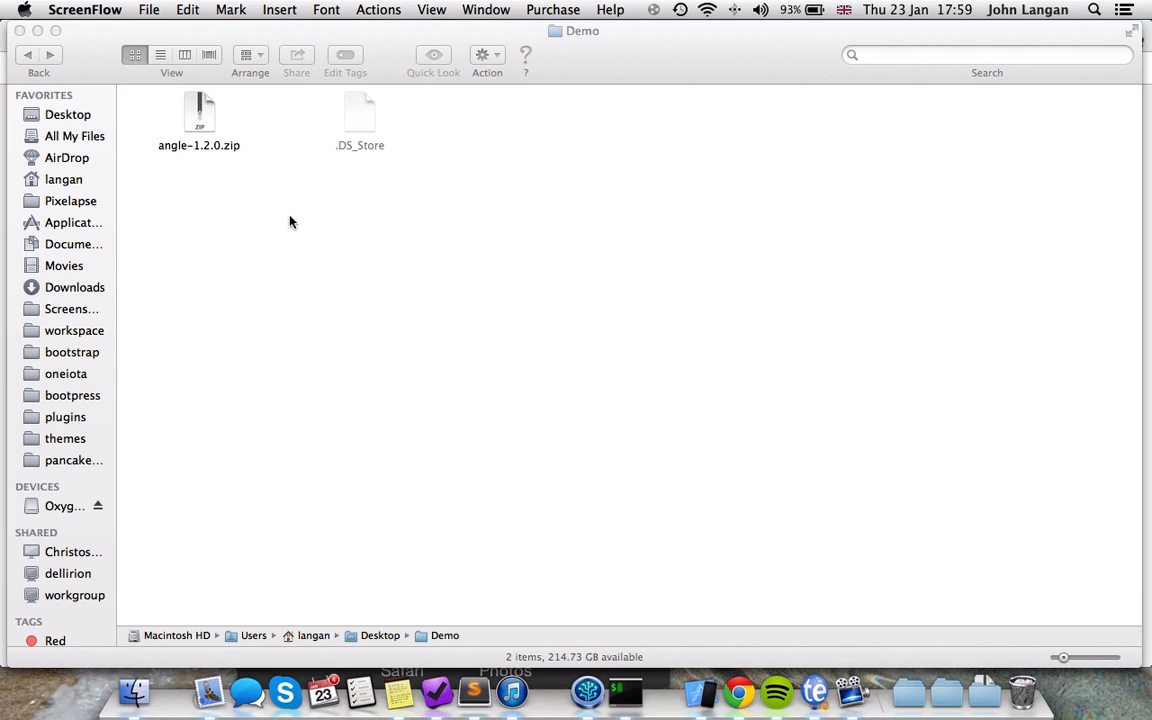
mouse_move(208, 144)
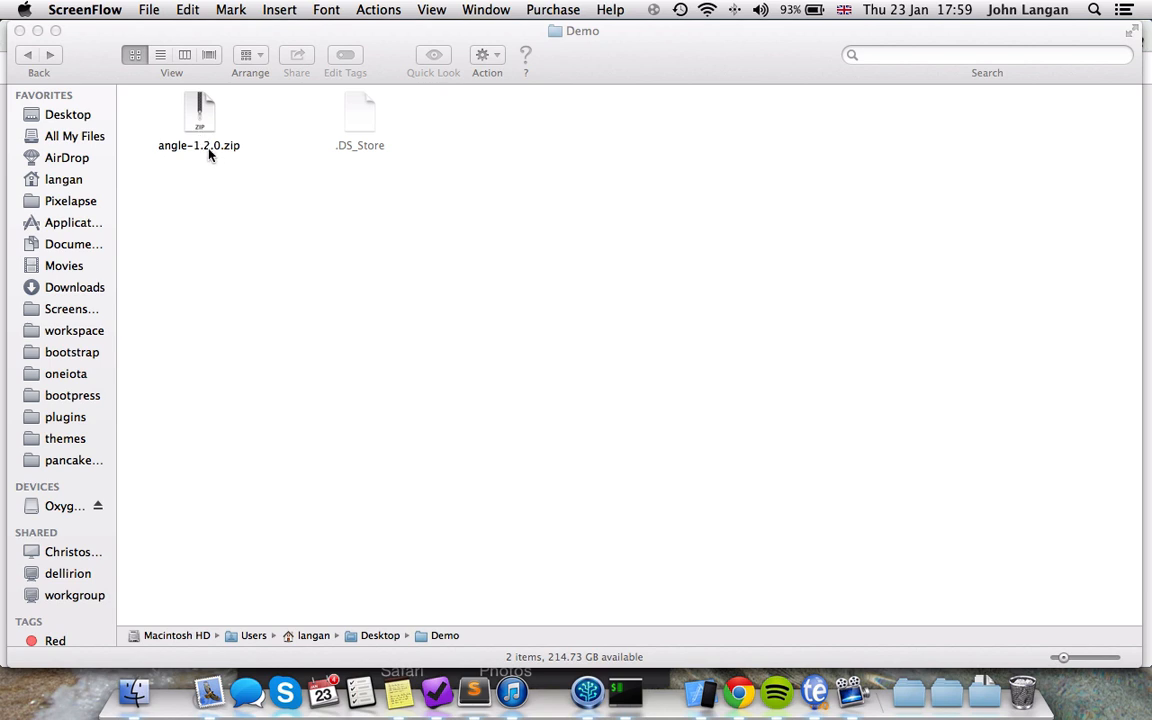
mouse_move(198, 128)
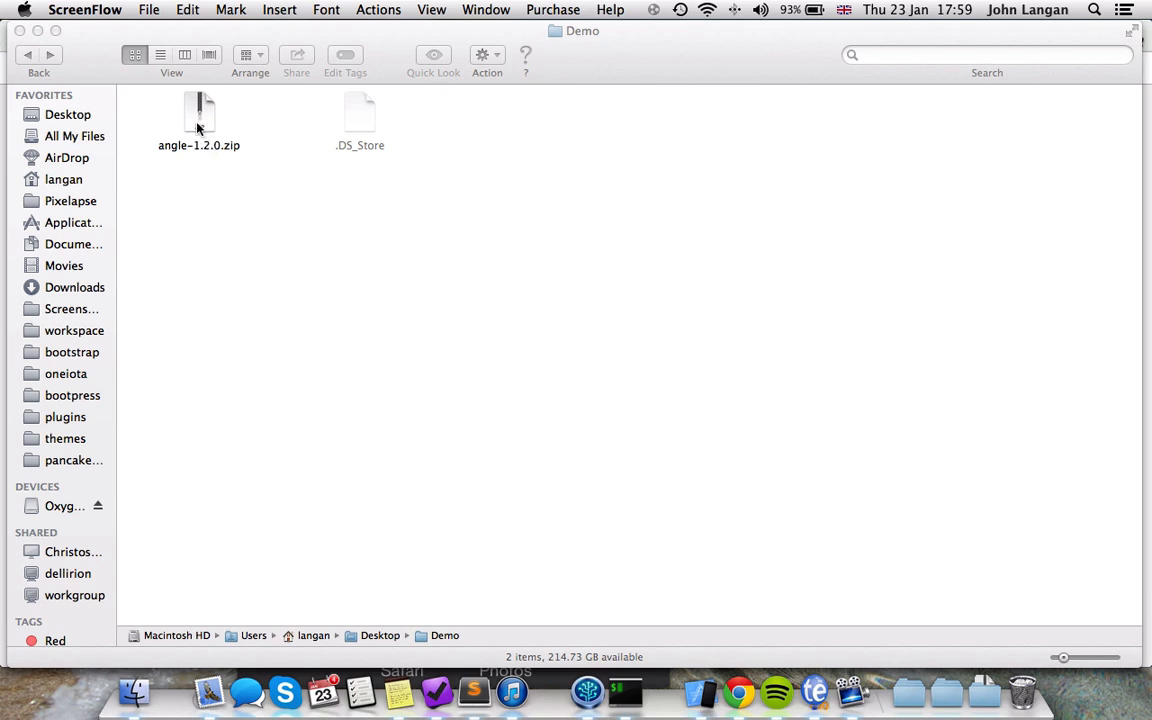
Step: Extract angle-1.2.0.zip and browse into the angle-1.2.0 folder's demo folder
double_click(200, 112)
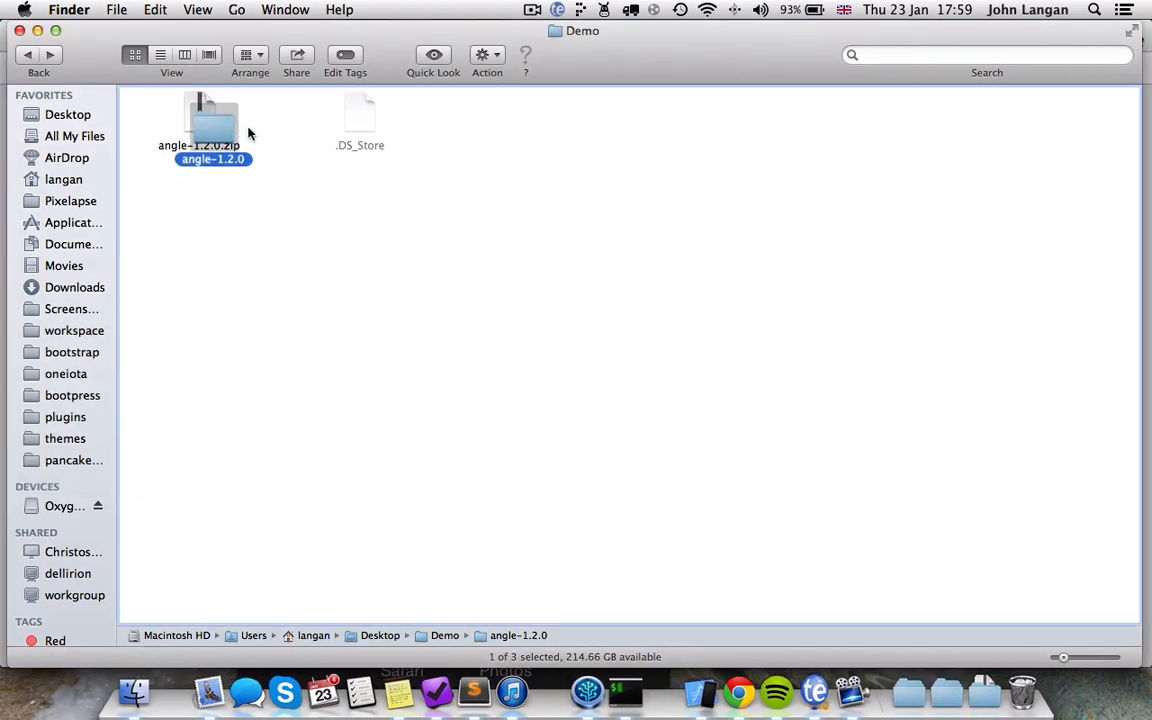
double_click(212, 120)
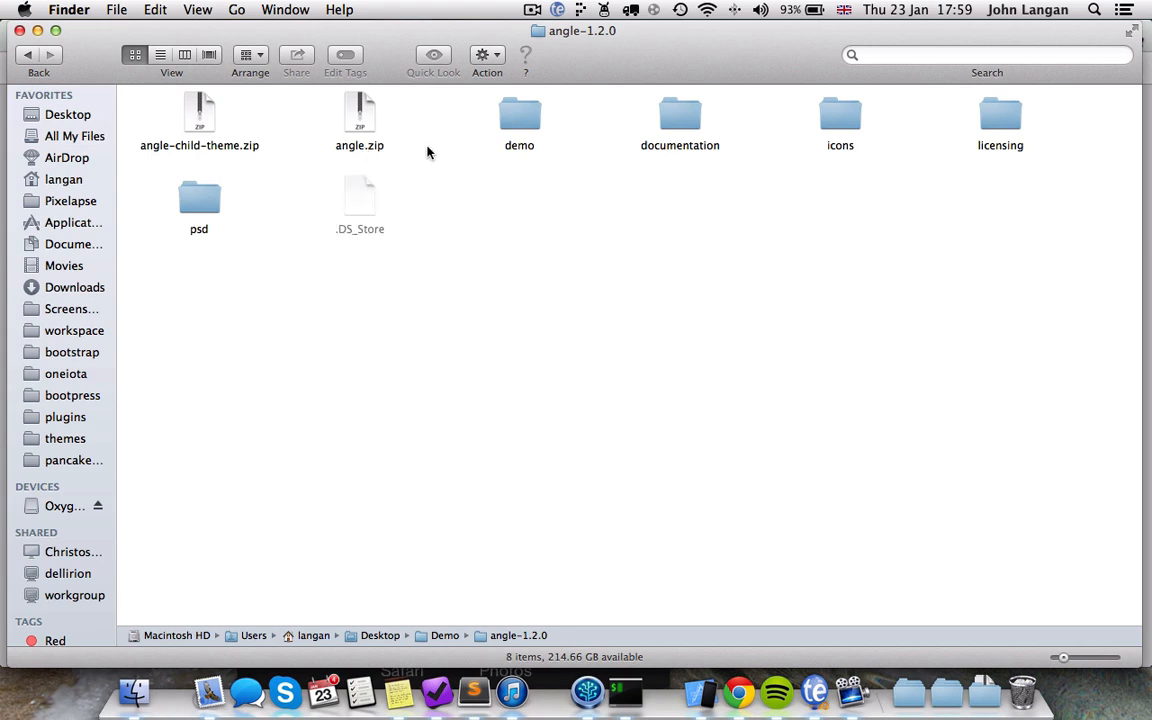
mouse_move(520, 120)
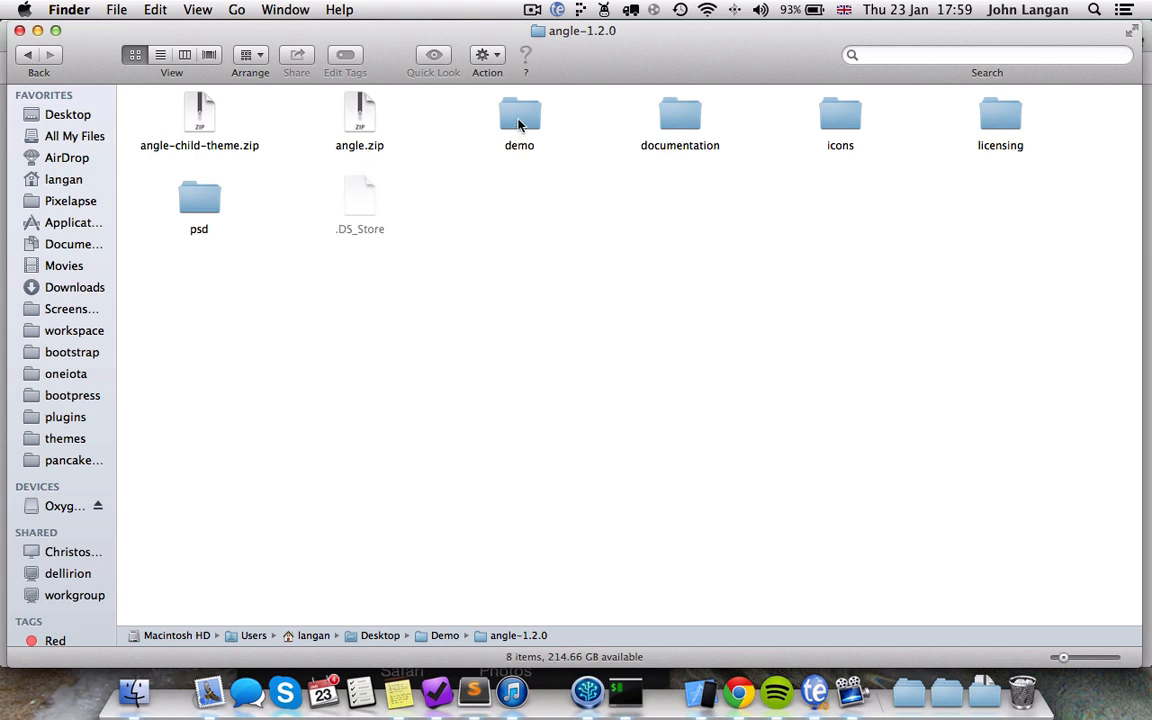
left_click(520, 114)
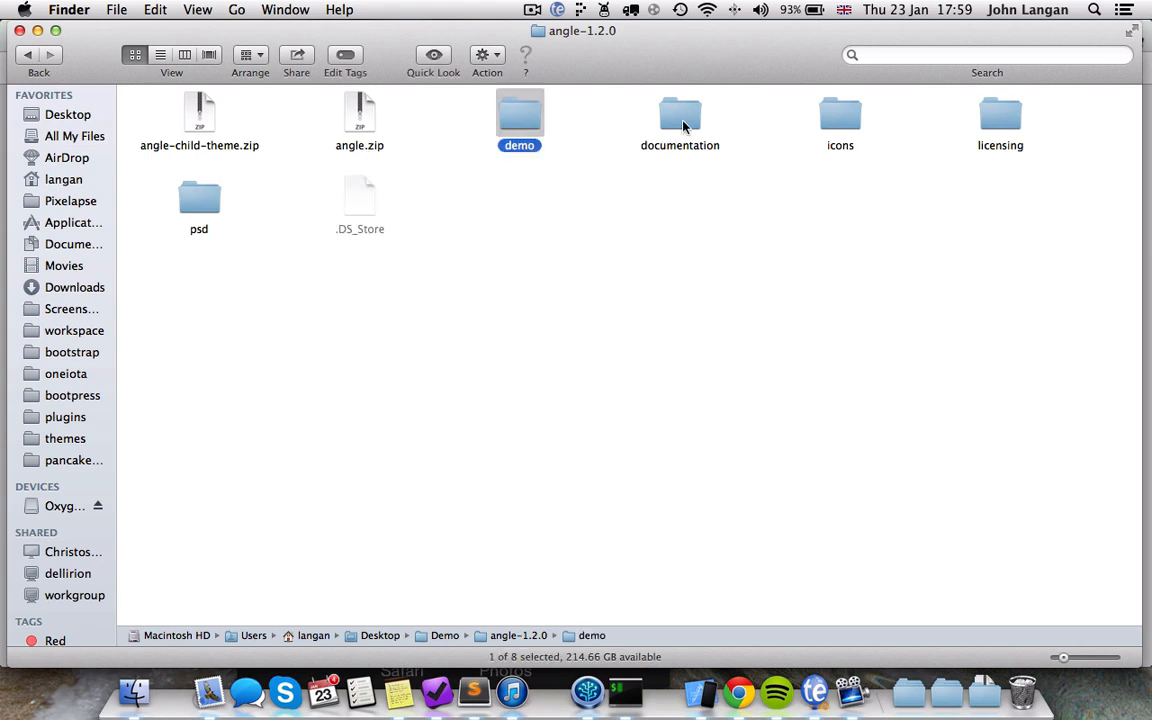
mouse_move(840, 112)
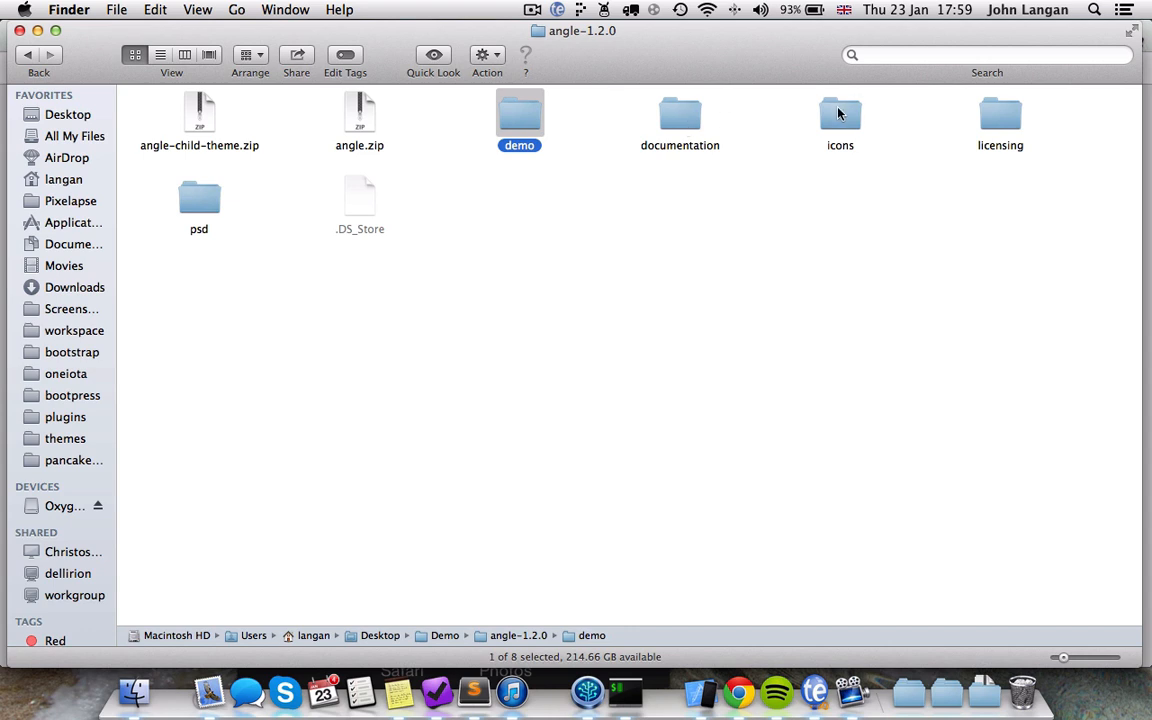
mouse_move(232, 234)
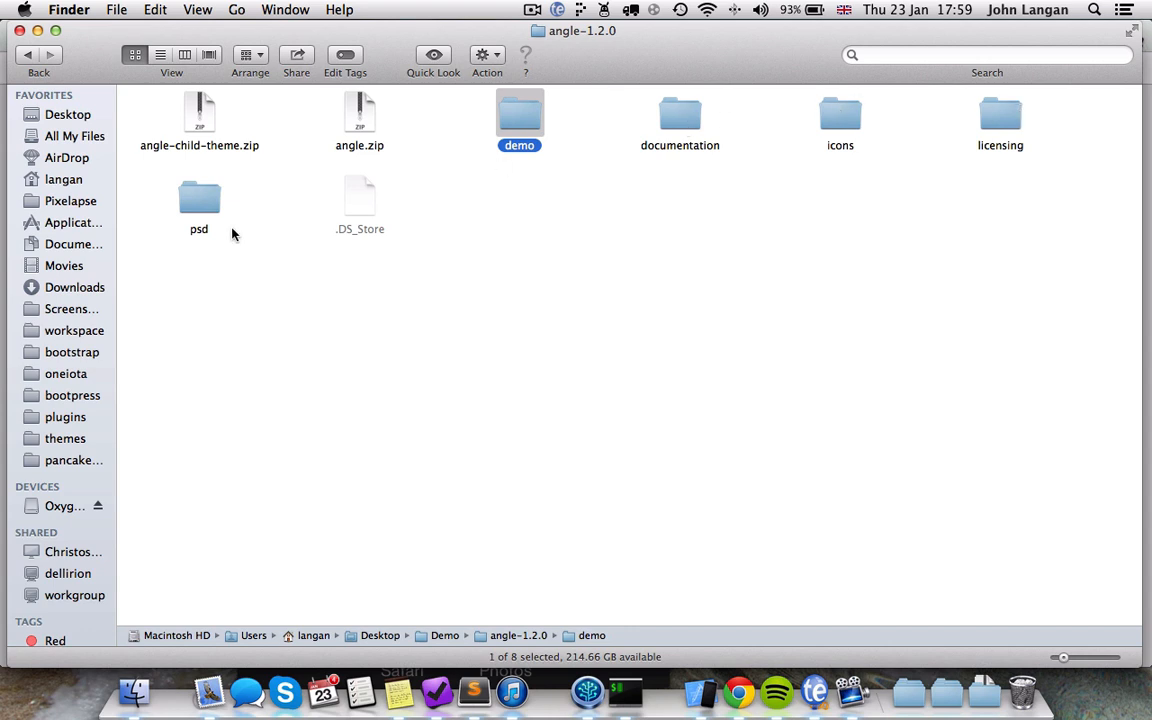
mouse_move(352, 128)
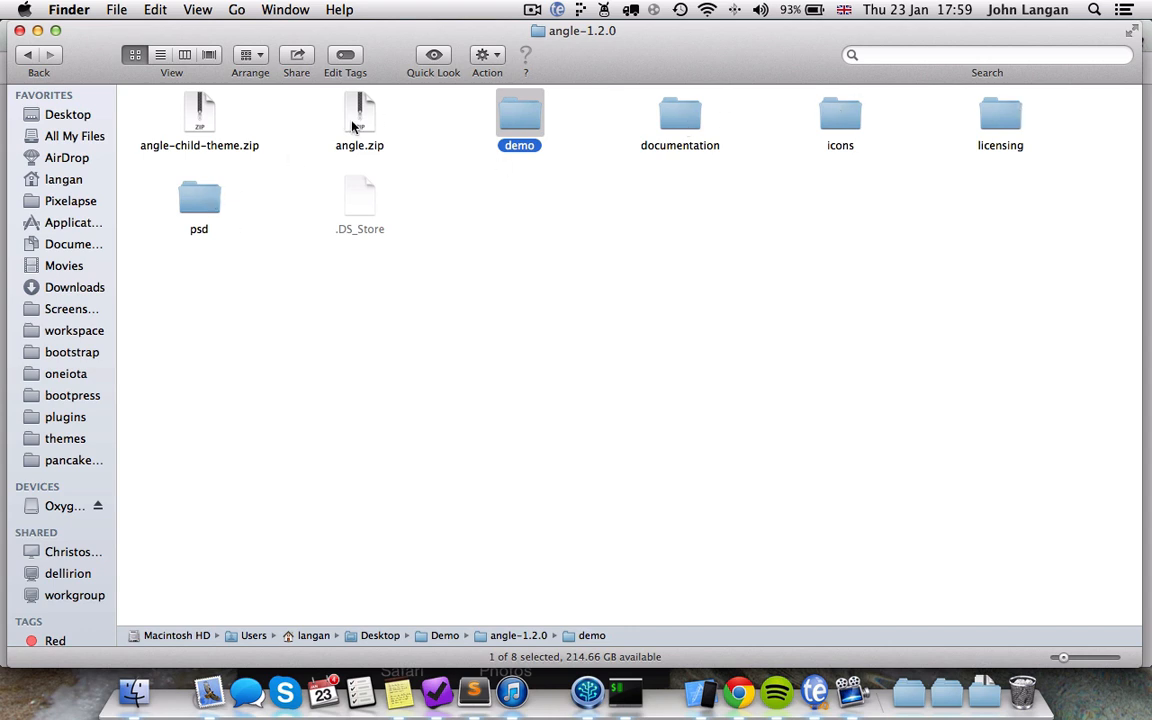
mouse_move(740, 684)
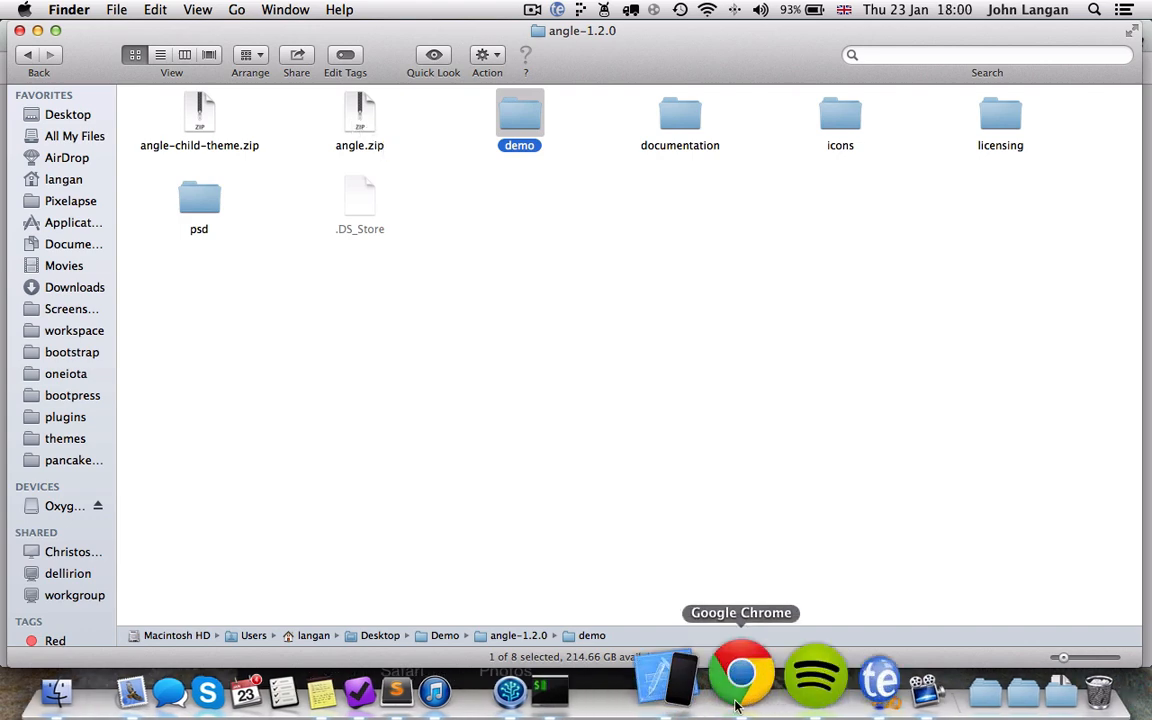
Step: Log in to the WordPress admin and reach the theme upload screen under Appearance > Themes
left_click(740, 678)
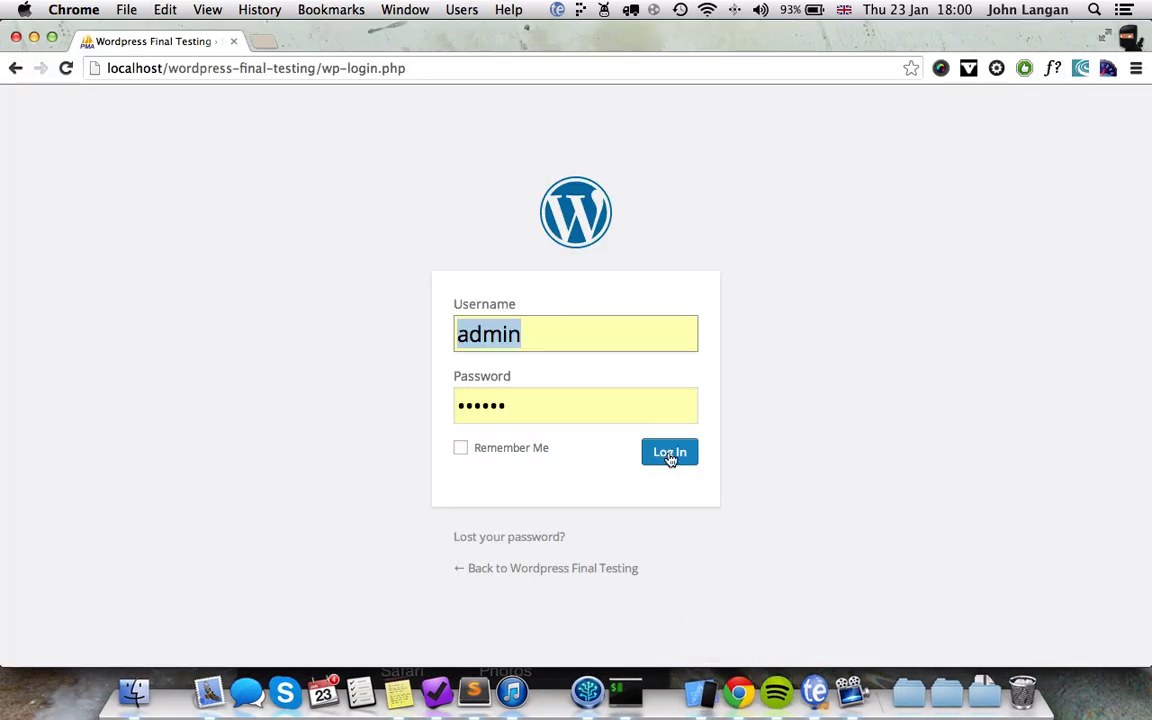
left_click(668, 452)
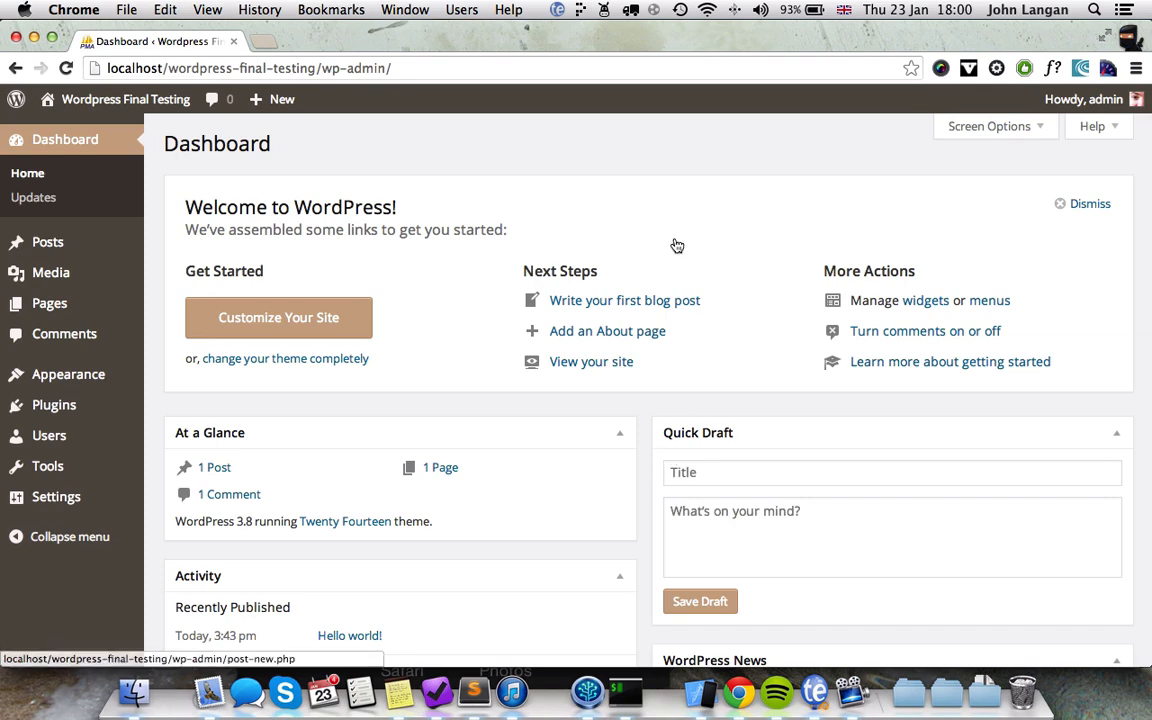
mouse_move(68, 374)
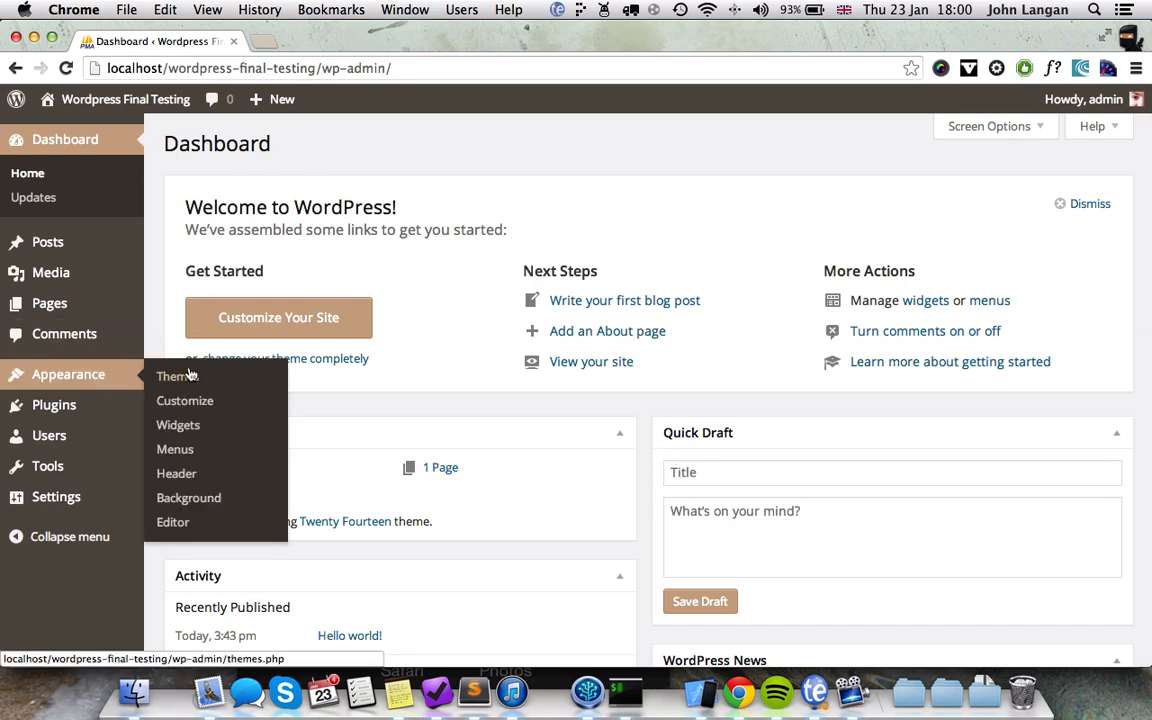
left_click(172, 376)
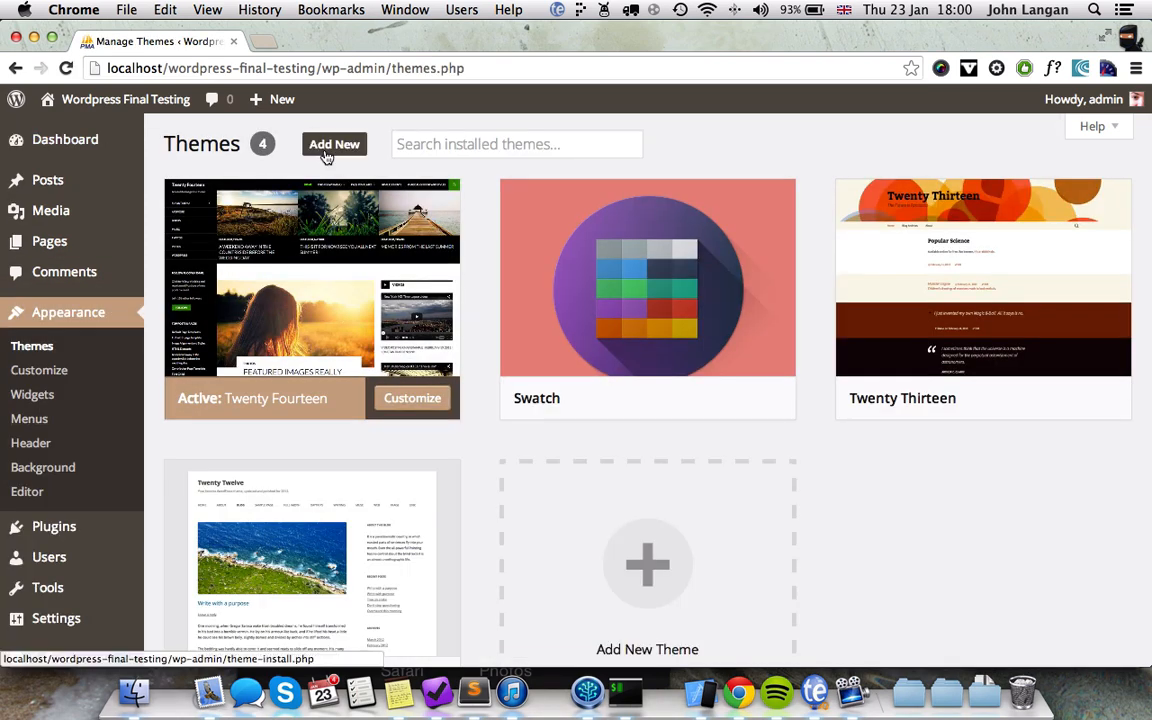
left_click(334, 144)
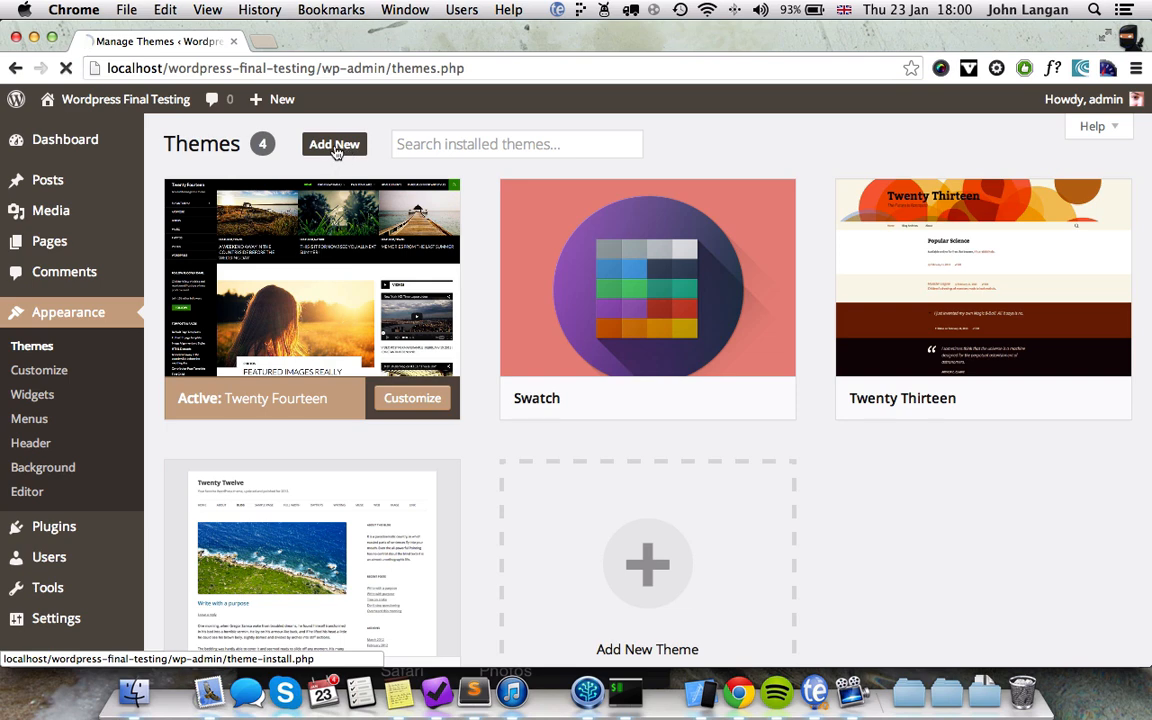
left_click(334, 144)
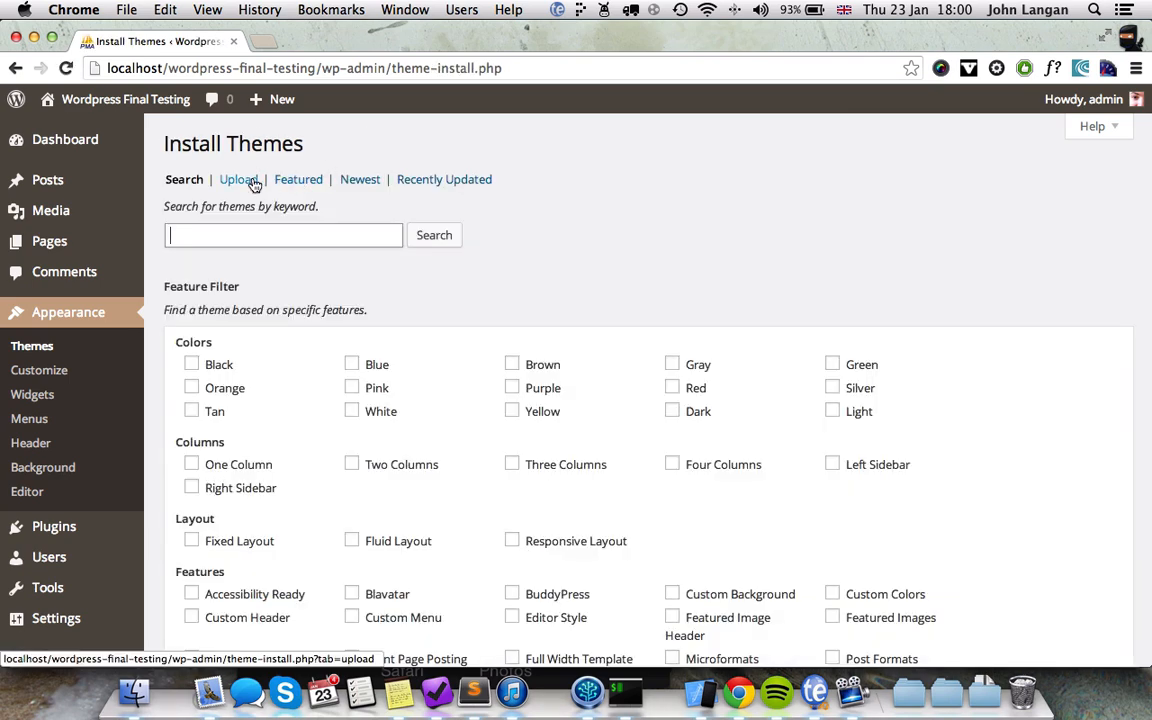
left_click(238, 180)
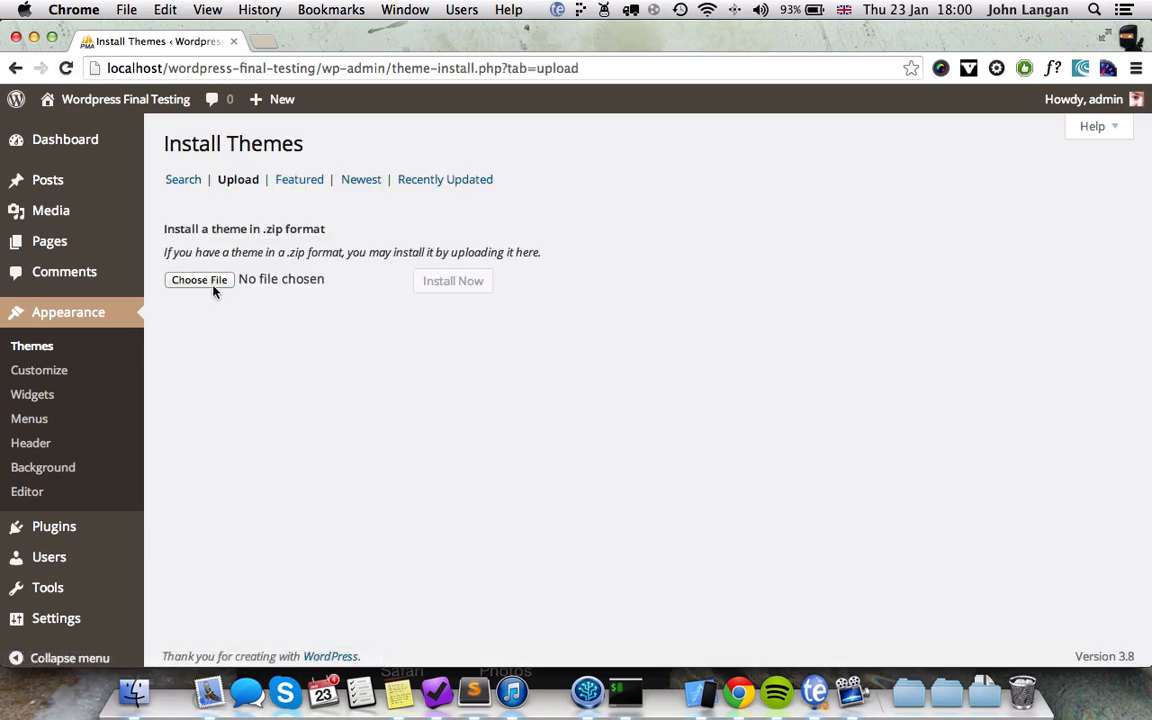
Step: Upload angle.zip and install the Angle theme
left_click(200, 280)
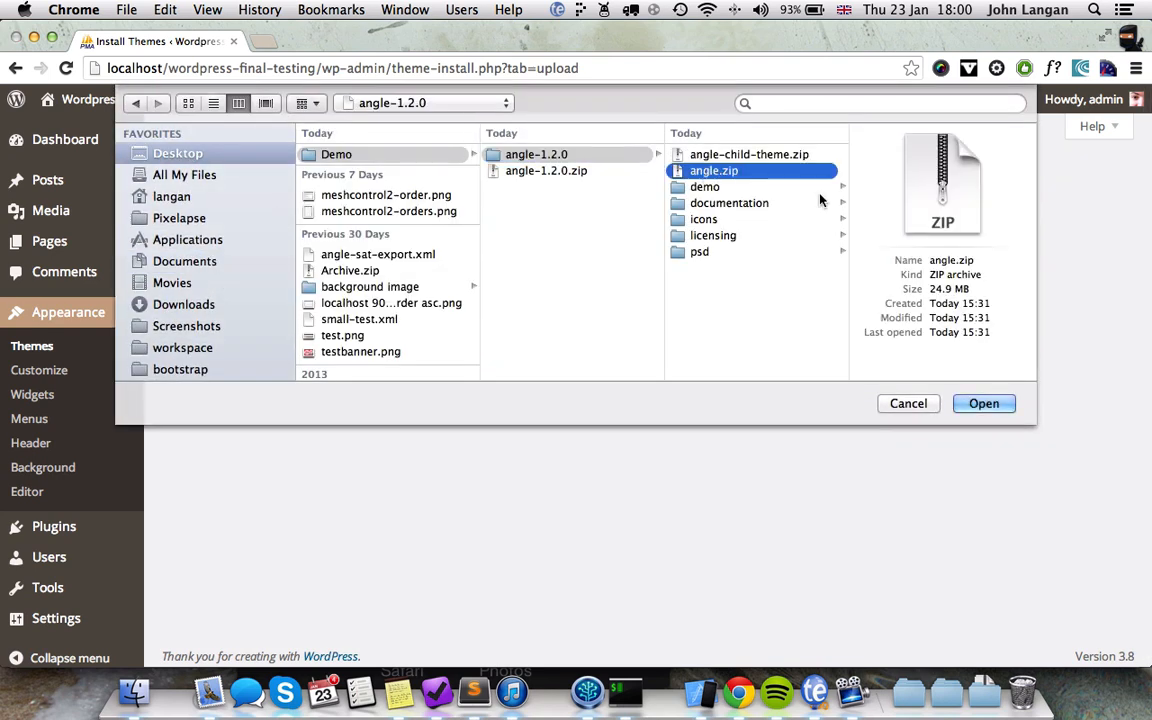
left_click(984, 404)
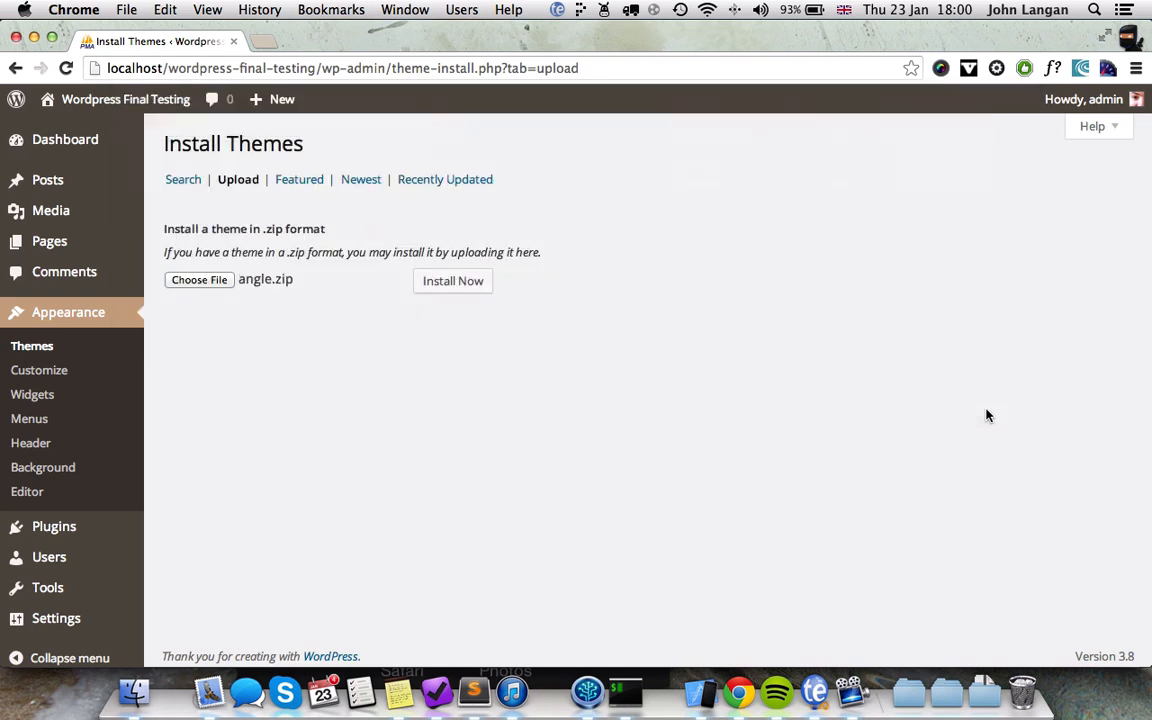
left_click(452, 280)
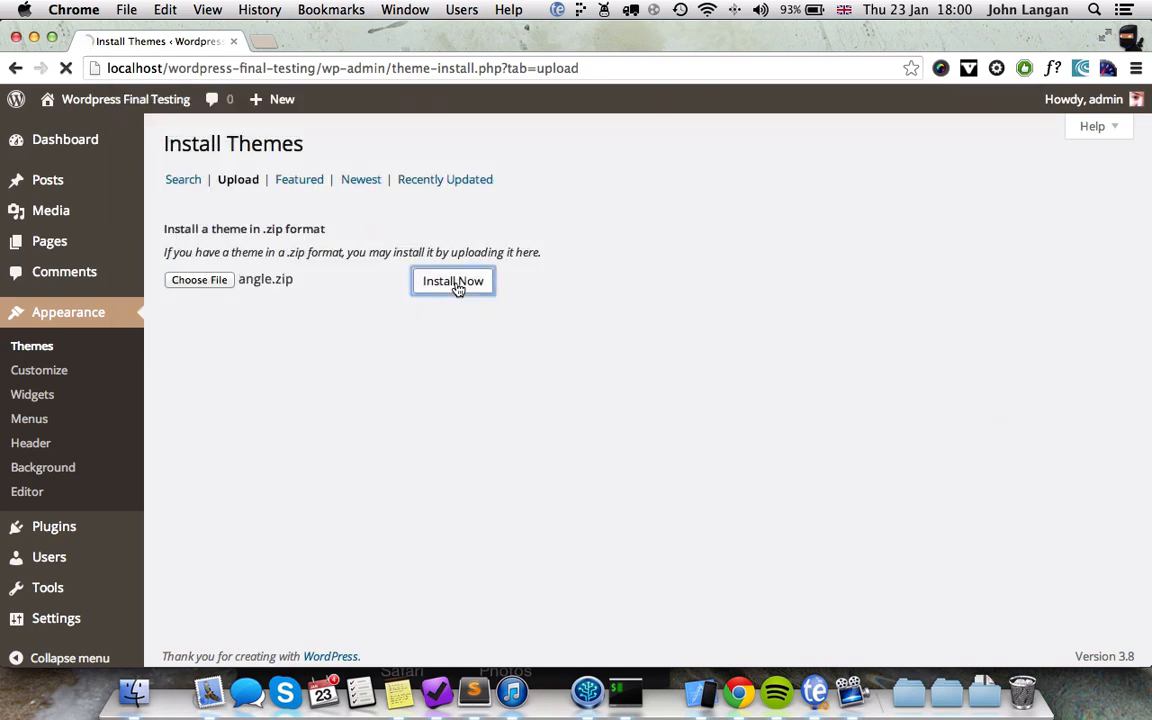
left_click(452, 280)
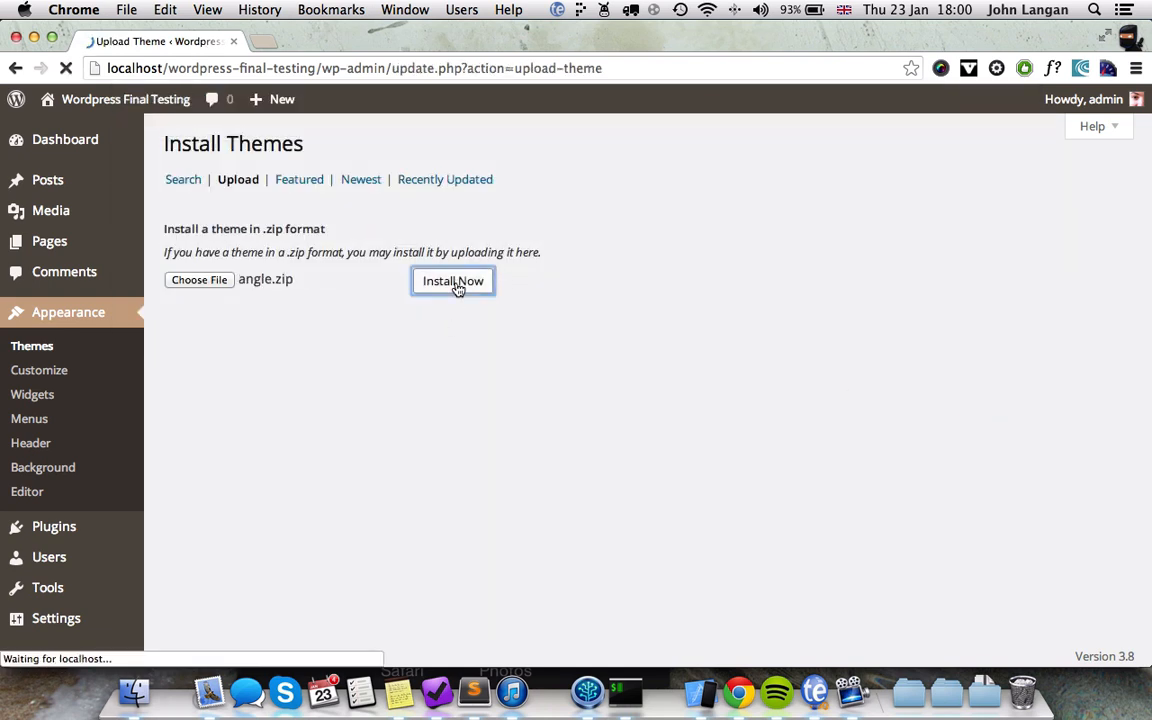
left_click(452, 280)
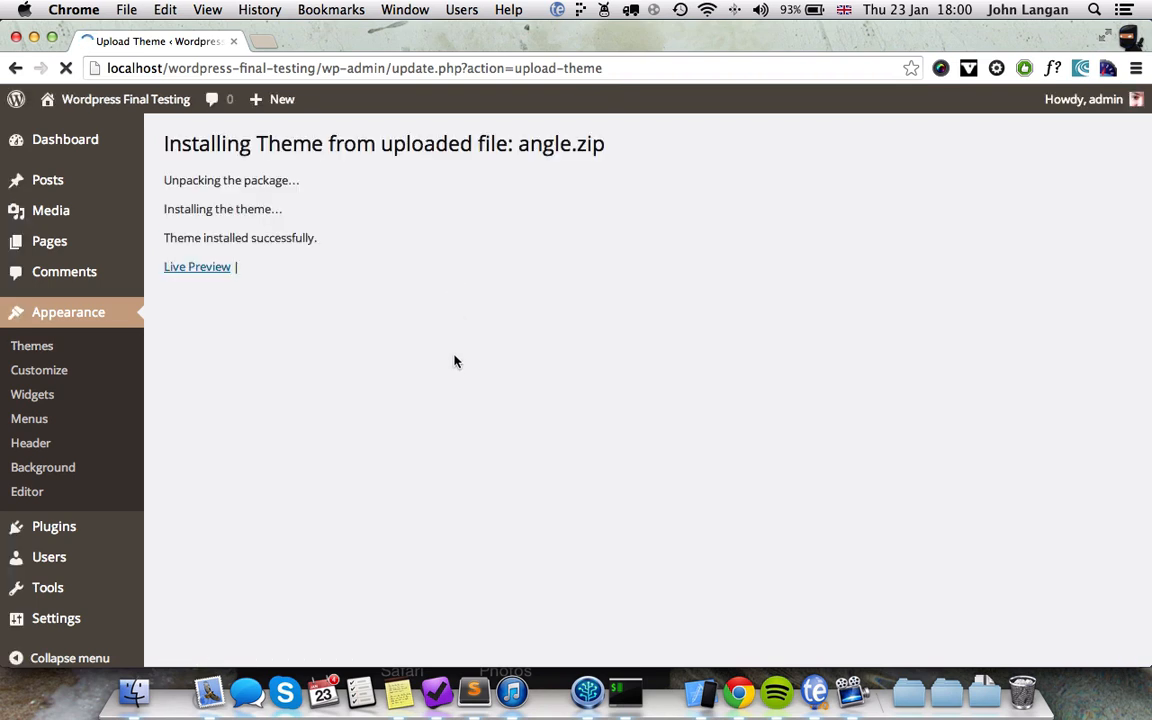
mouse_move(456, 368)
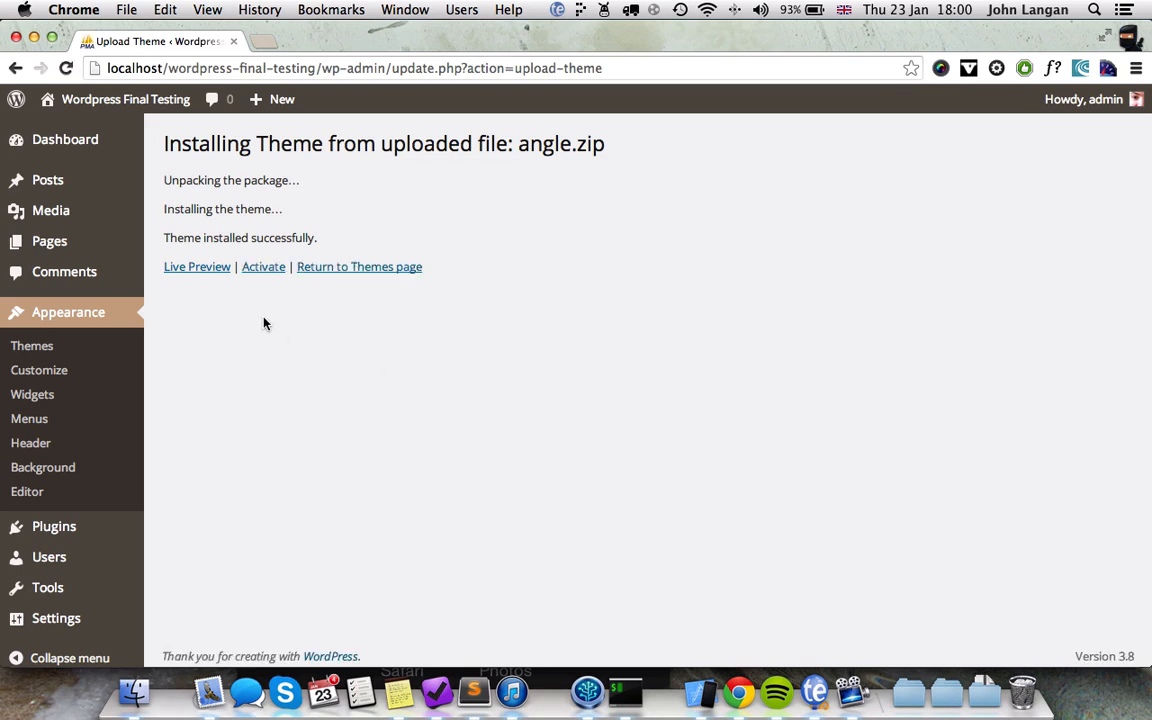
Step: Activate the Angle theme and review it listed as active on the Themes page
left_click(264, 266)
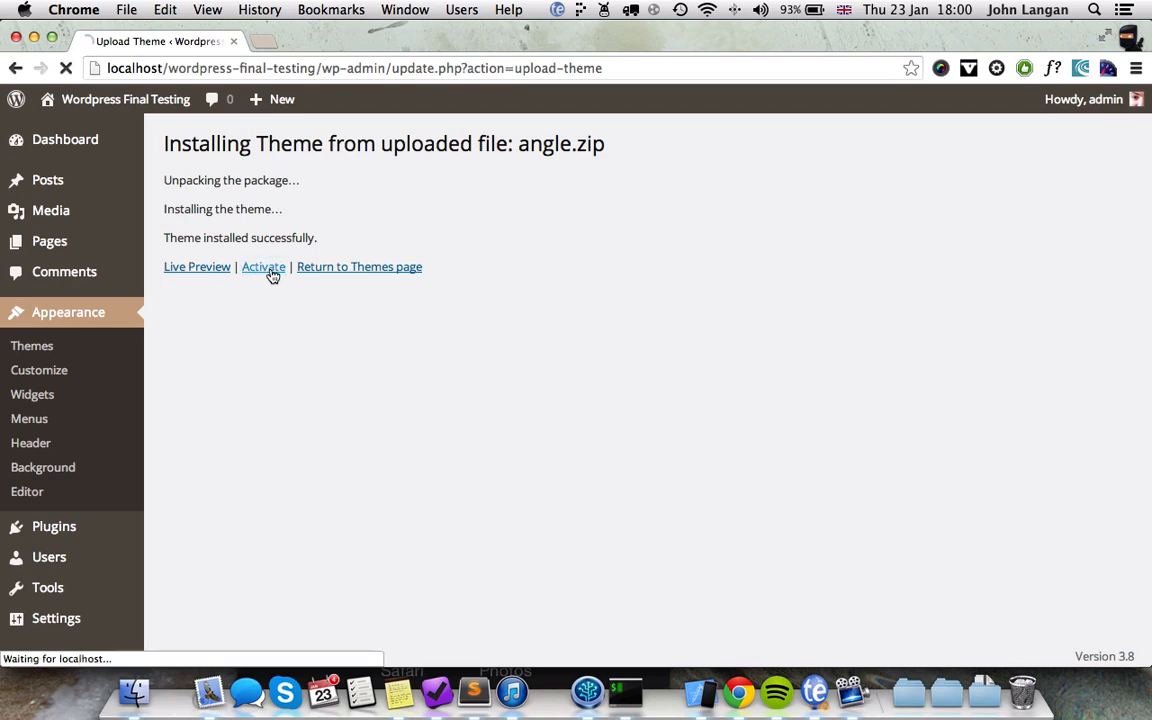
left_click(264, 266)
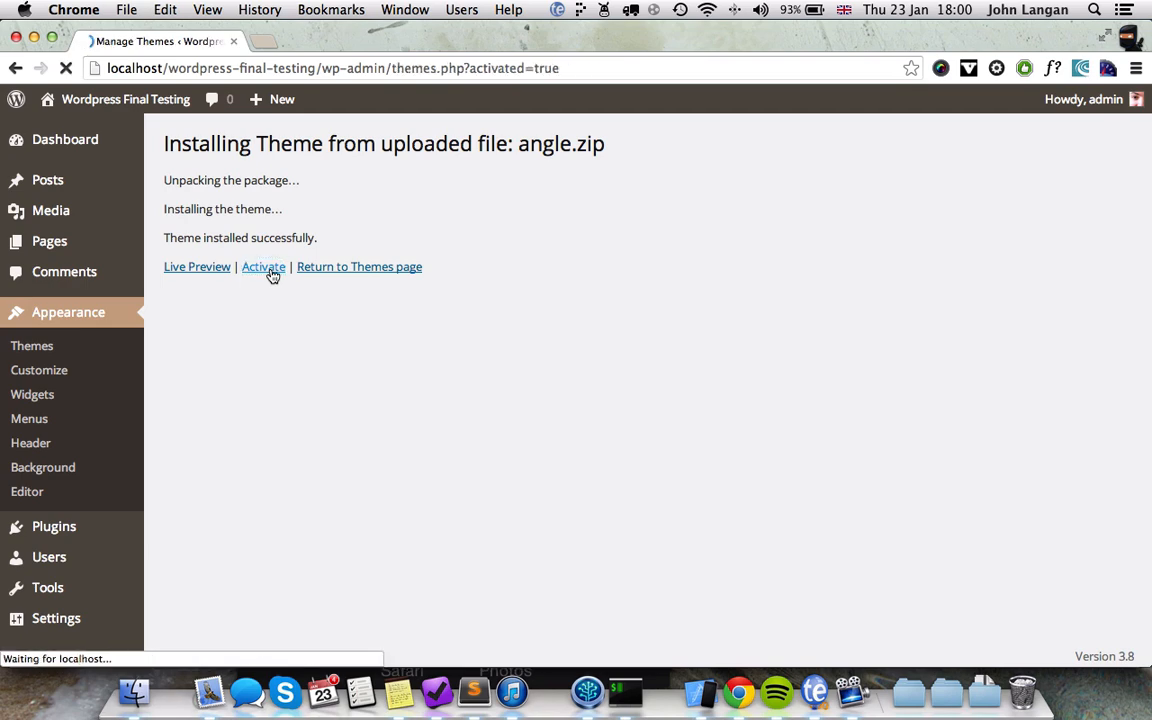
left_click(264, 266)
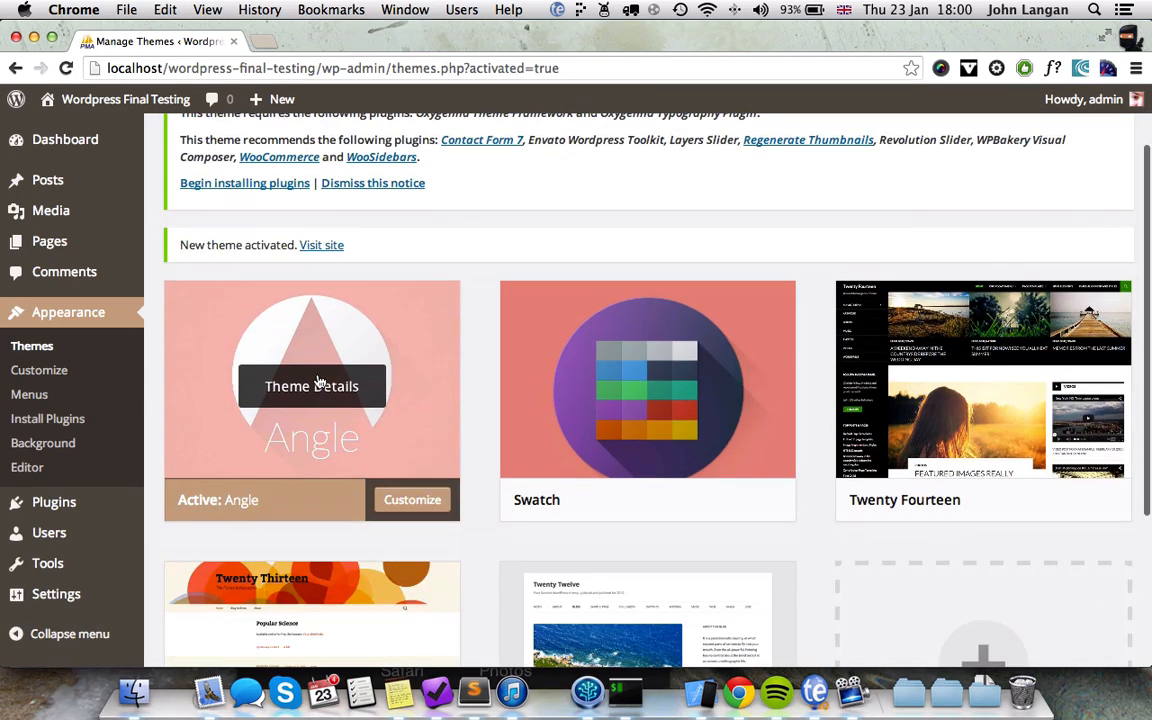
scroll("down", 3)
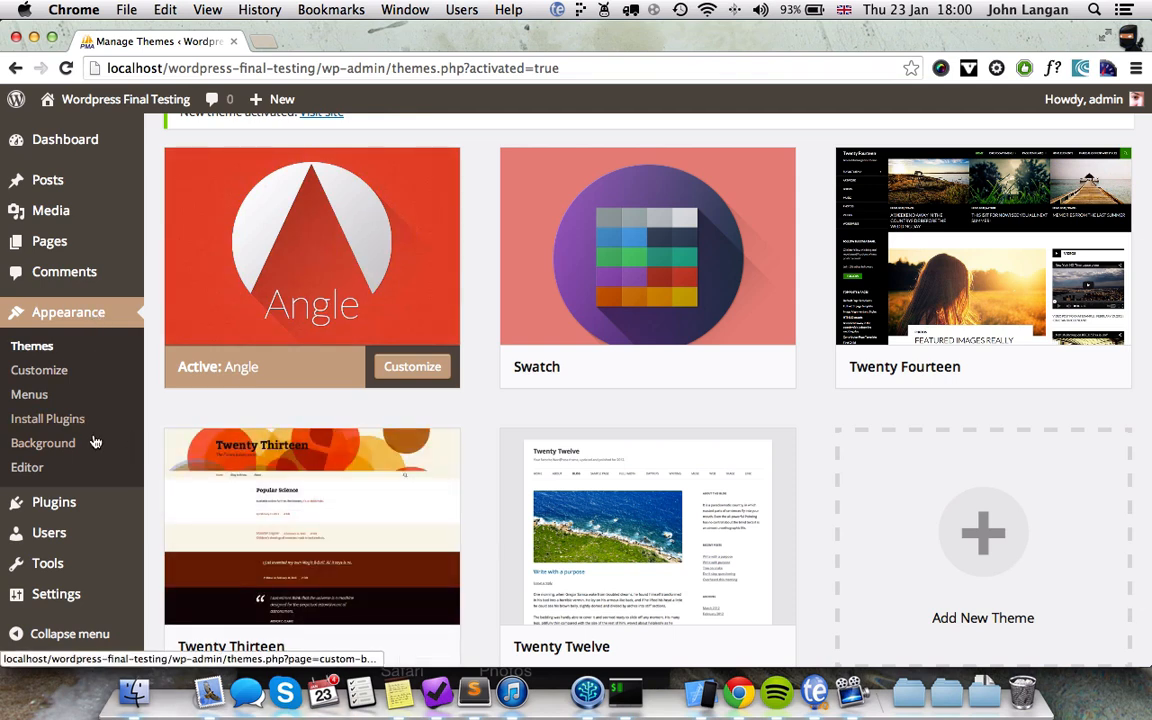
Step: Bulk-install all ten required and recommended Angle plugins via Bulk Actions > Install
left_click(48, 418)
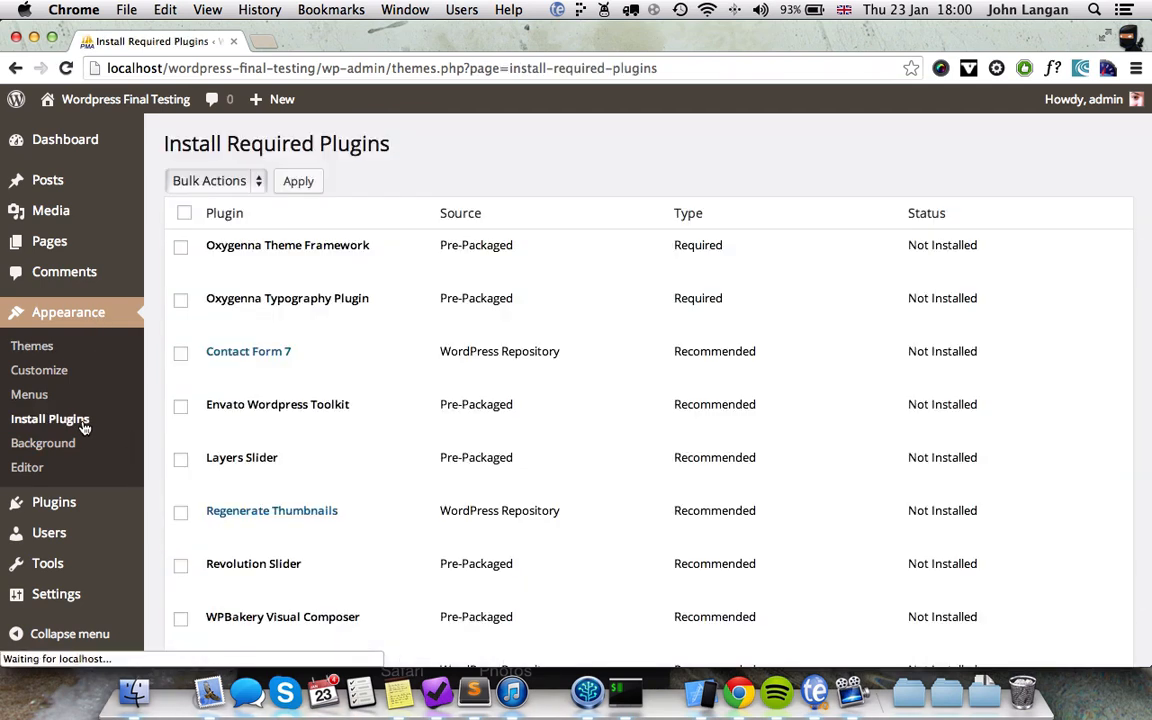
scroll("down", 3)
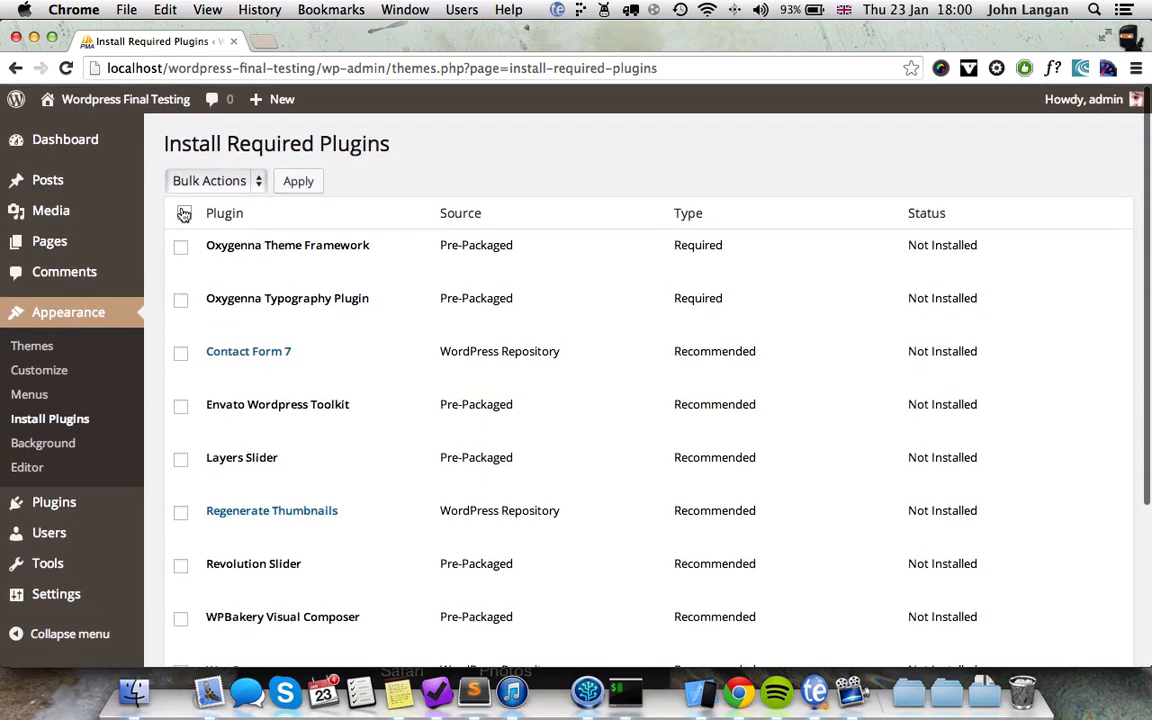
left_click(184, 212)
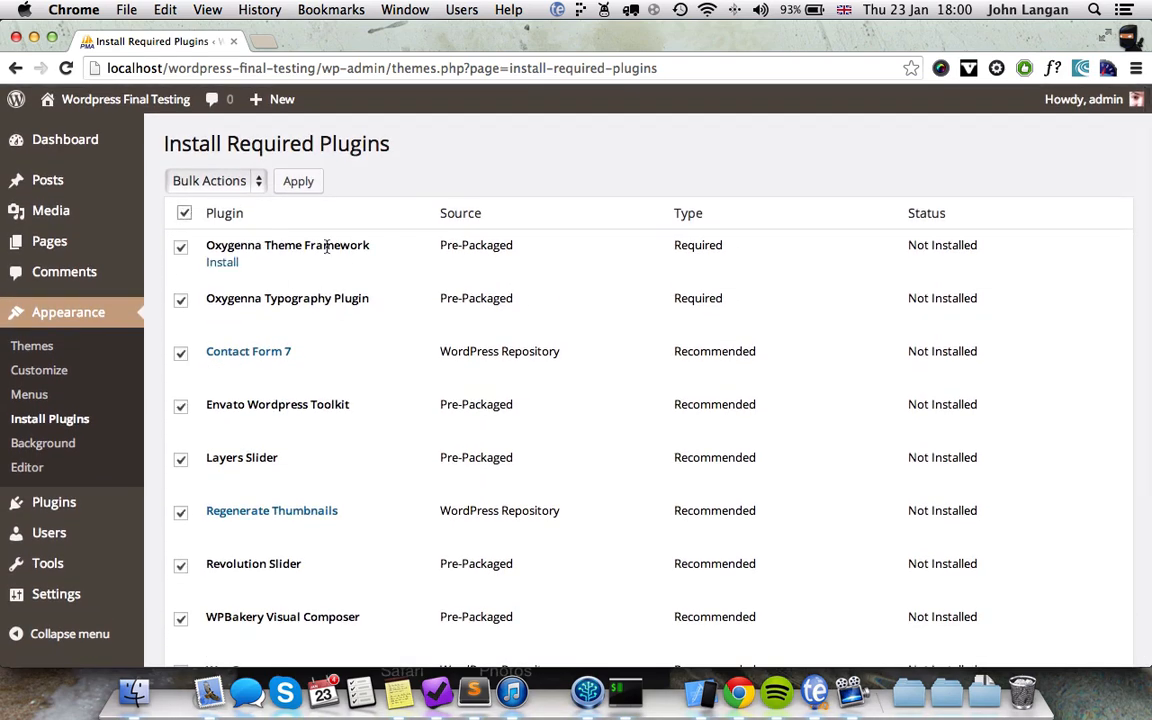
left_click(216, 180)
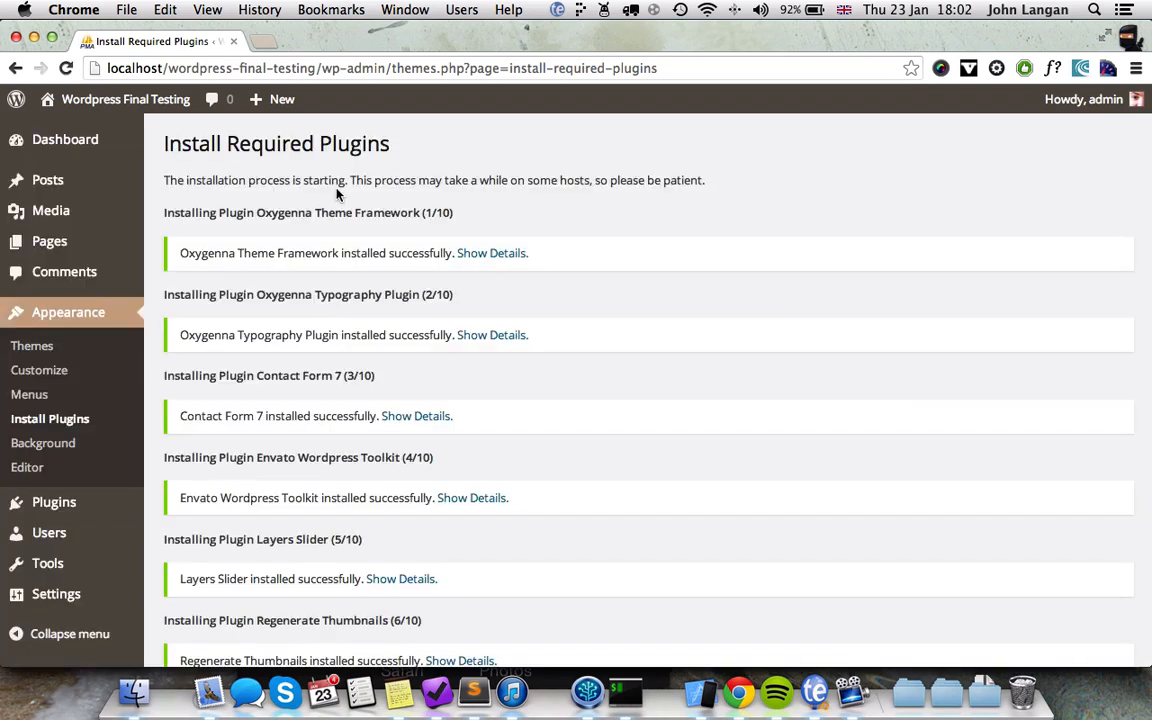
scroll("down", 3)
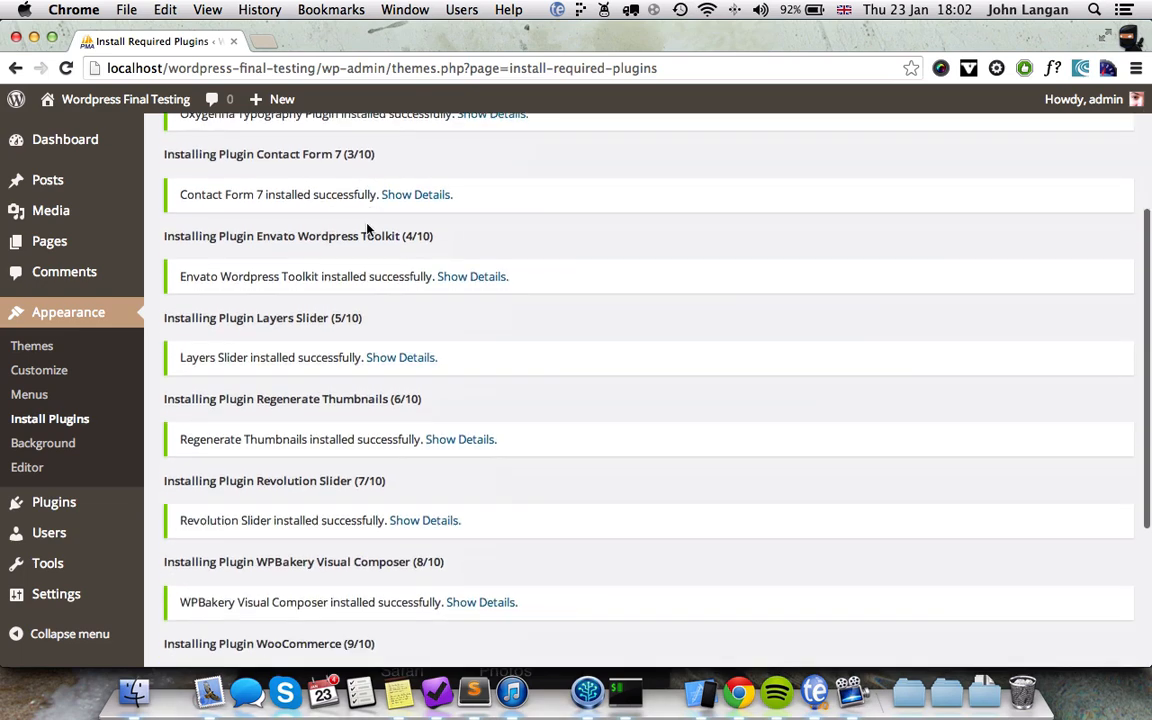
scroll("down", 3)
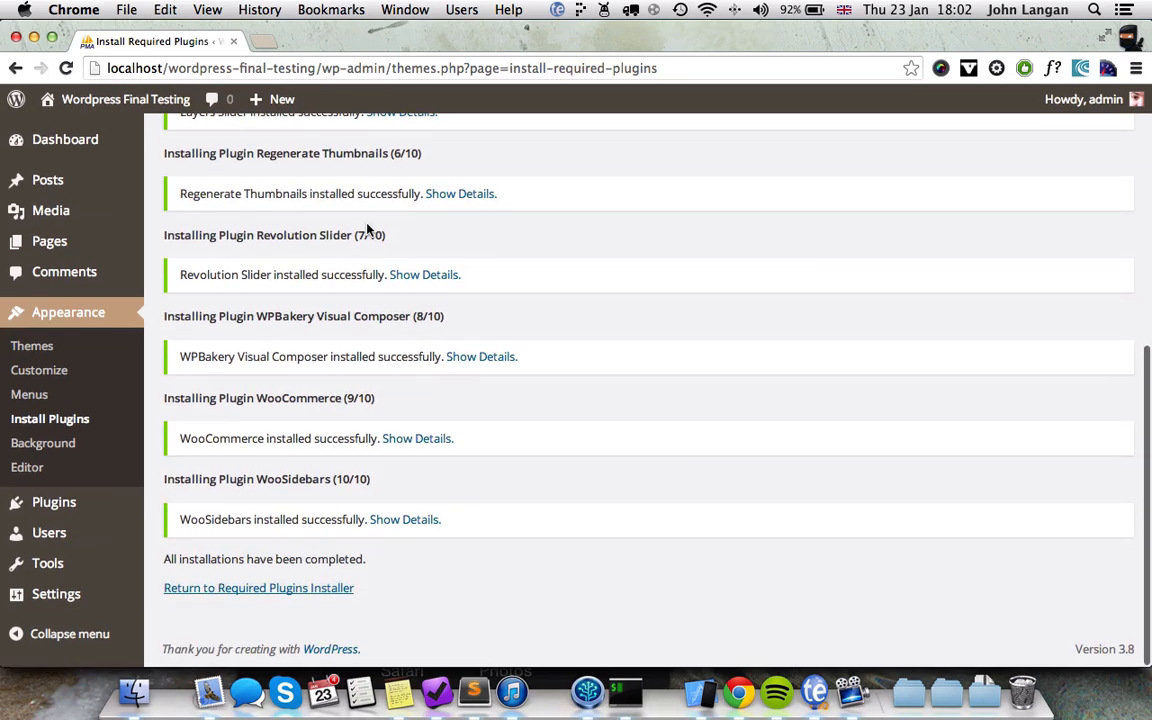
mouse_move(104, 424)
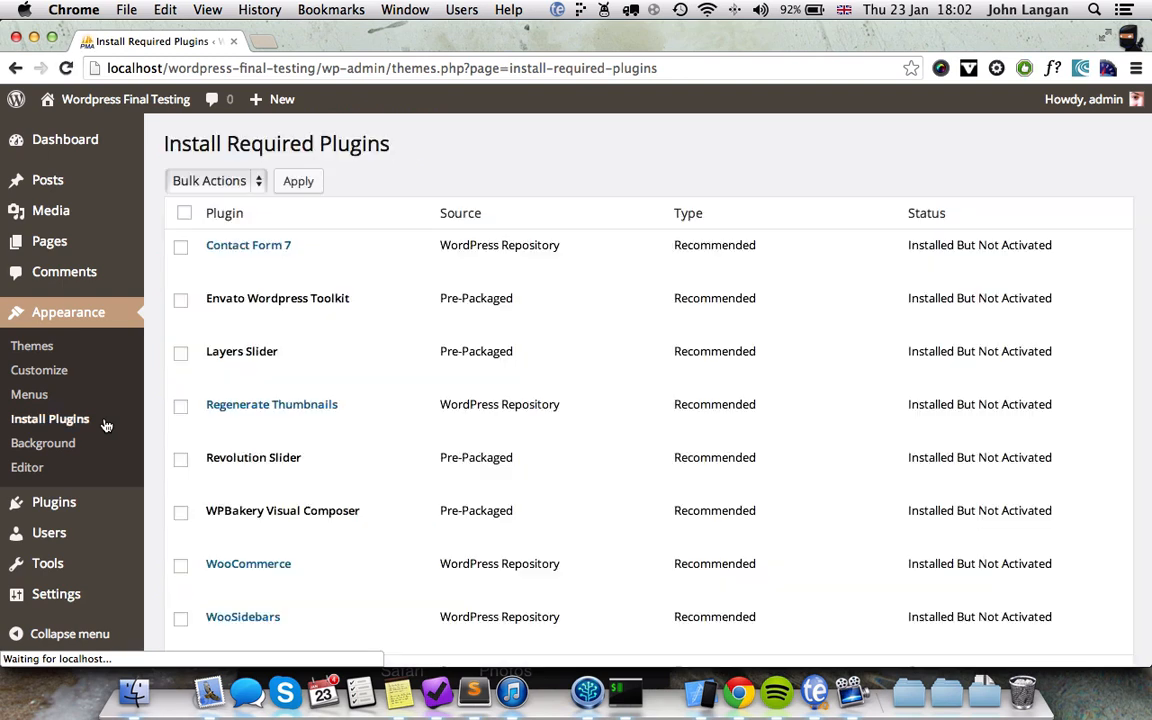
Step: Bulk-activate all the installed required plugins via Bulk Actions > Activate
left_click(212, 180)
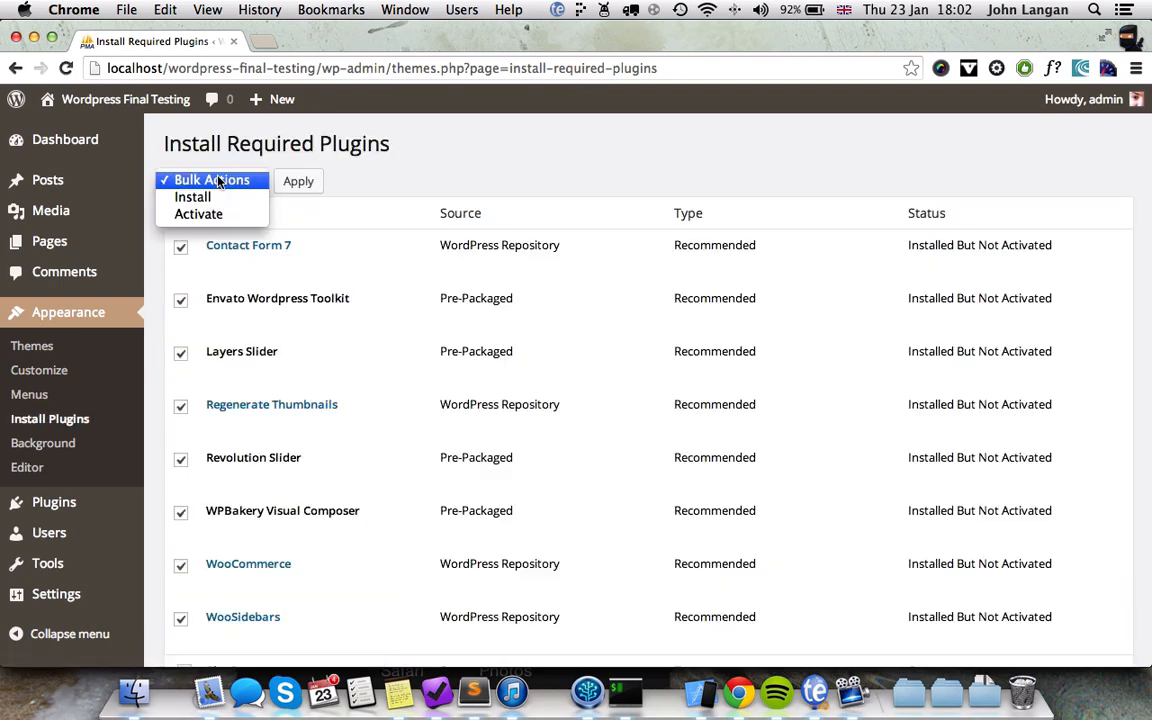
left_click(198, 214)
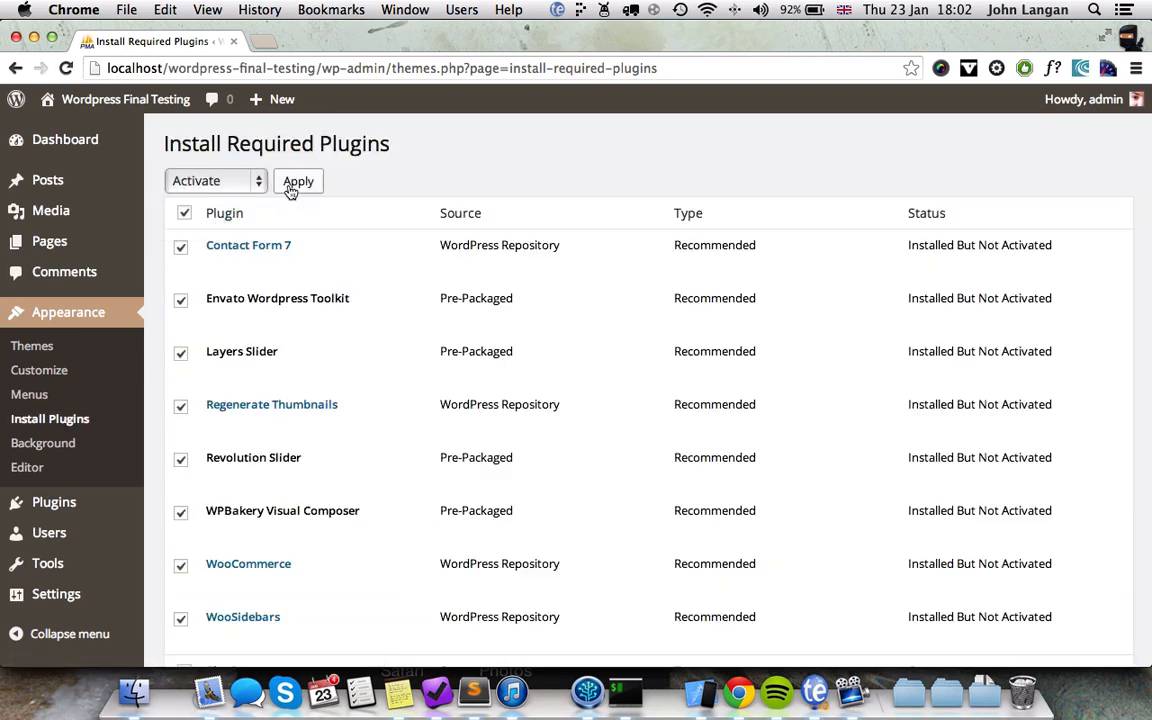
left_click(298, 180)
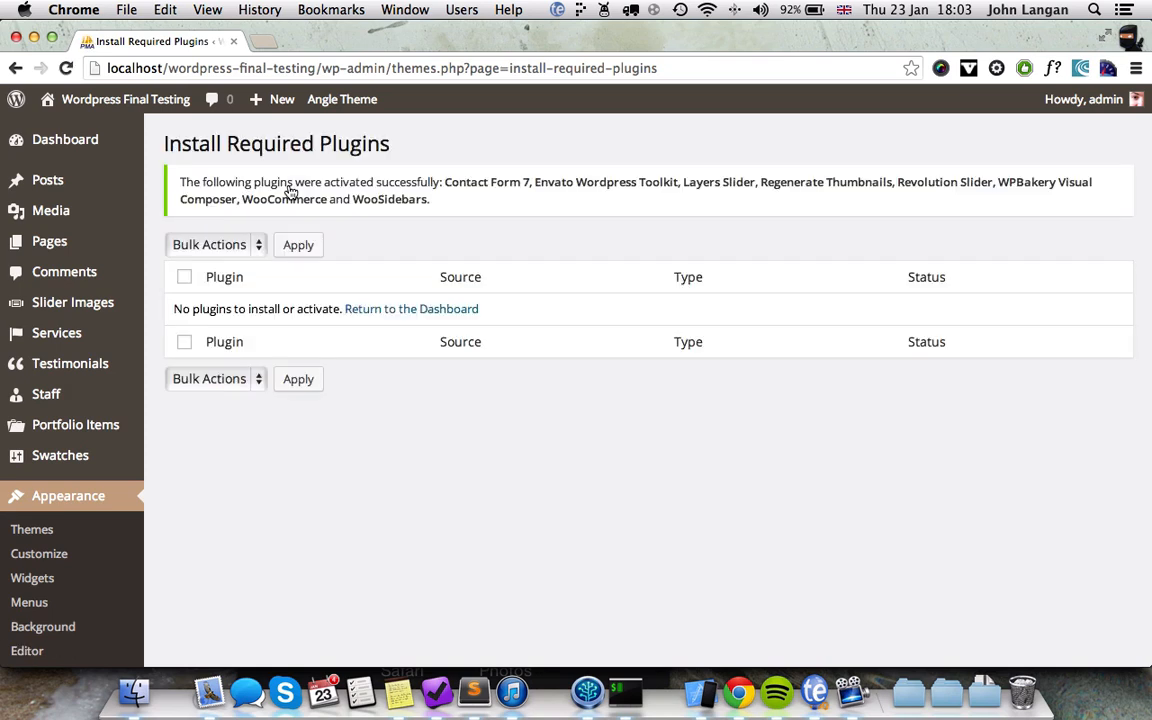
scroll("down", 3)
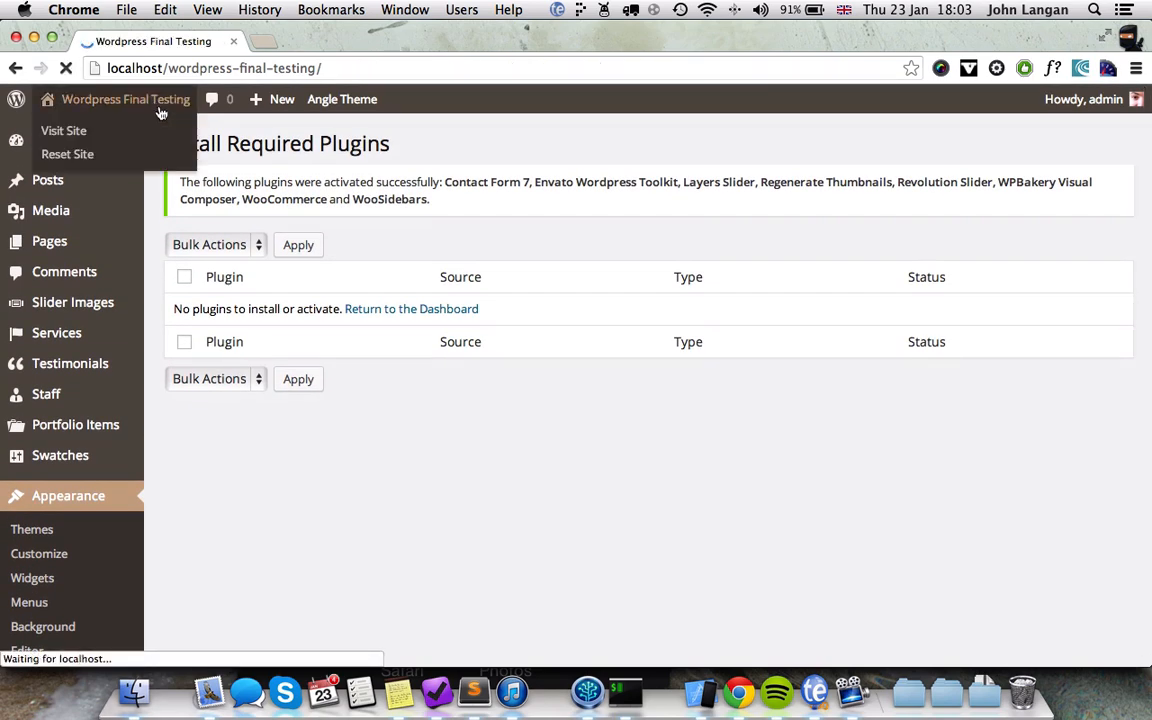
Step: Run Angle's one-click Demo Content Setup, confirming with 'Make my site beautiful'
left_click(64, 132)
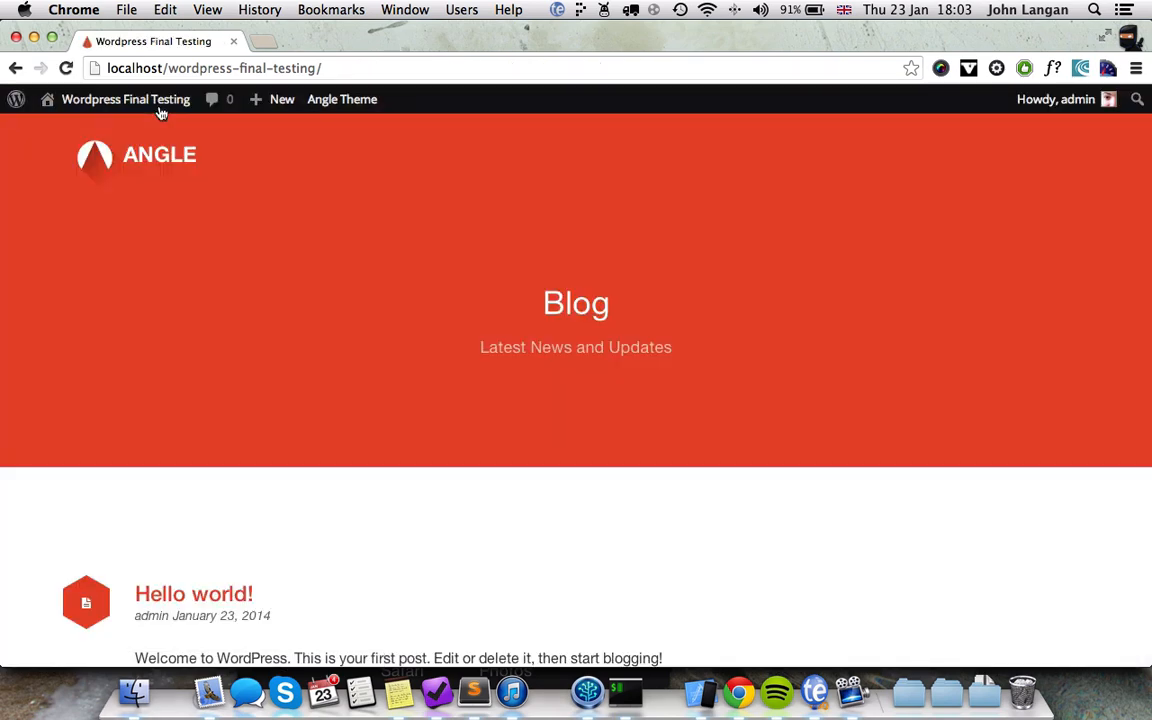
left_click(126, 100)
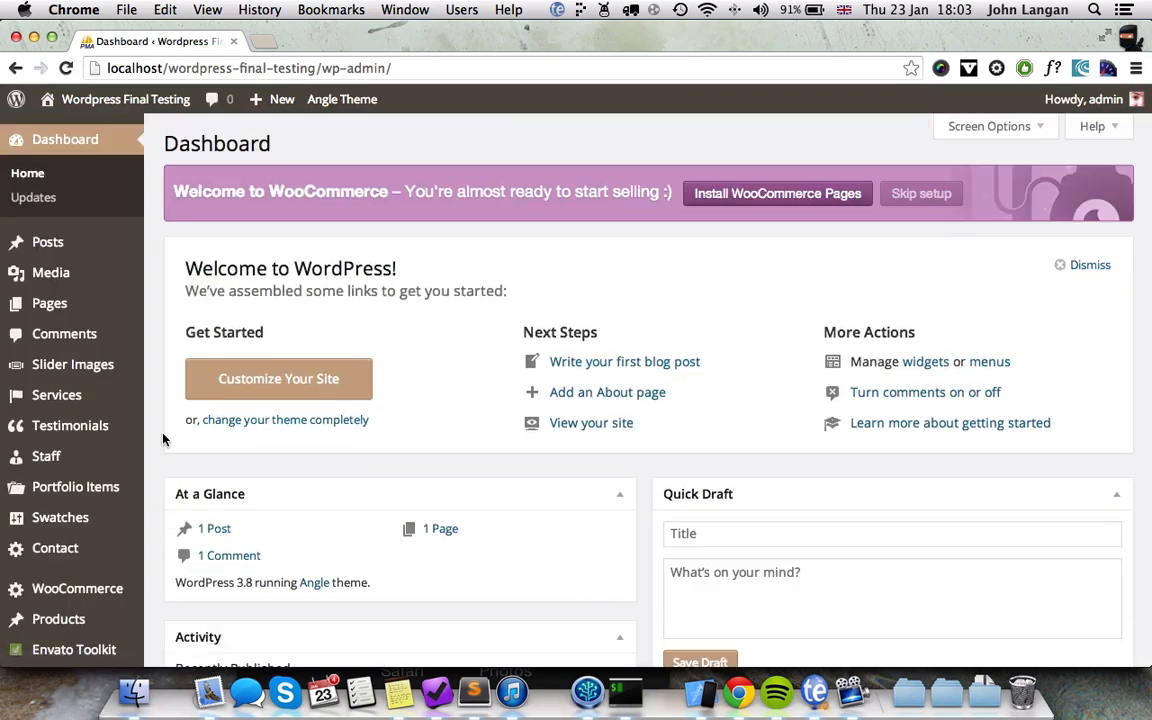
scroll("down", 3)
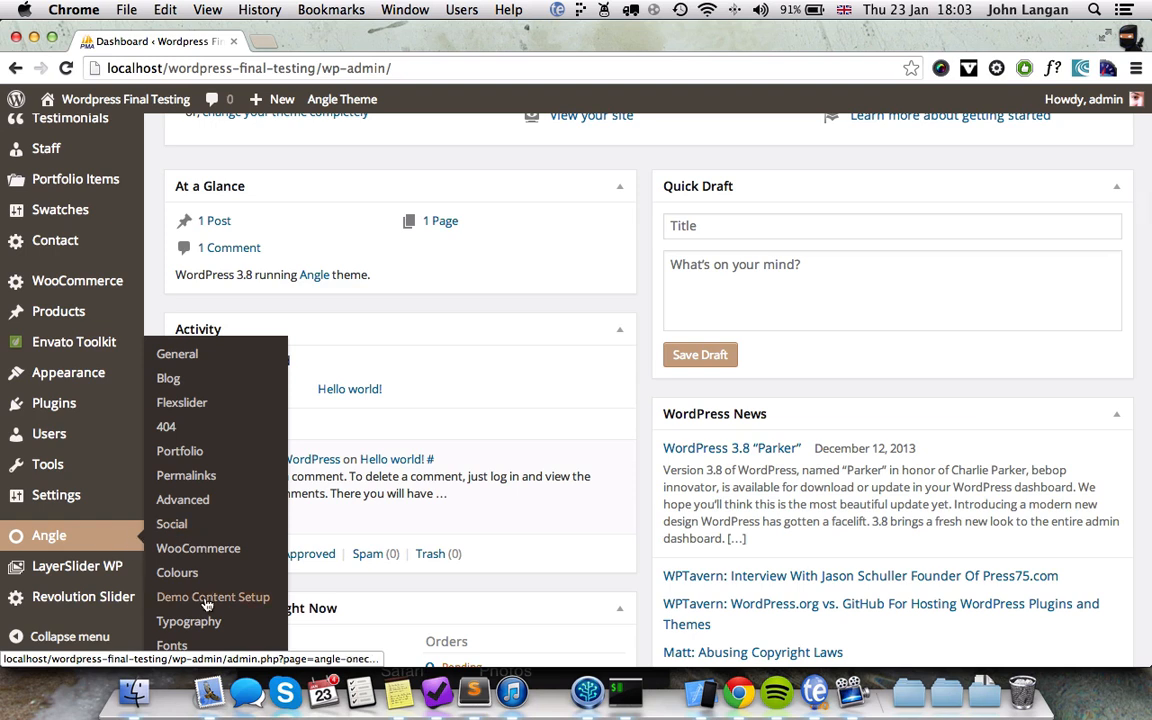
left_click(212, 596)
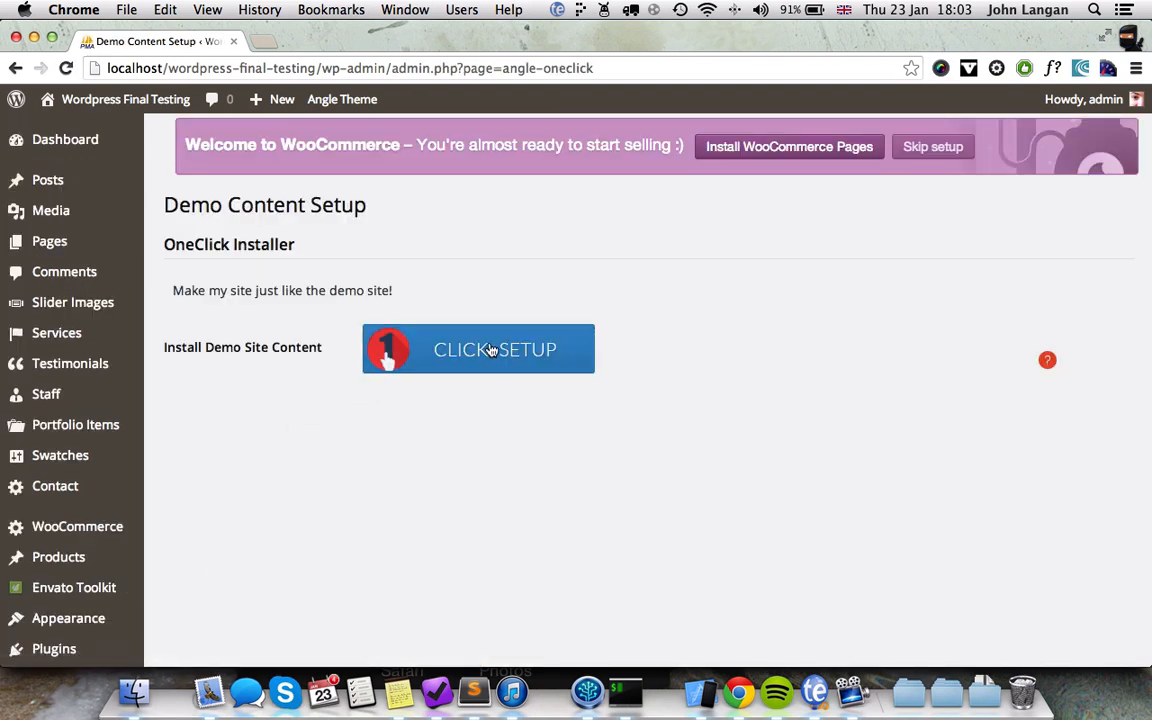
left_click(478, 348)
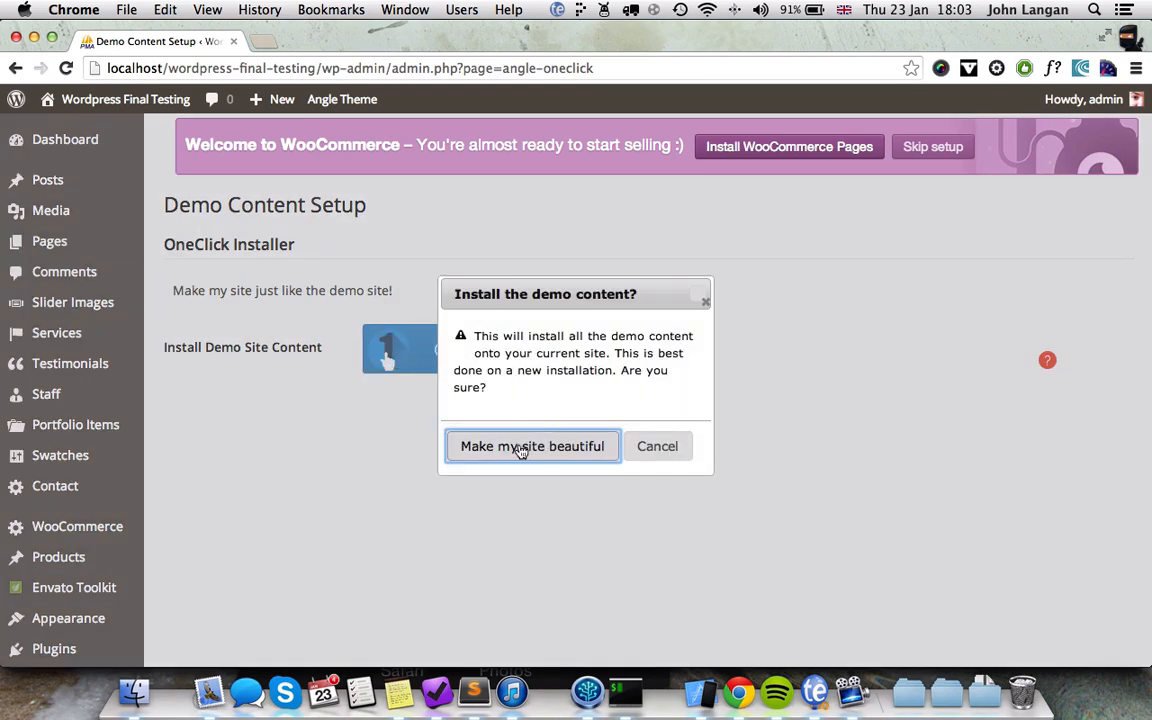
left_click(532, 446)
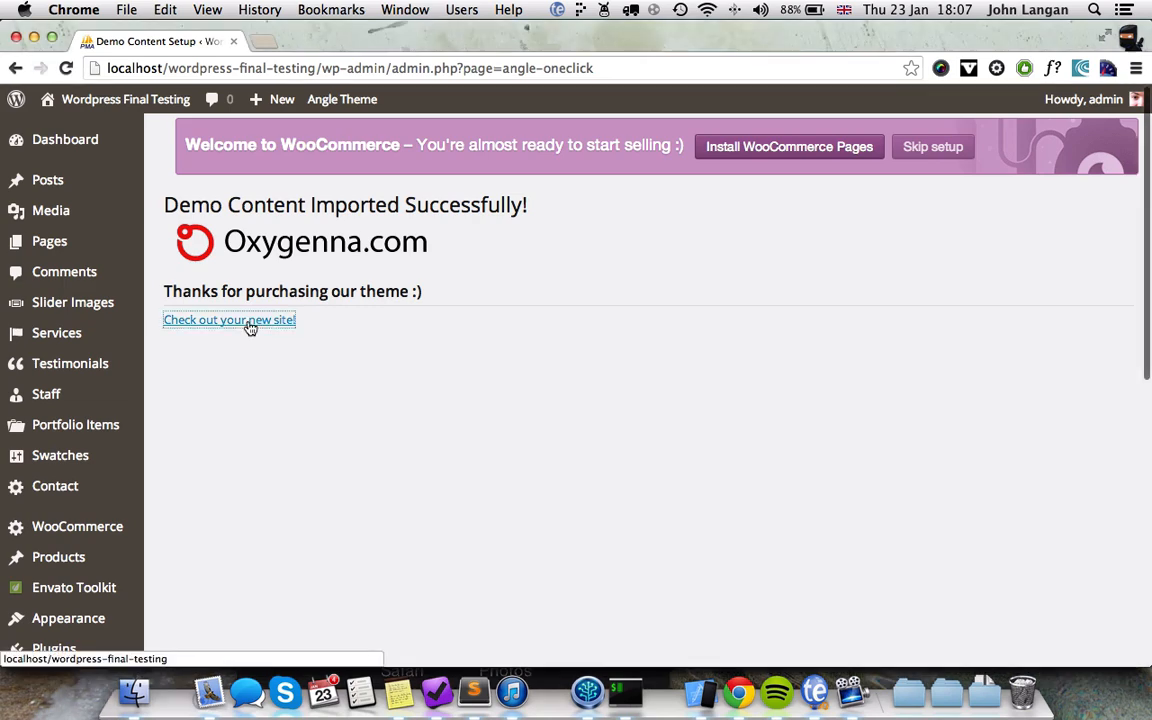
Step: Check out the new site and scroll through the demo home page's Features, portfolio and testimonials sections
left_click(228, 320)
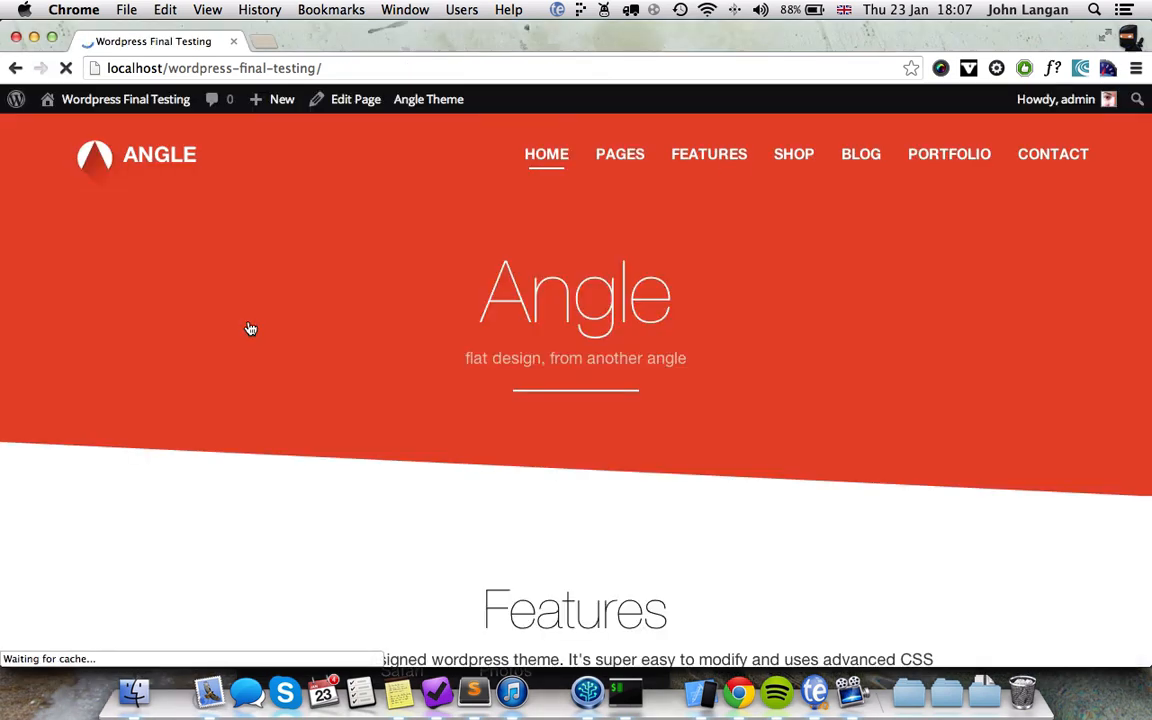
scroll("down", 3)
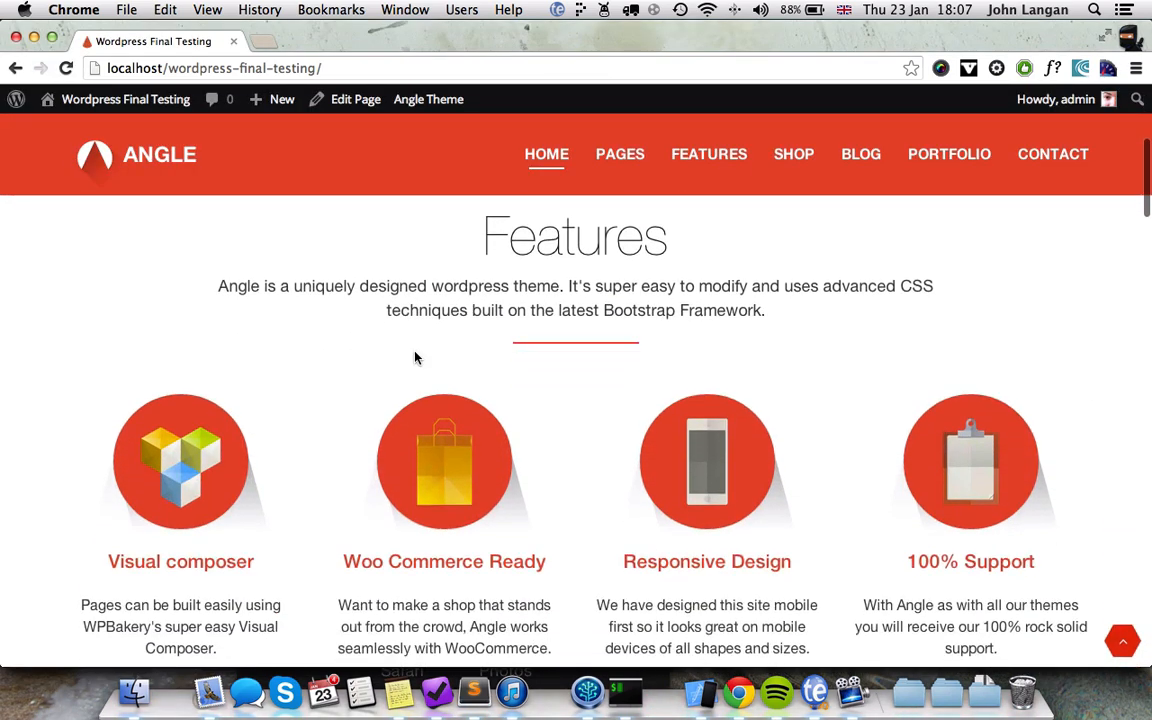
scroll("down", 3)
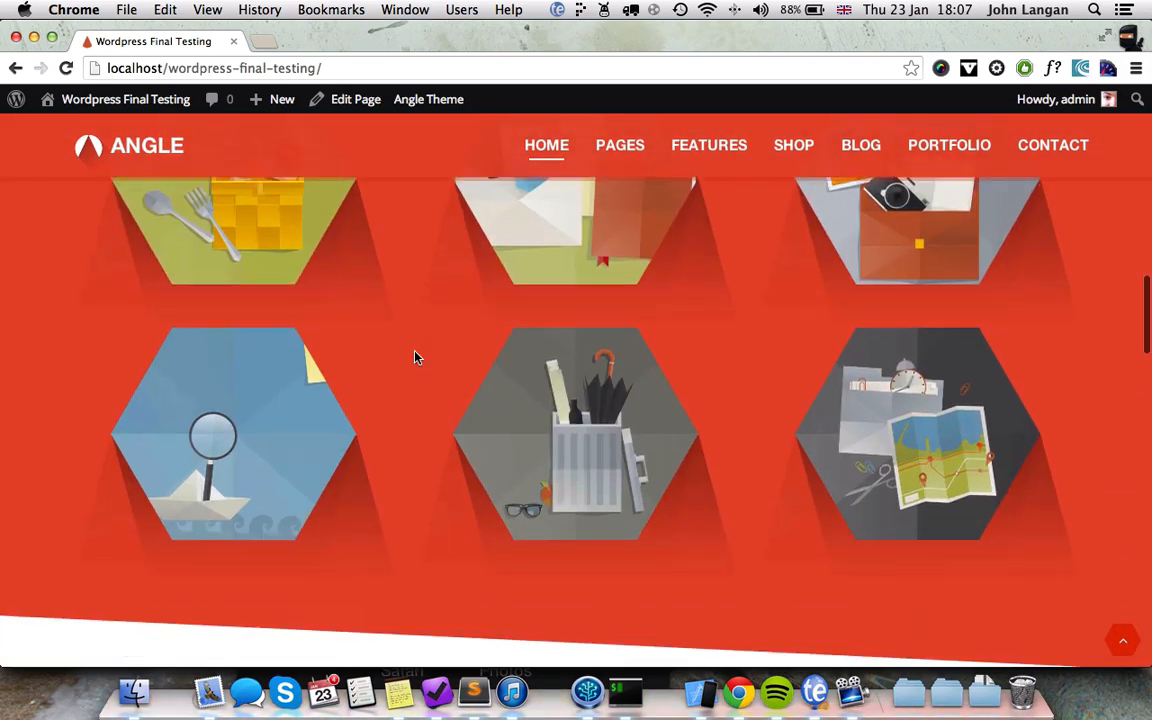
scroll("down", 3)
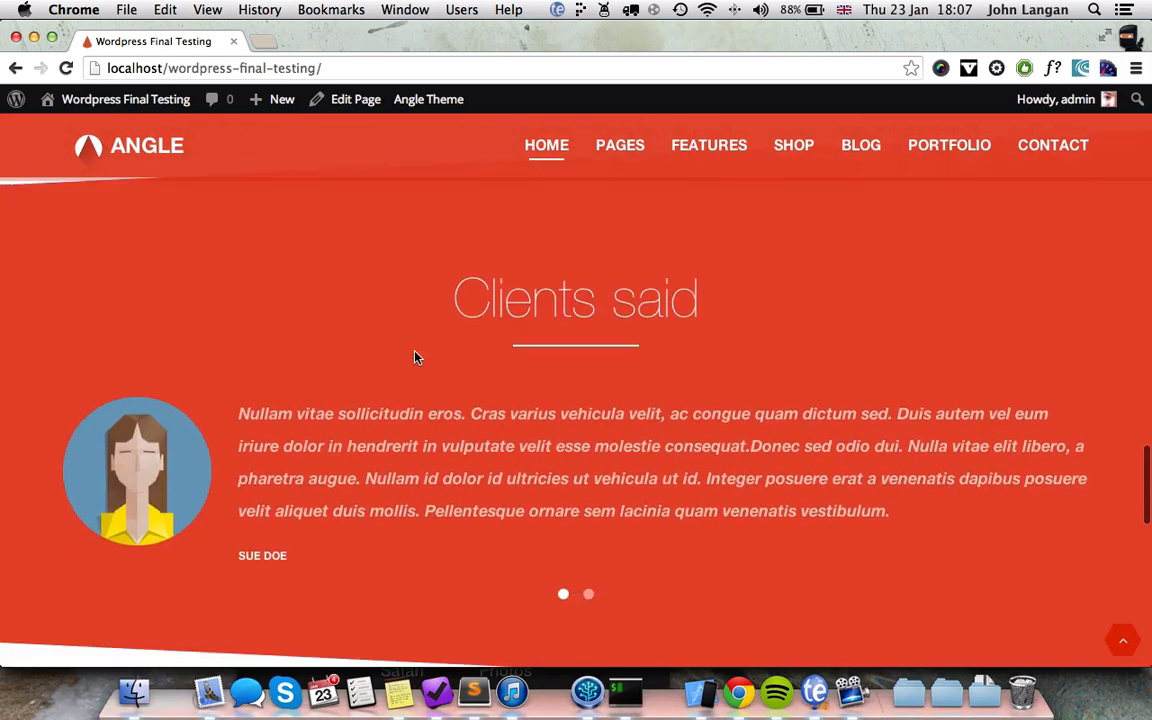
scroll("down", 3)
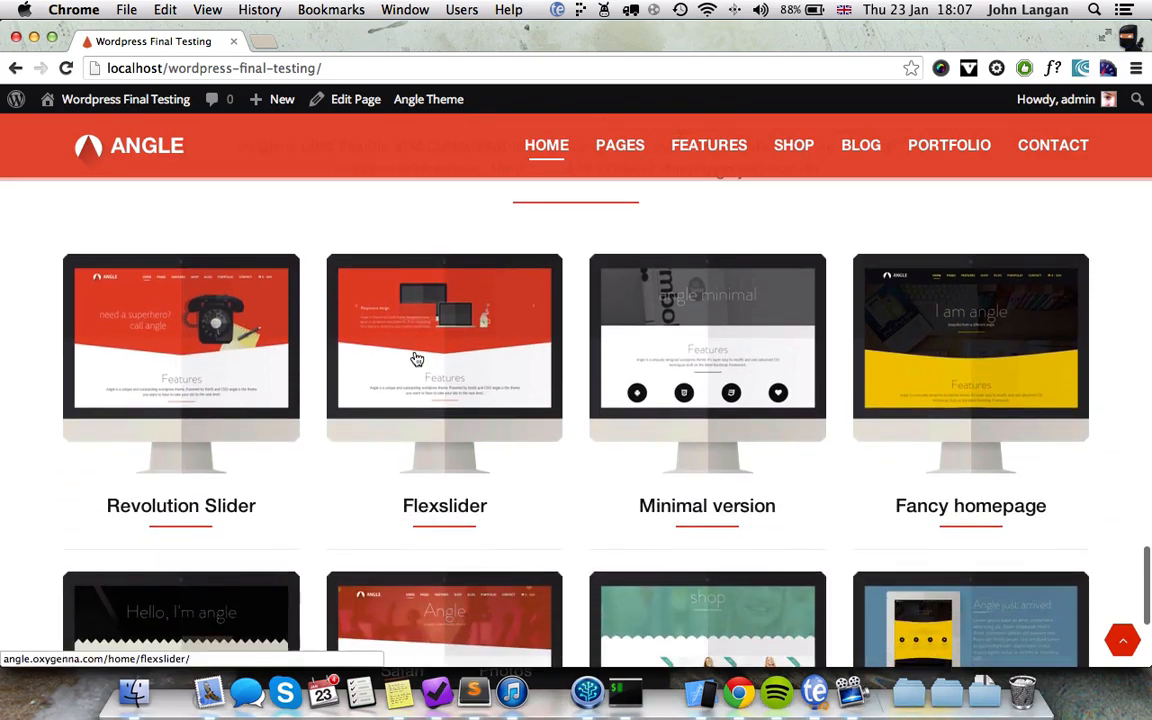
scroll("down", 3)
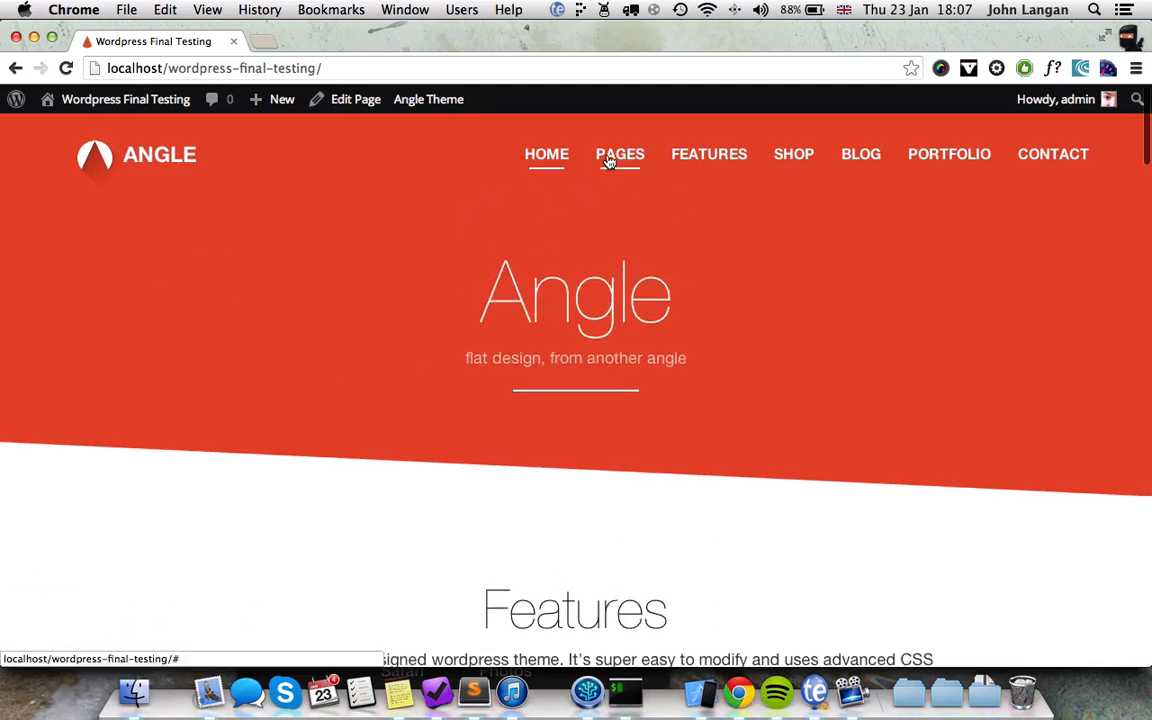
Step: Browse the Services page, then the About Me page with its skills circles and Work with me section
left_click(546, 154)
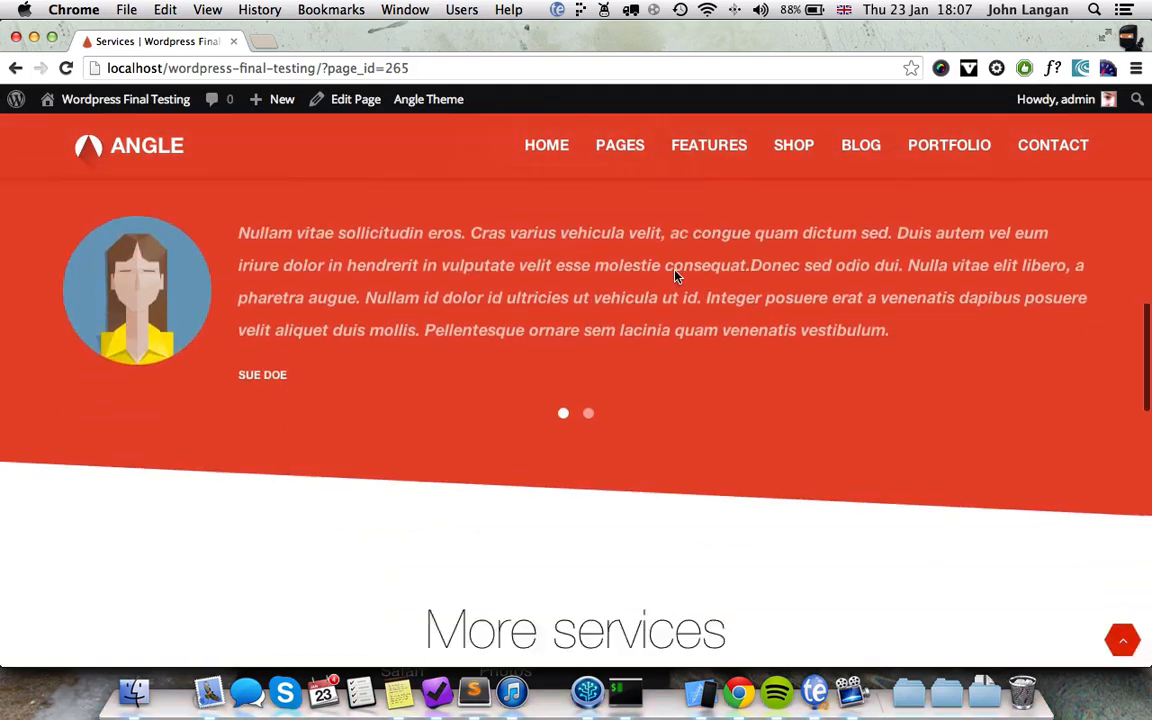
scroll("down", 3)
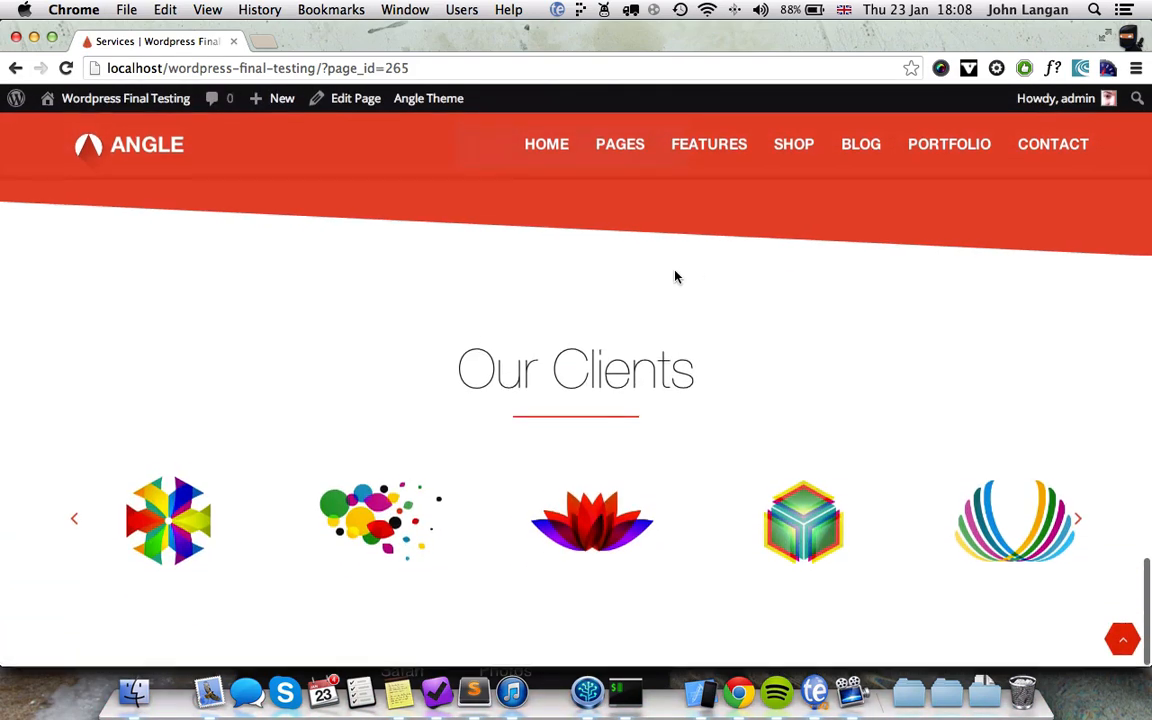
mouse_move(620, 144)
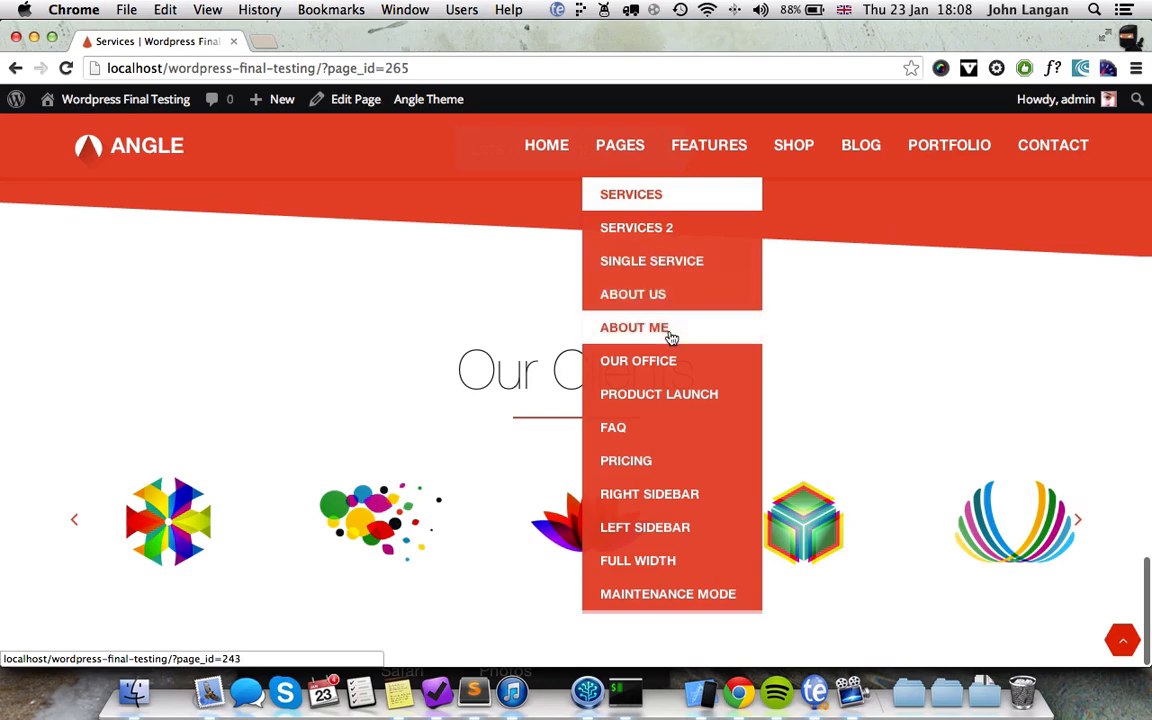
left_click(634, 328)
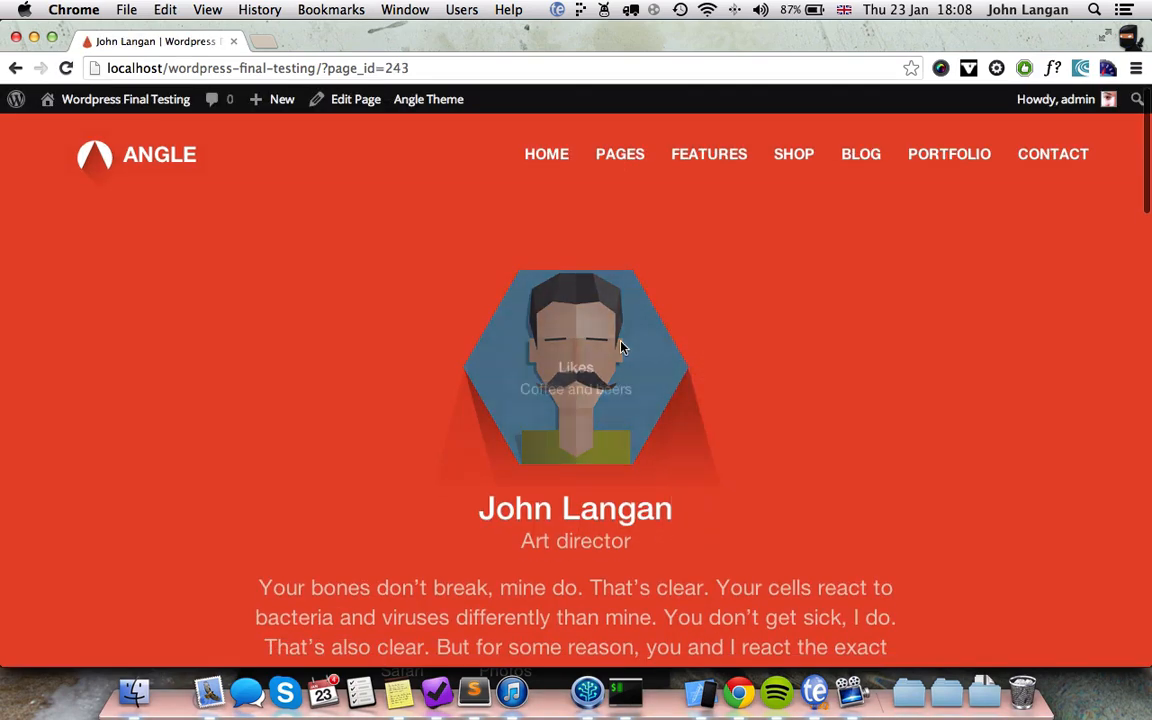
scroll("down", 3)
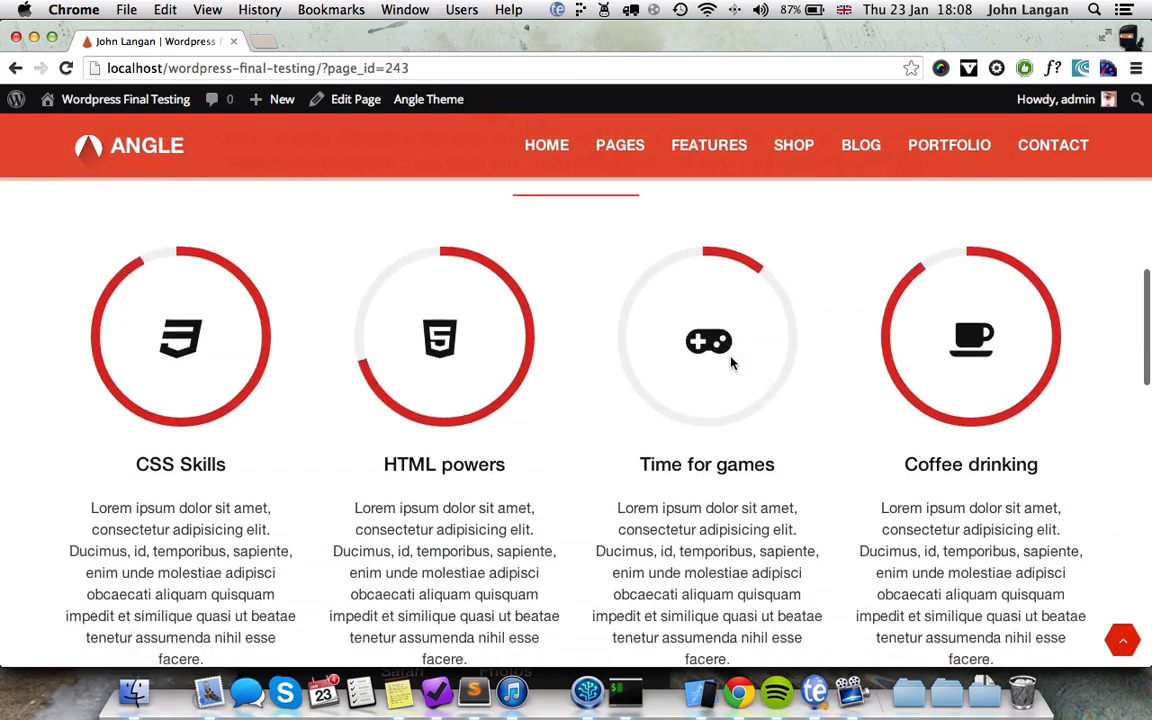
scroll("down", 3)
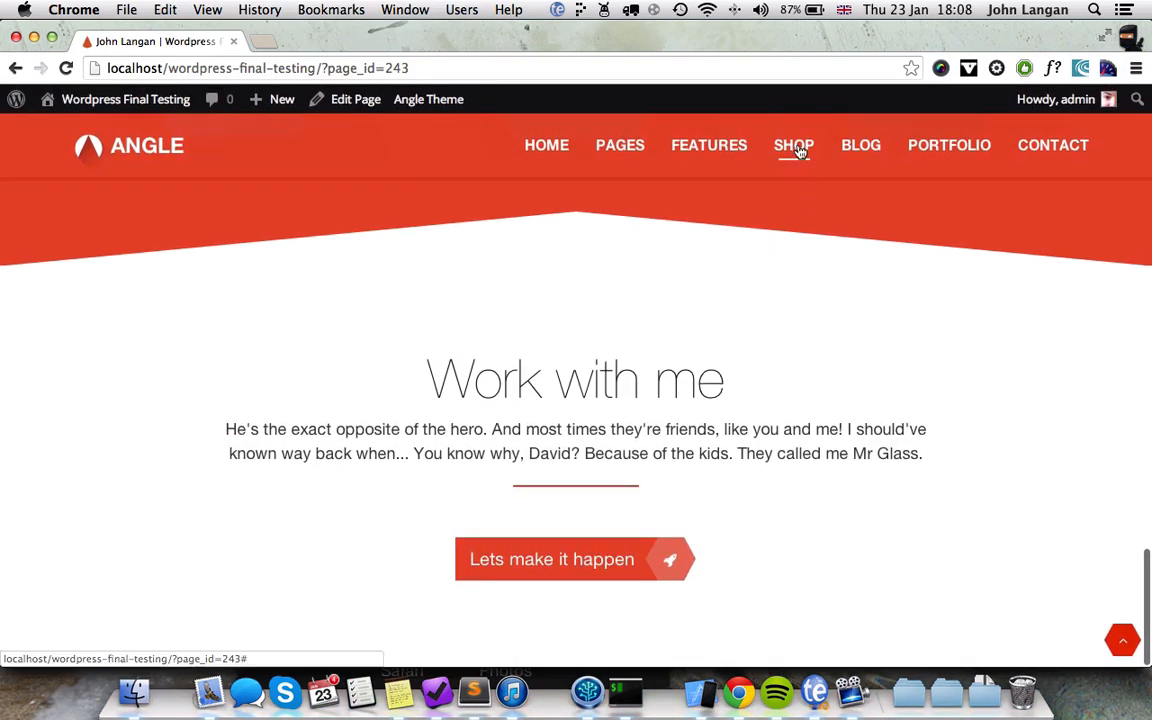
Step: Browse the demo shop page from the theme menu
left_click(794, 144)
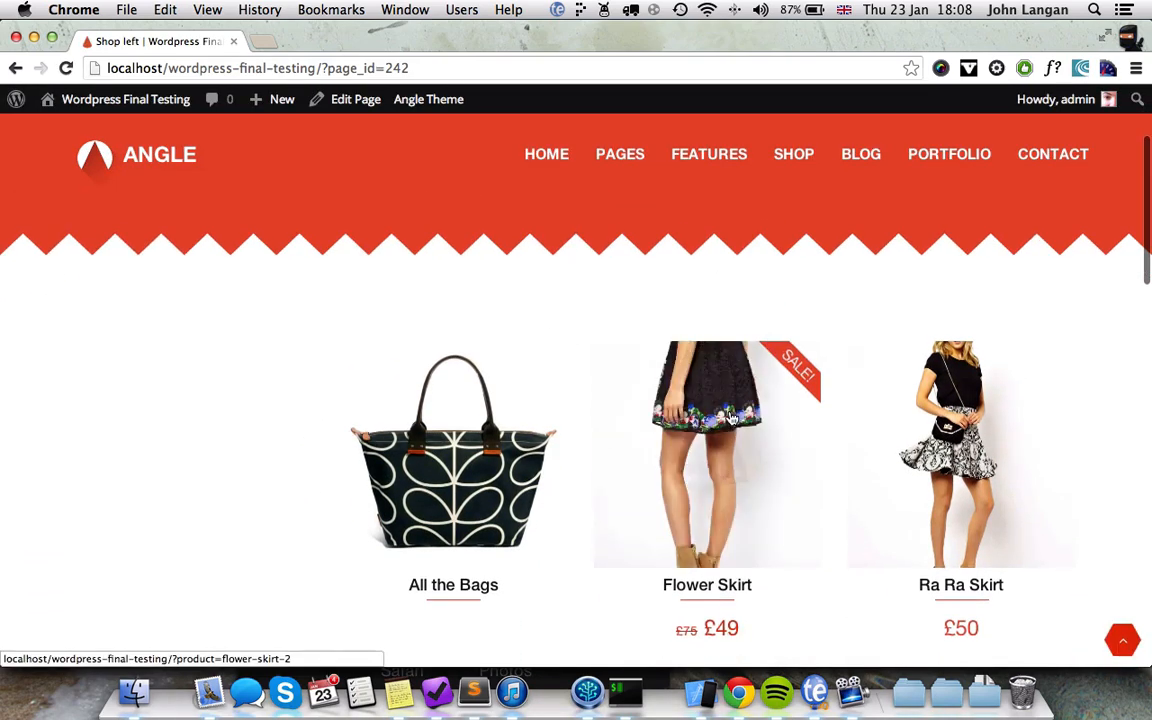
scroll("down", 3)
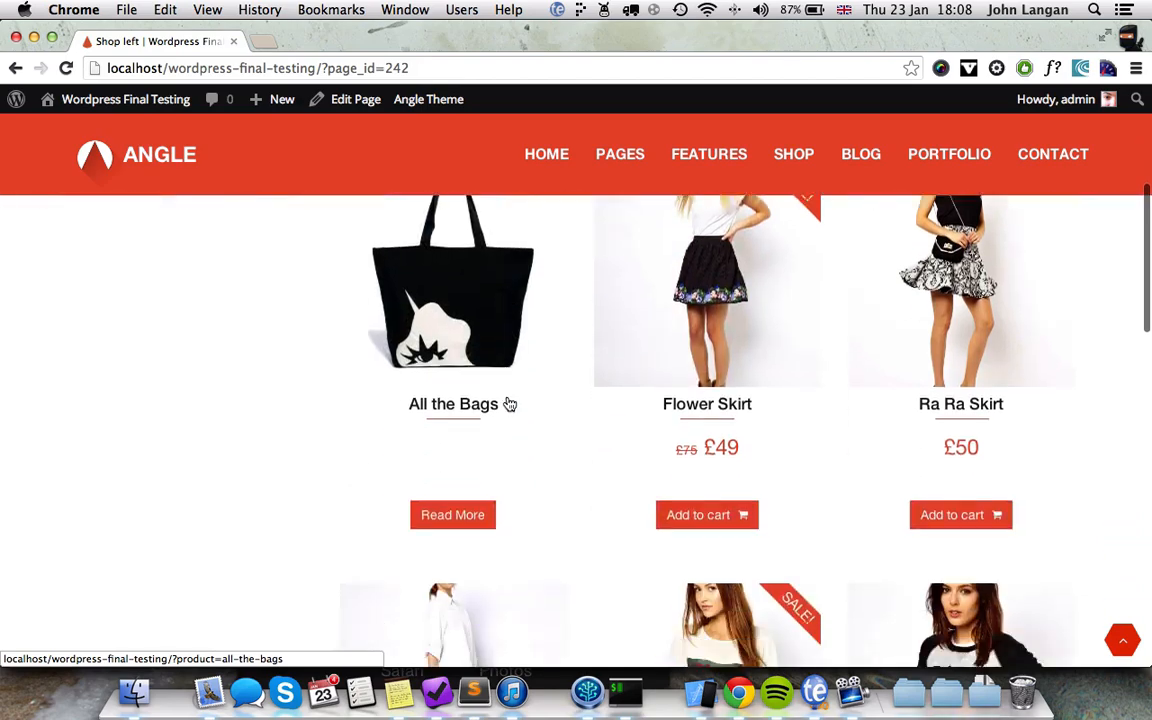
scroll("down", 3)
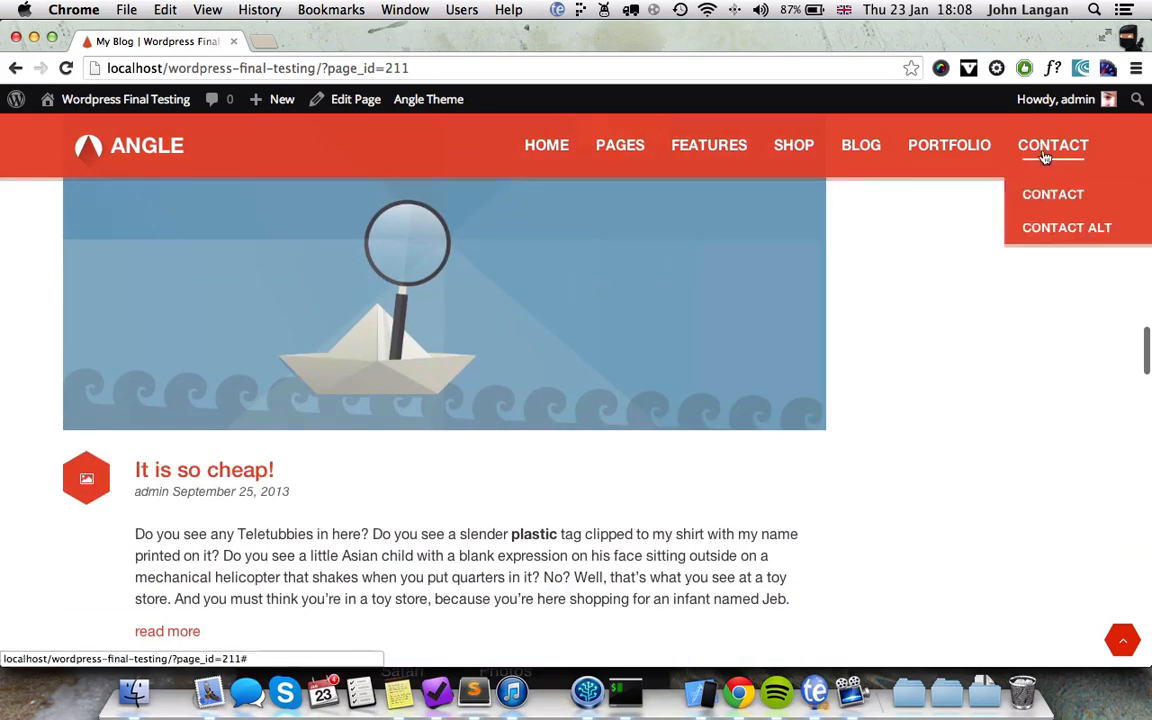
Step: Browse the Contact page and scroll through its map and contact sections
left_click(1052, 194)
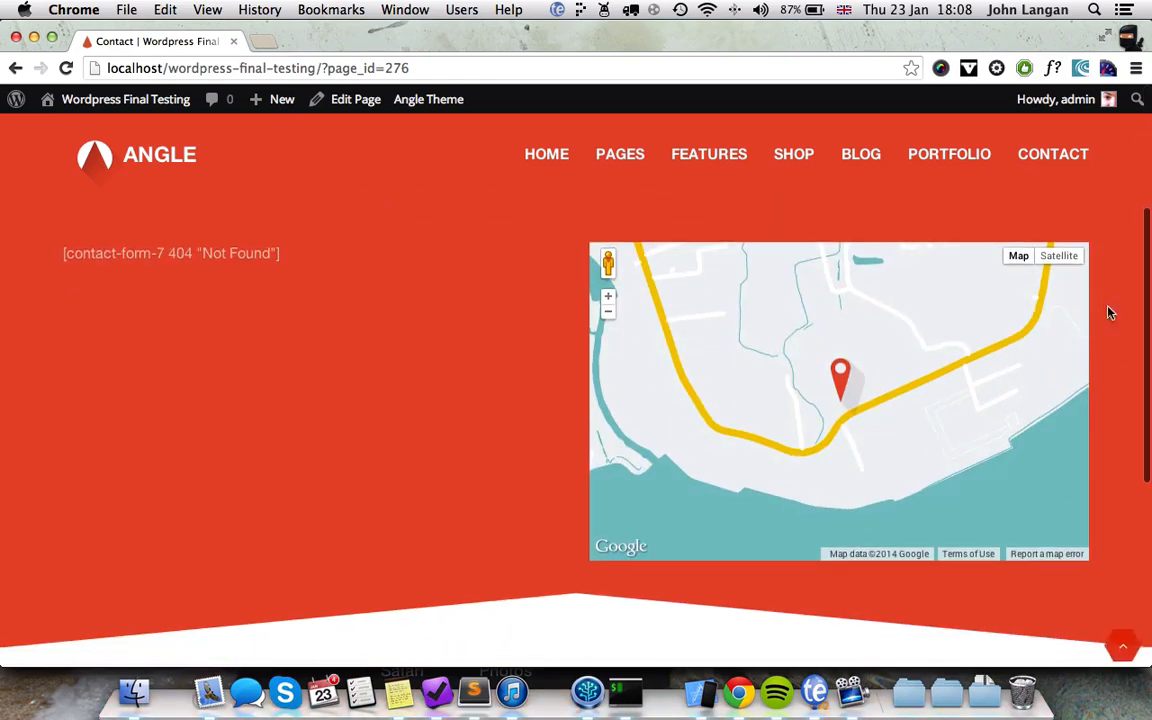
scroll("down", 3)
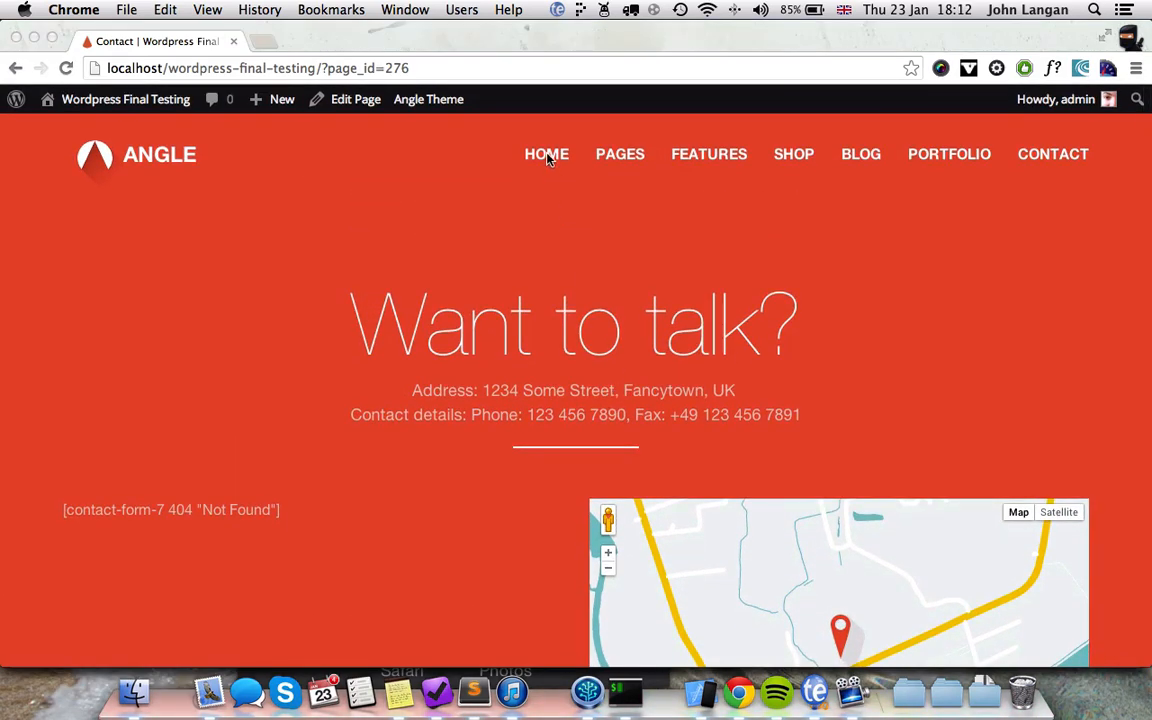
scroll("down", 3)
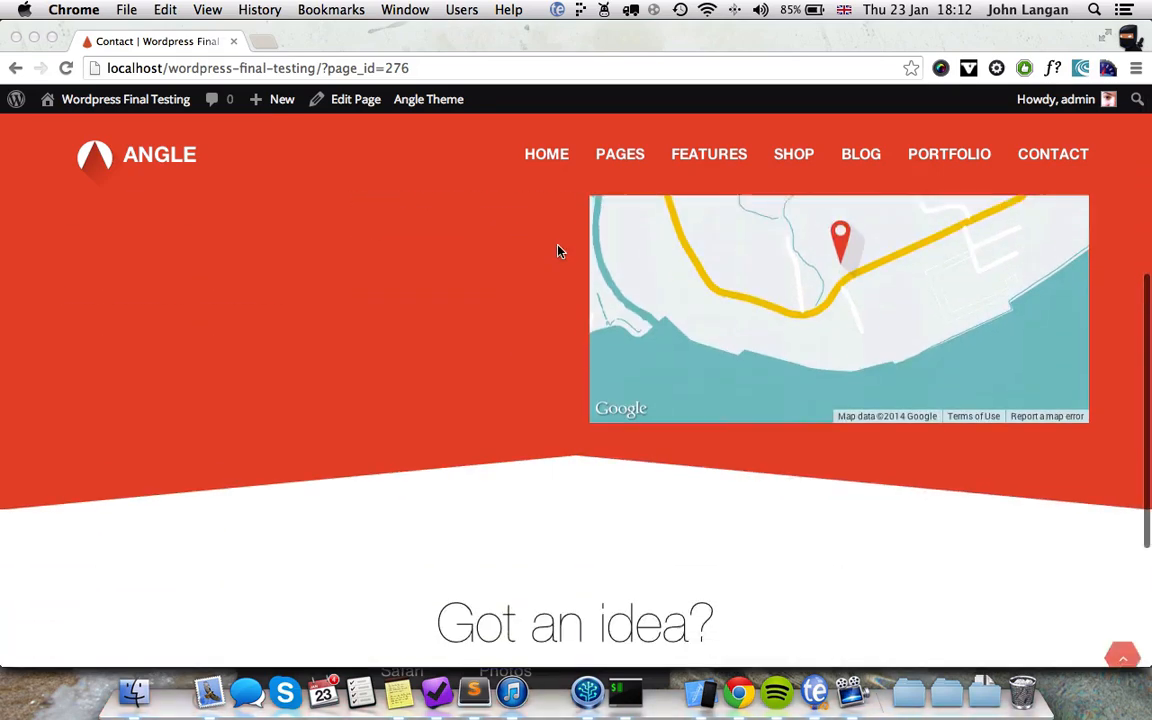
scroll("down", 3)
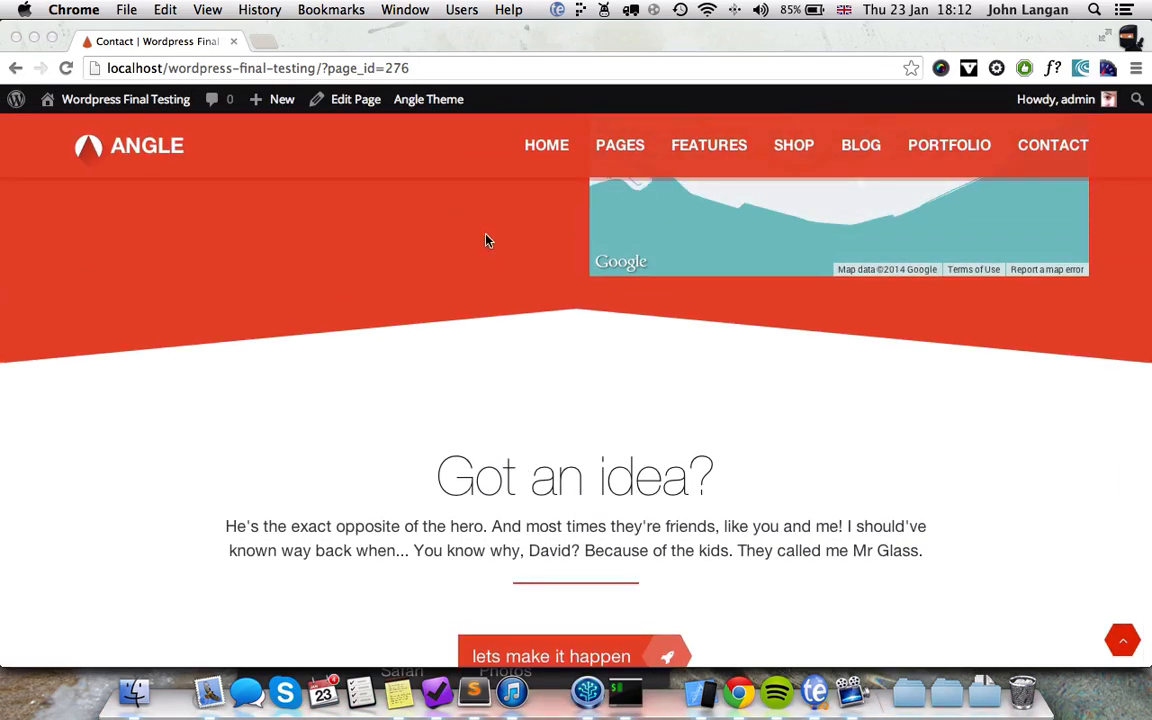
scroll("down", 3)
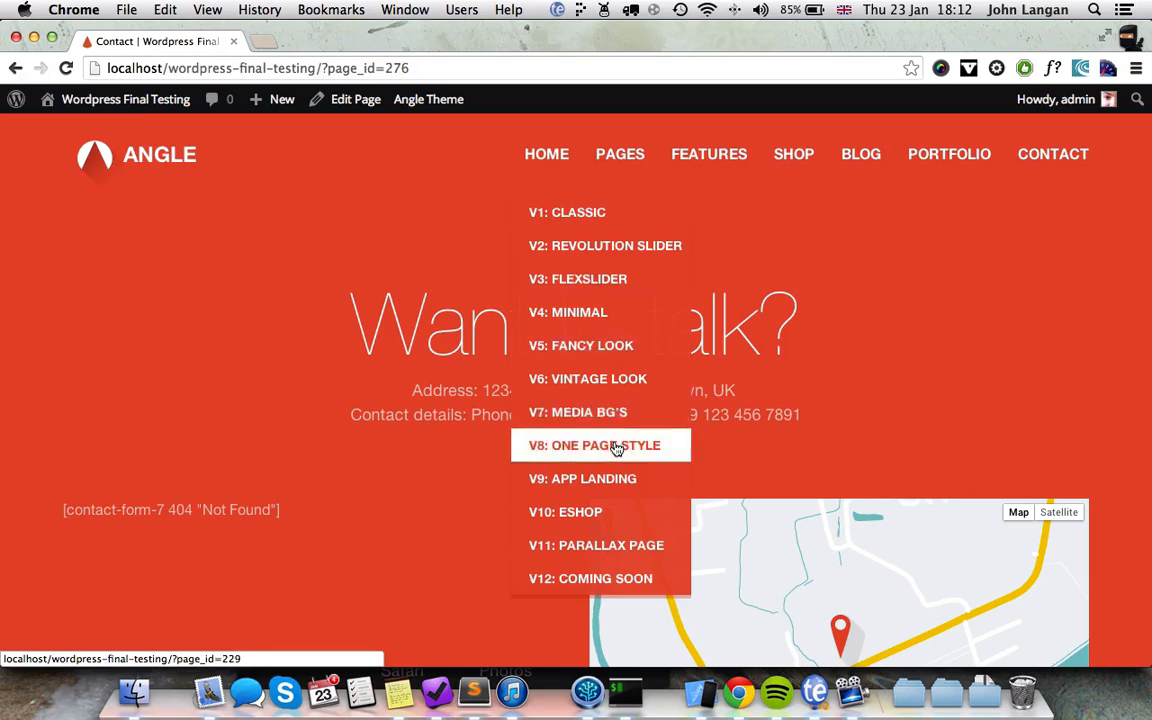
Step: Browse the V10: ESHOP home page's products and departments, then return to the admin dashboard
left_click(600, 444)
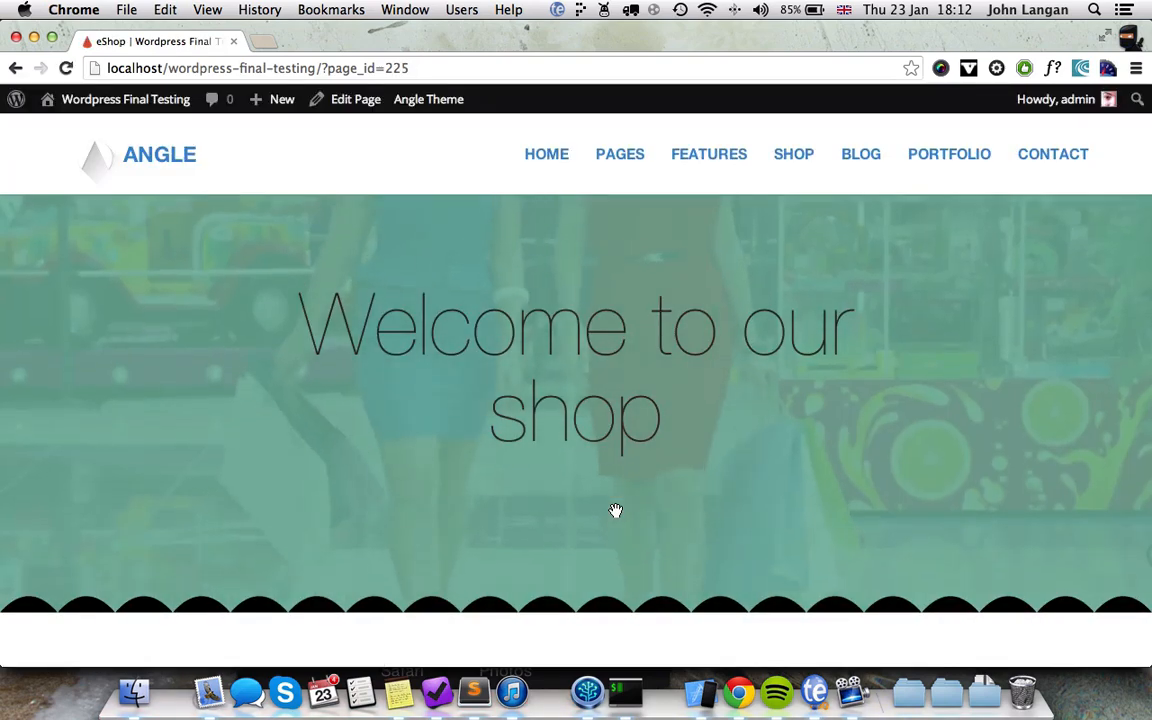
scroll("down", 3)
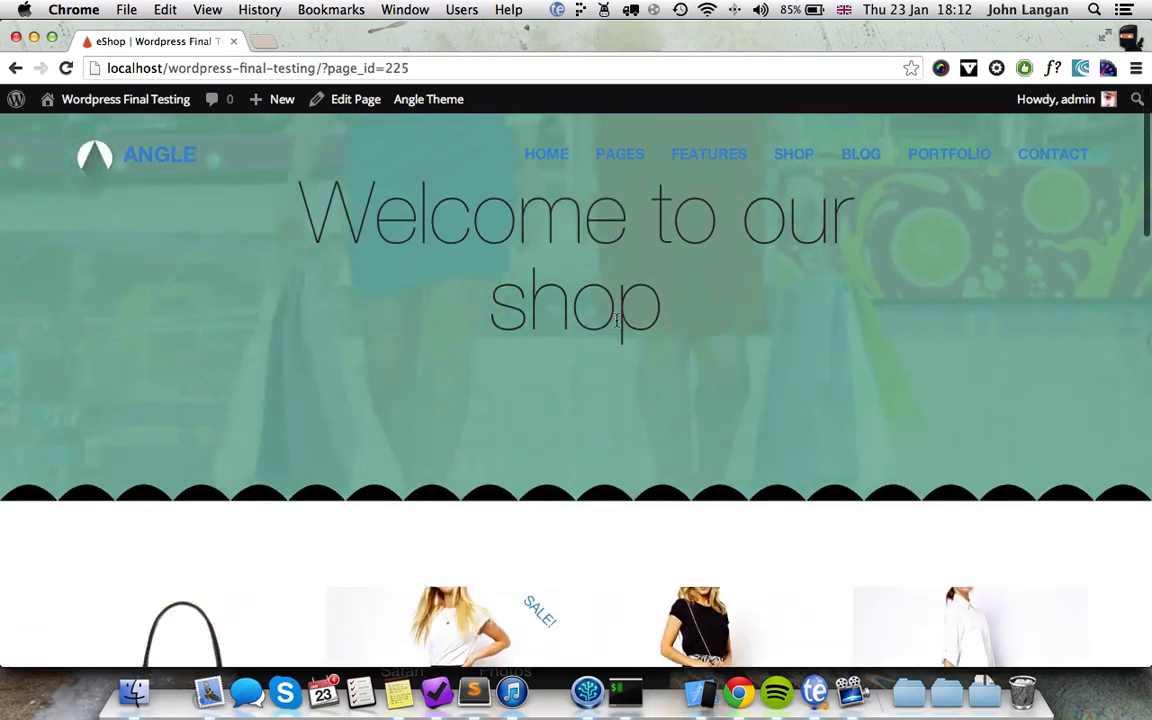
scroll("down", 3)
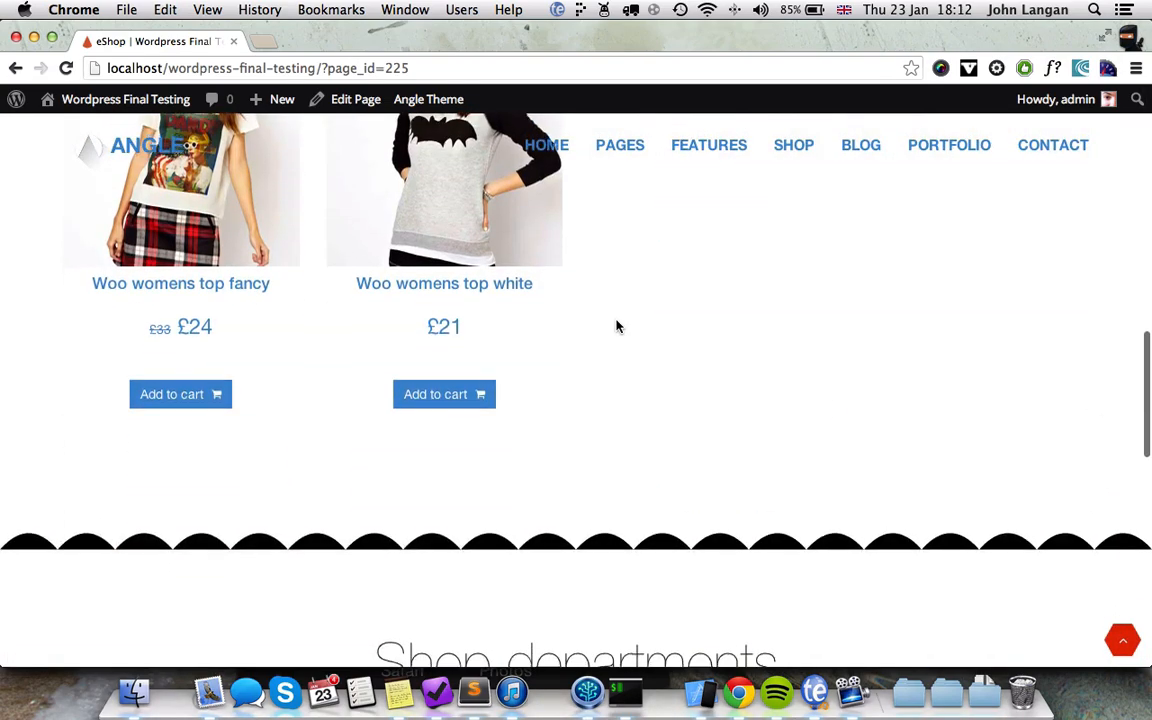
scroll("down", 3)
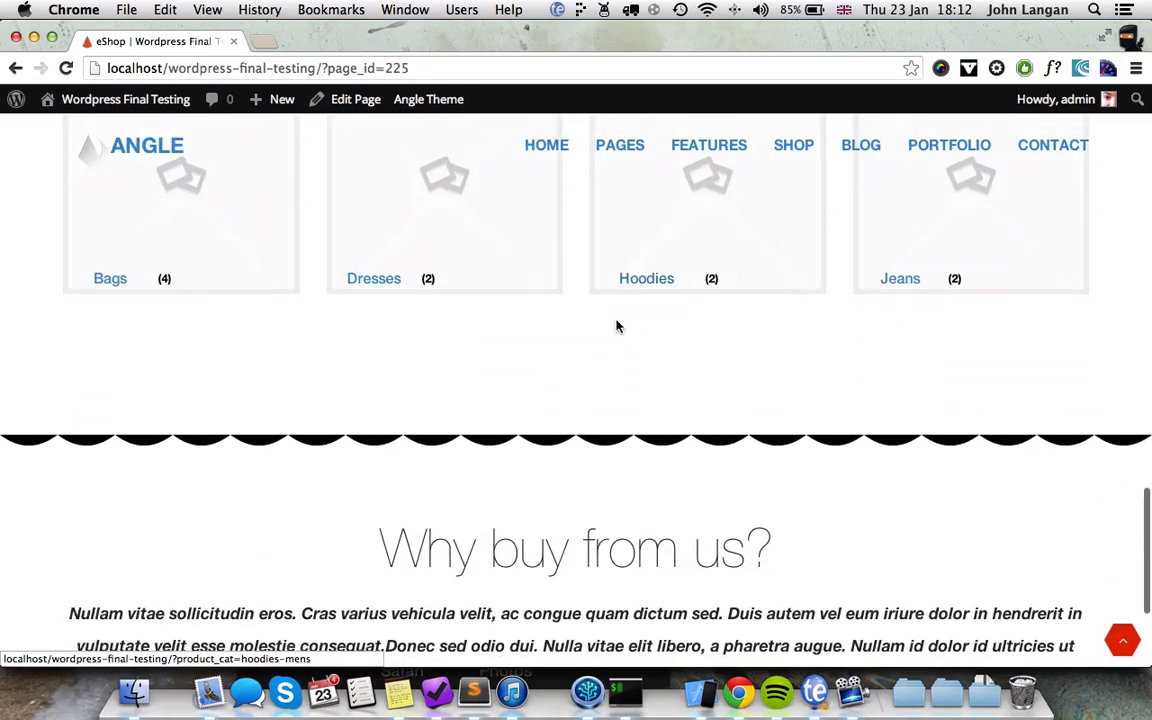
scroll("up", 3)
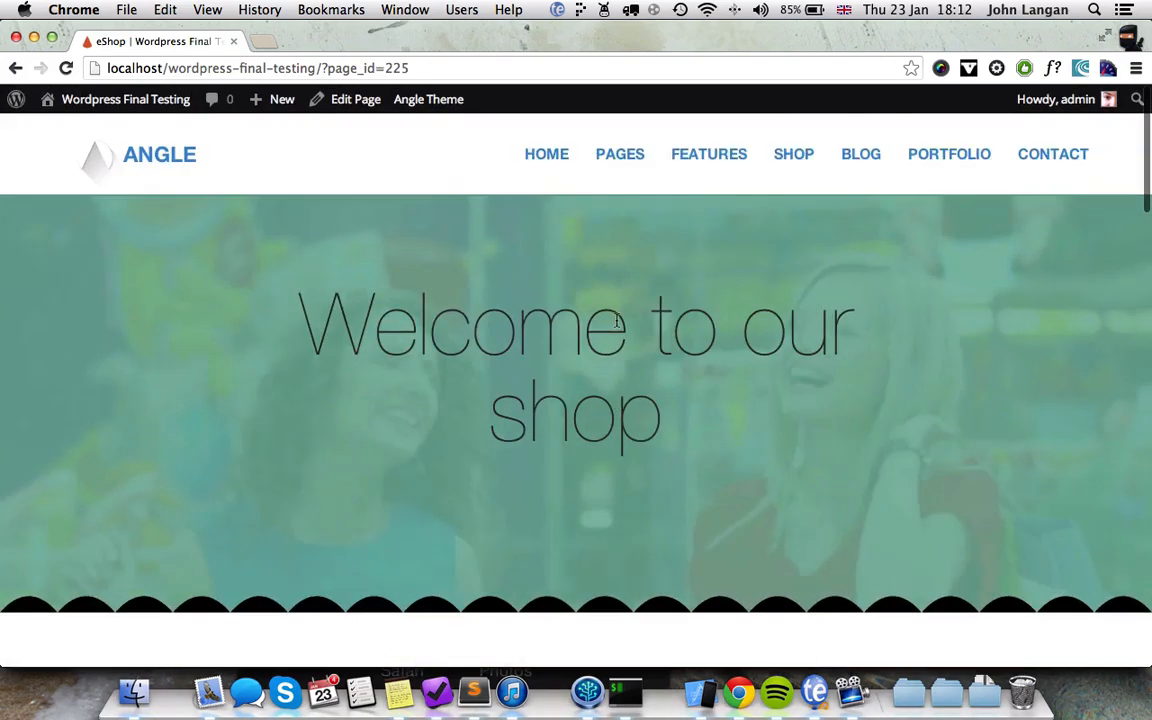
left_click(124, 100)
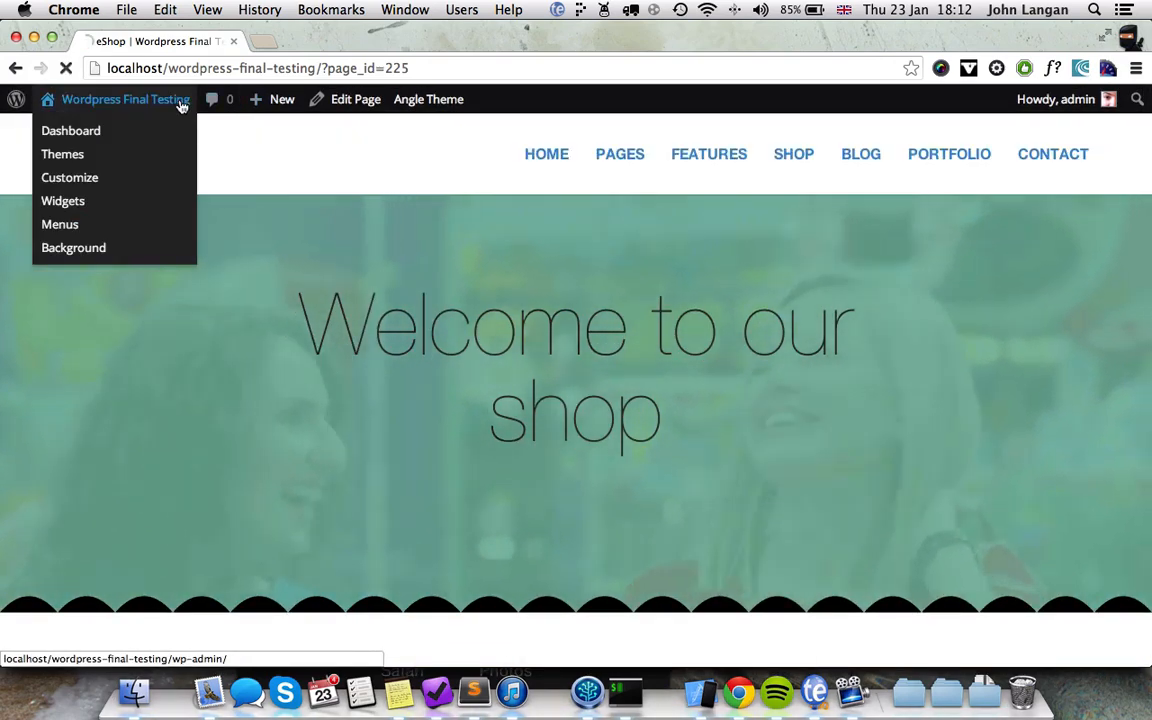
Step: Show the All Swatches list and scroll down to the disabled green swatches
left_click(70, 130)
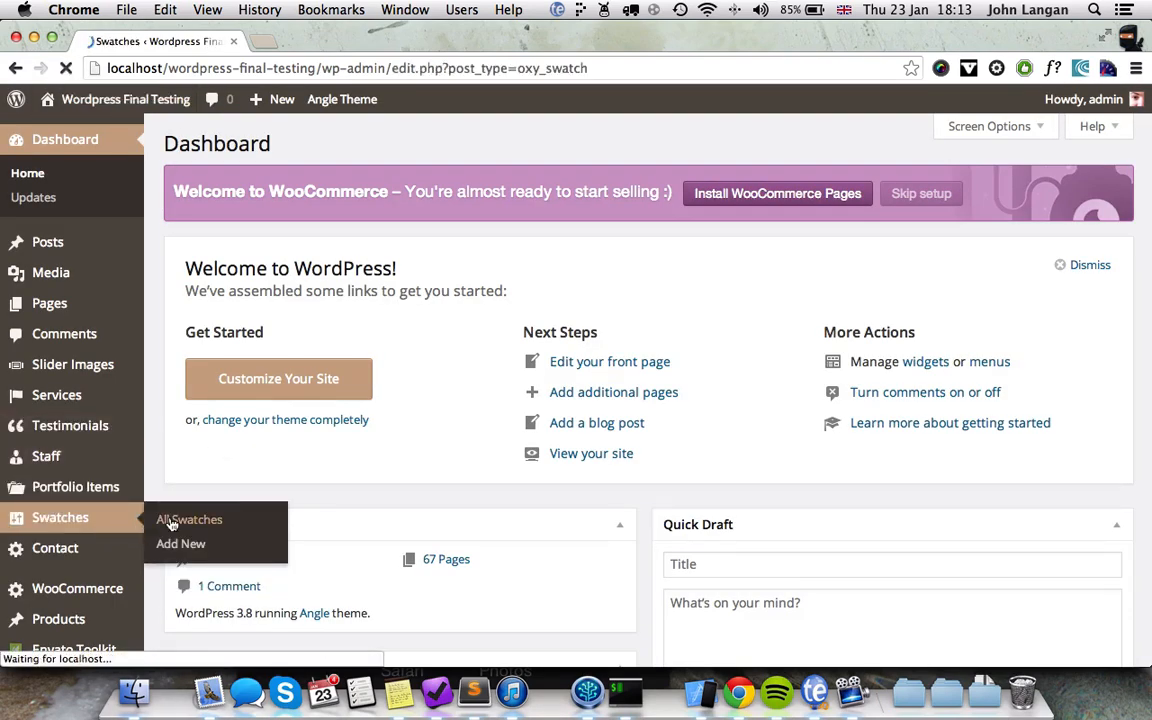
left_click(188, 520)
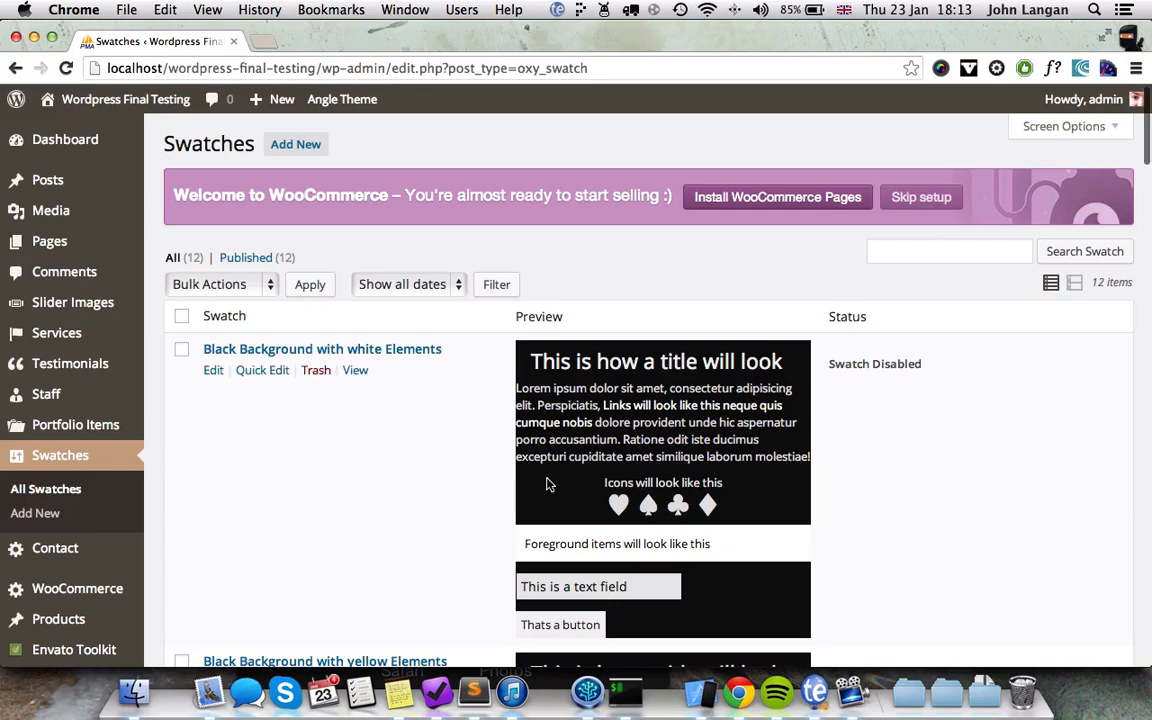
scroll("down", 3)
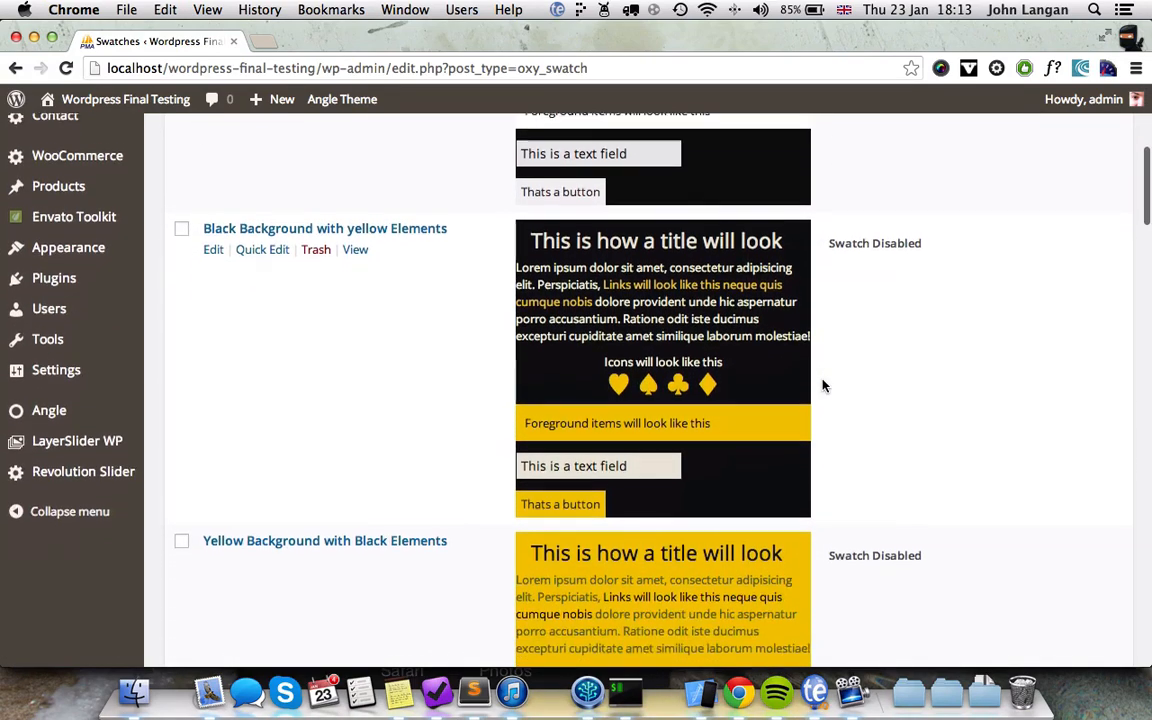
scroll("down", 3)
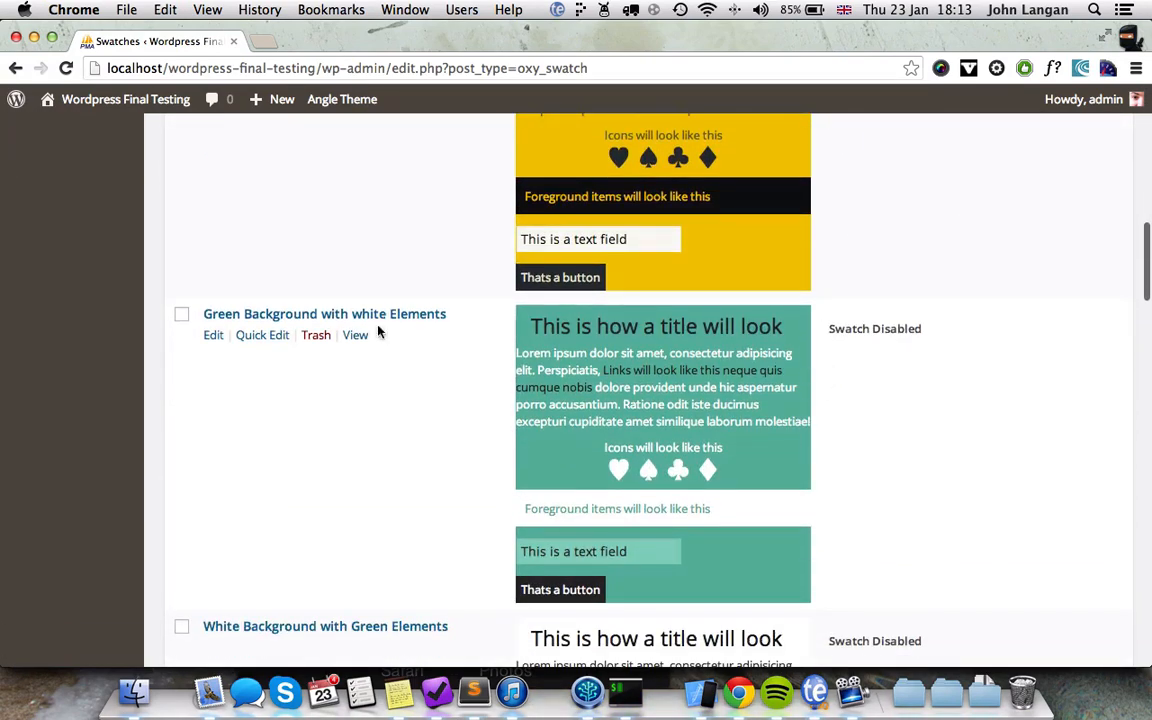
scroll("down", 3)
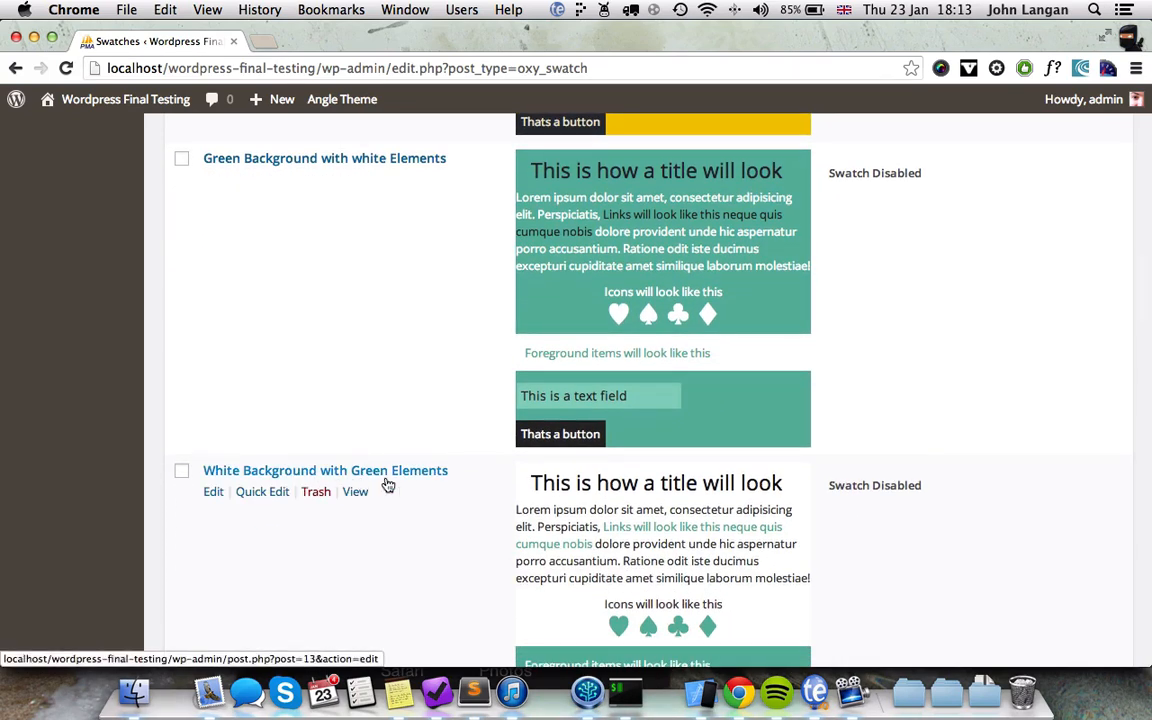
Step: Set the White Background with Green Elements swatch to Enabled, update it and return to All Swatches
left_click(212, 492)
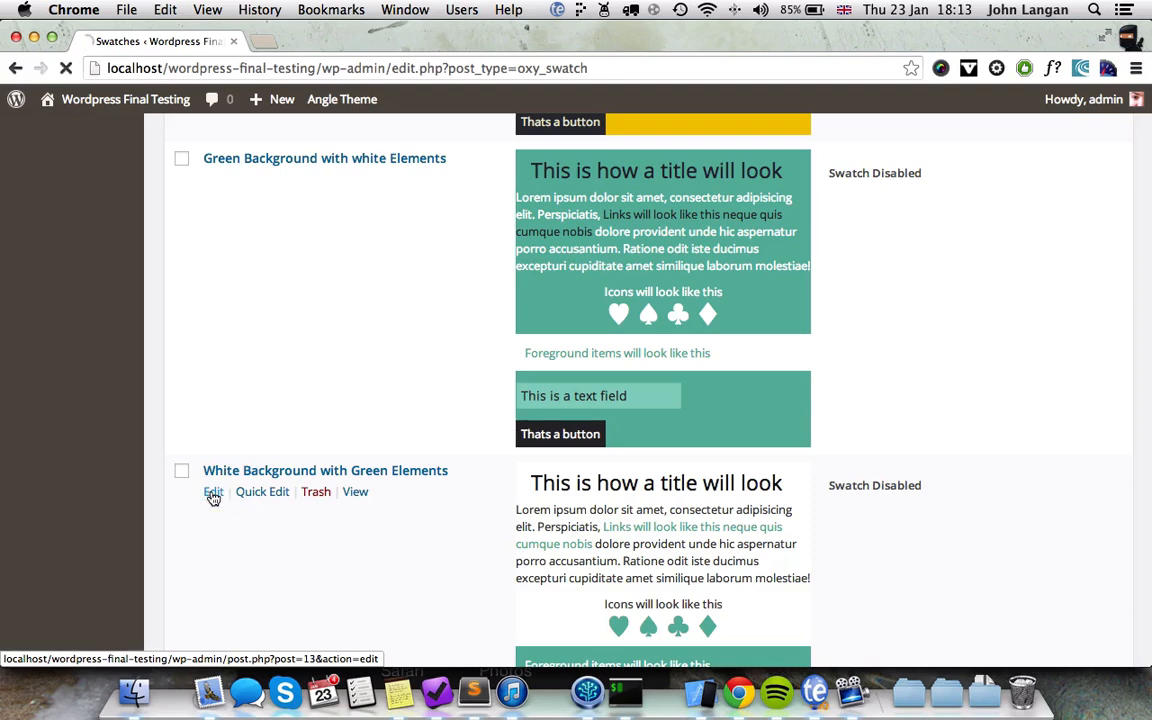
left_click(212, 492)
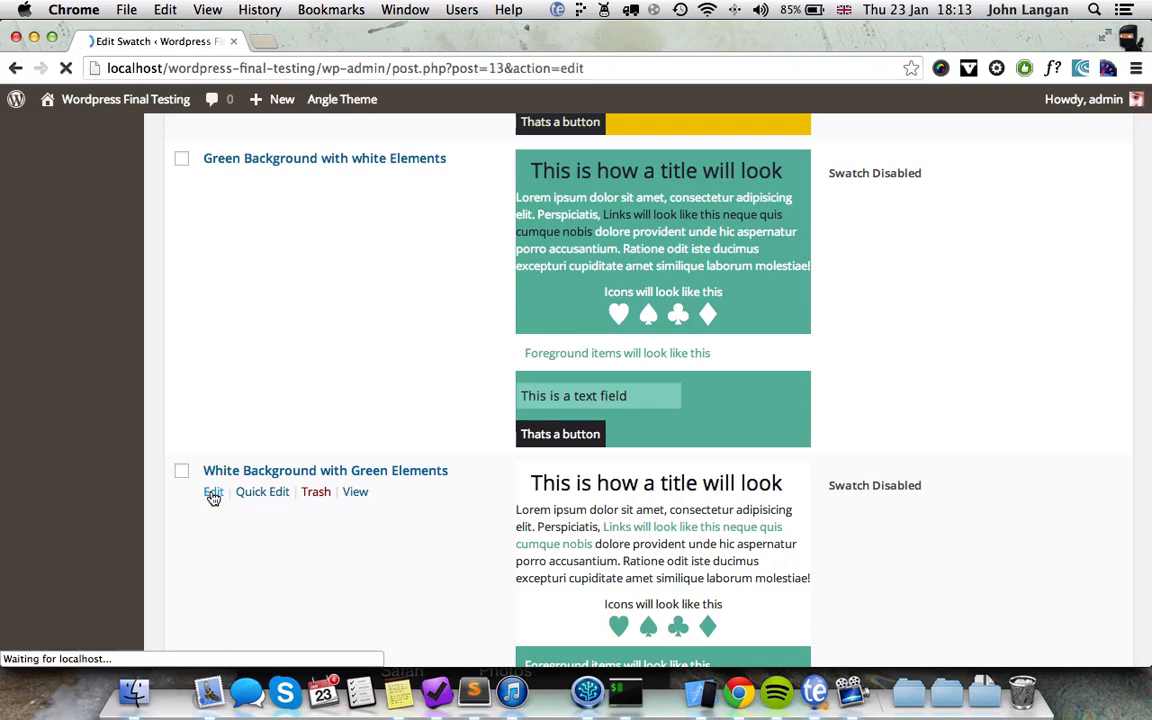
left_click(212, 492)
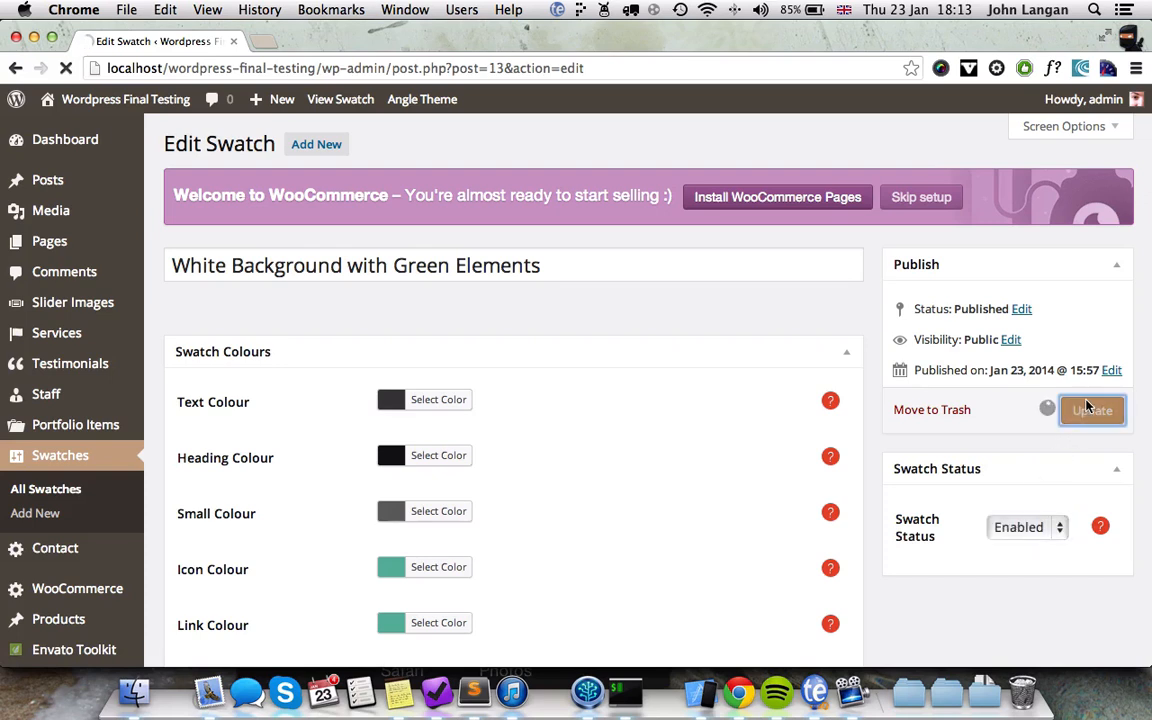
left_click(1092, 410)
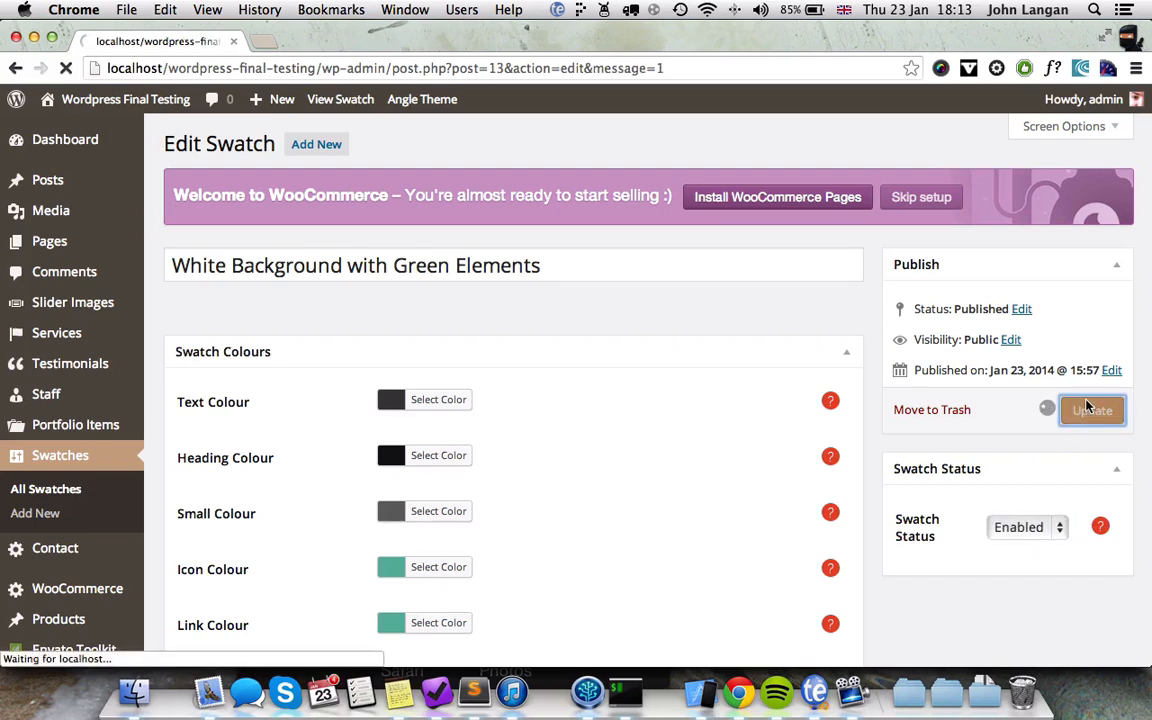
left_click(1092, 410)
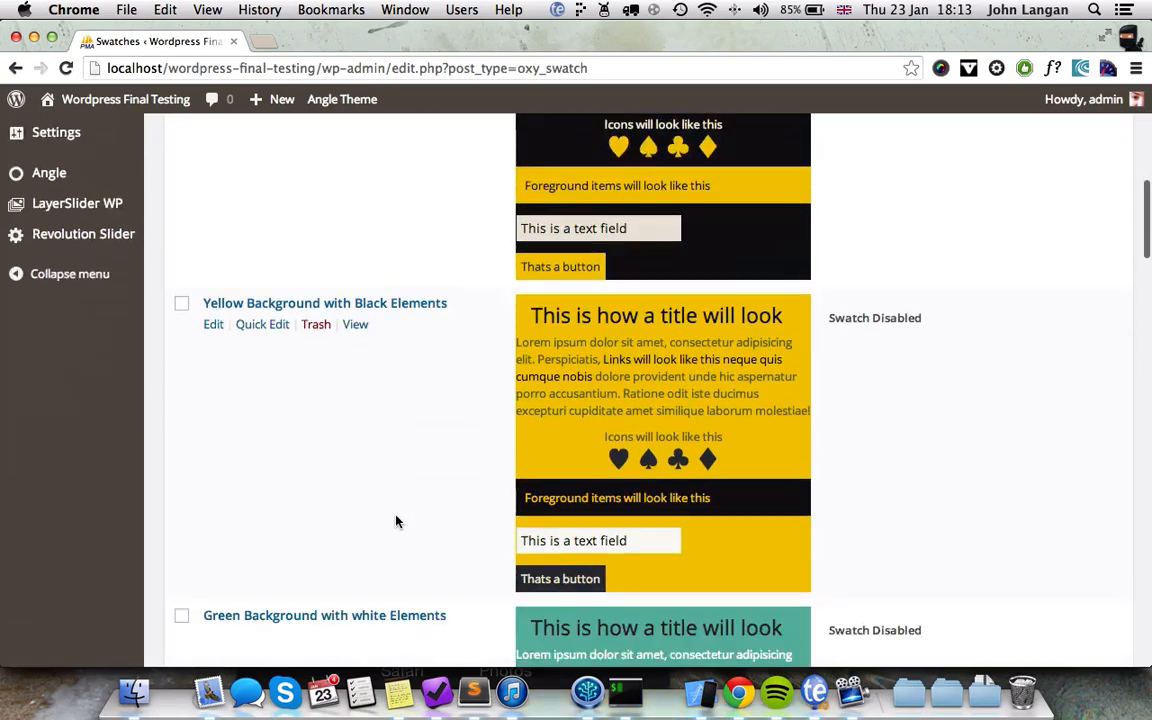
Step: Set the Green Background with white Elements swatch to Enabled and update it
scroll("down", 3)
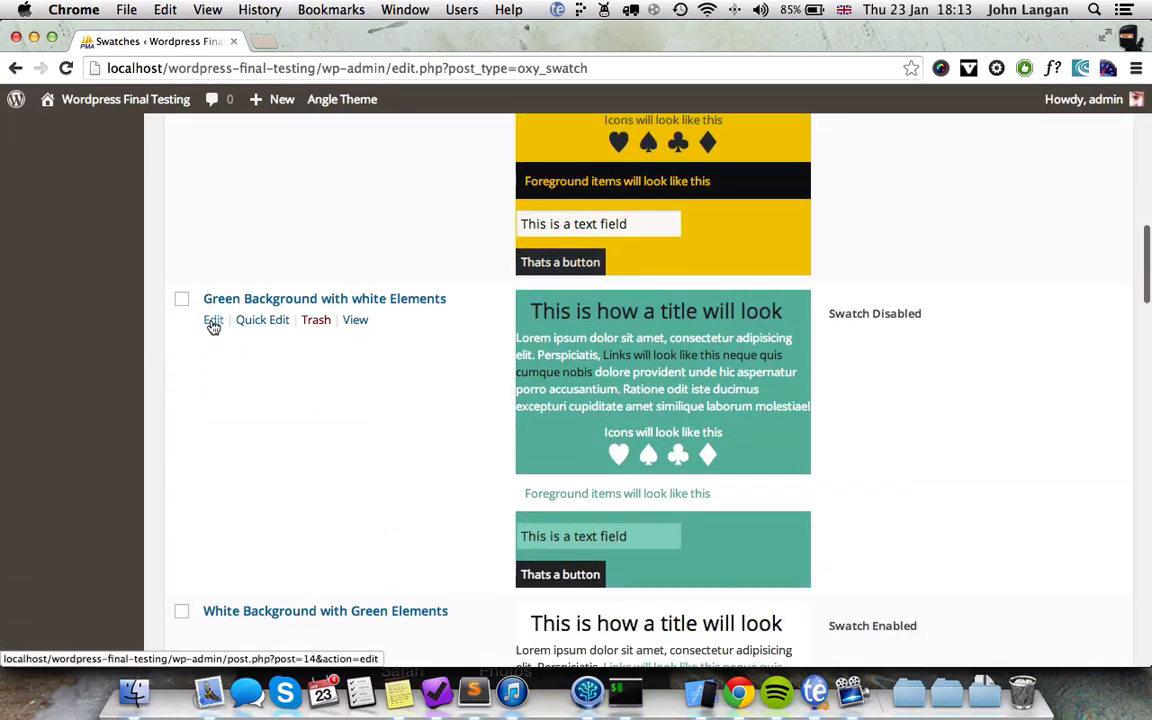
left_click(212, 320)
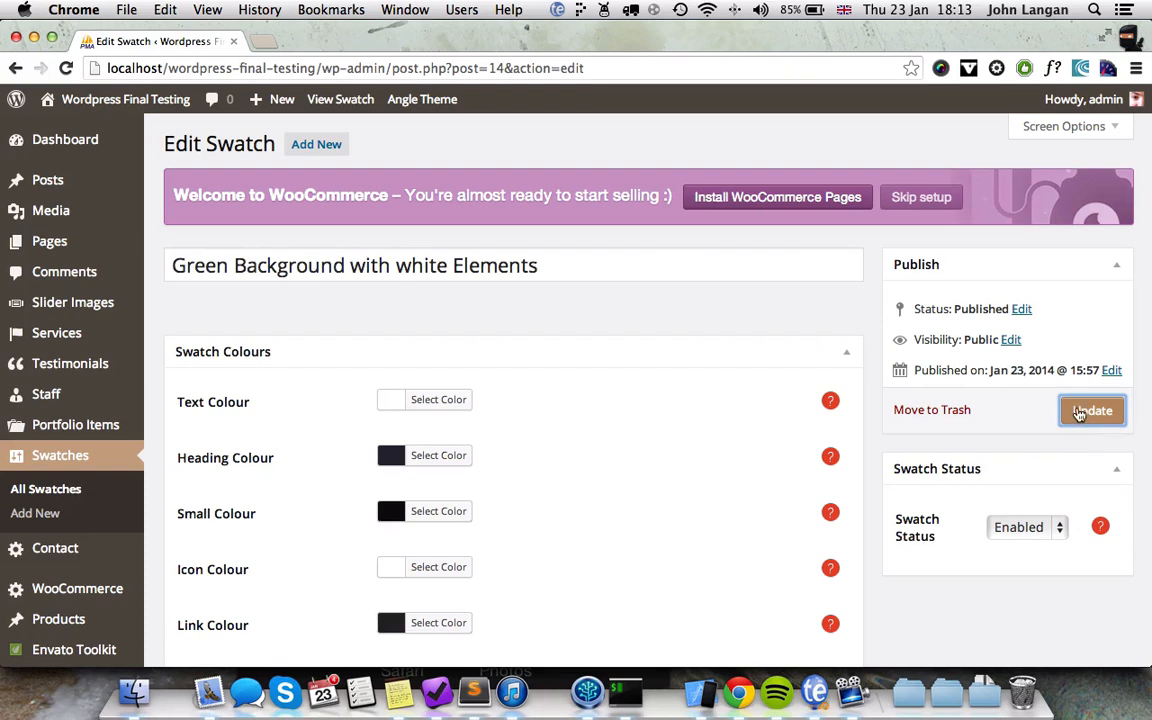
left_click(1092, 410)
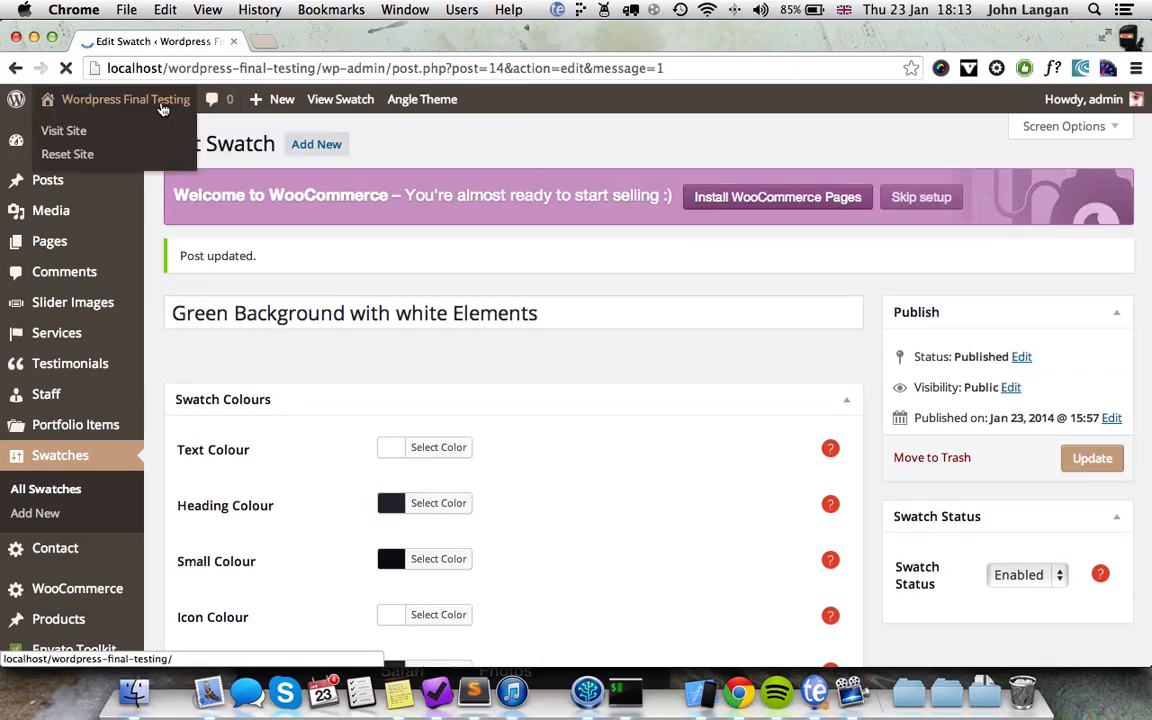
Step: Visit the front end's HOME > V10: ESHOP page and browse its green-styled sections
left_click(64, 130)
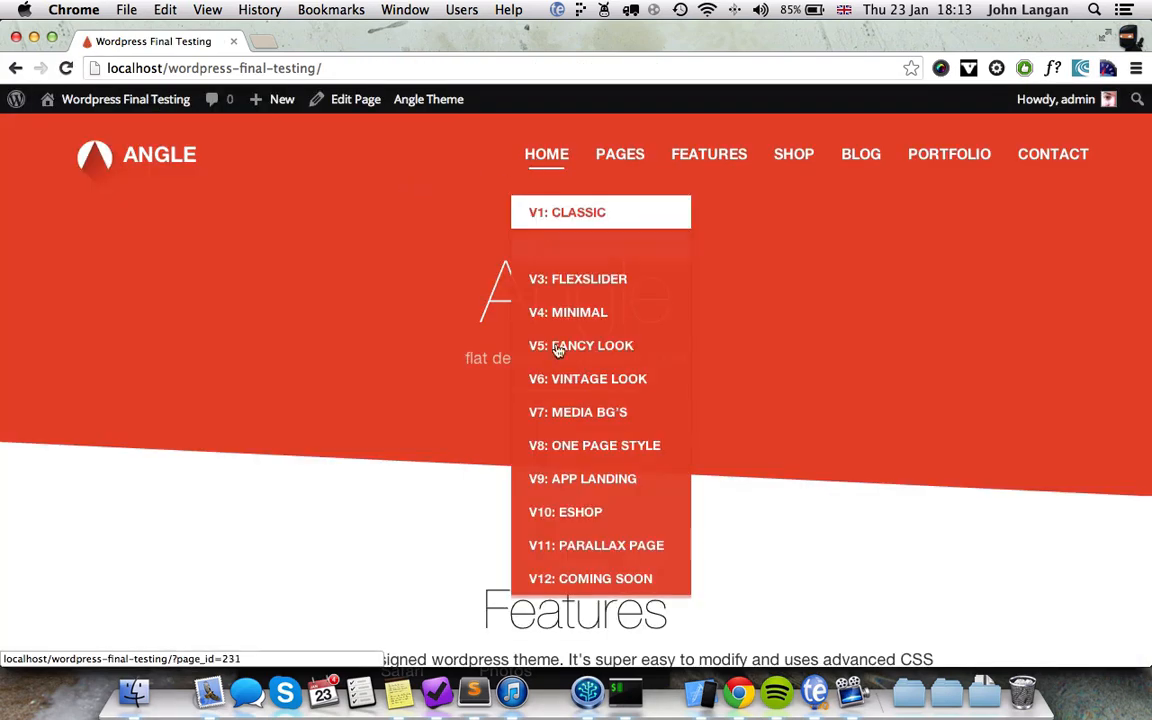
left_click(564, 512)
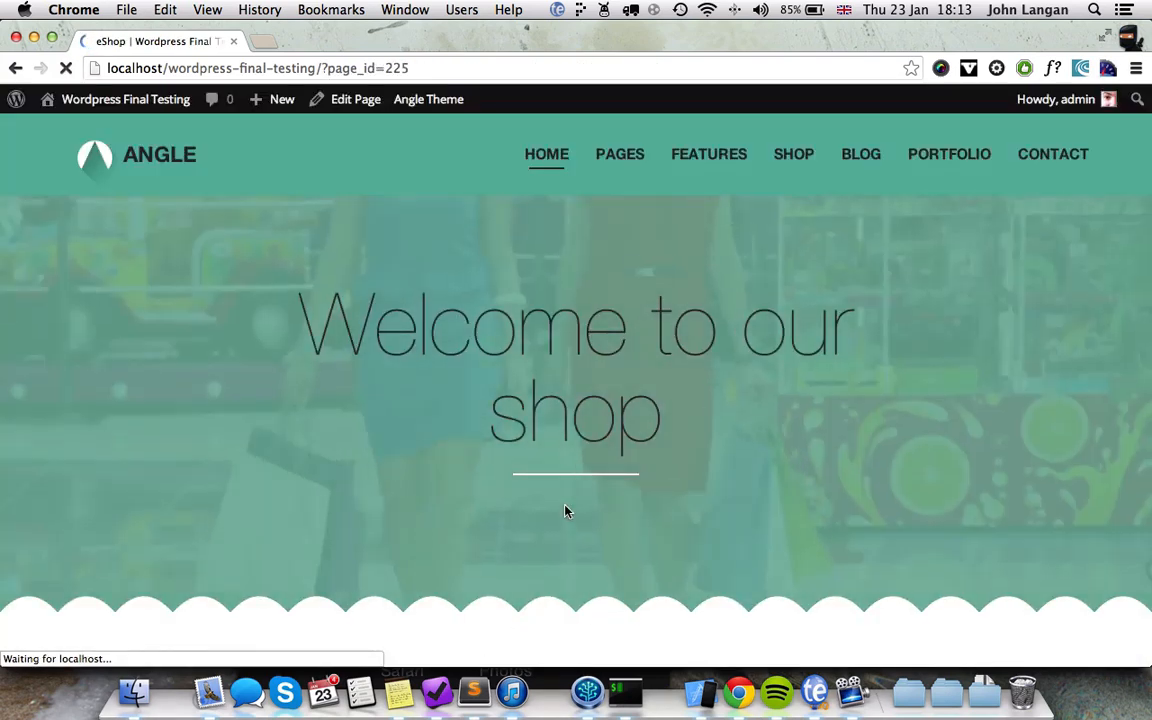
scroll("down", 3)
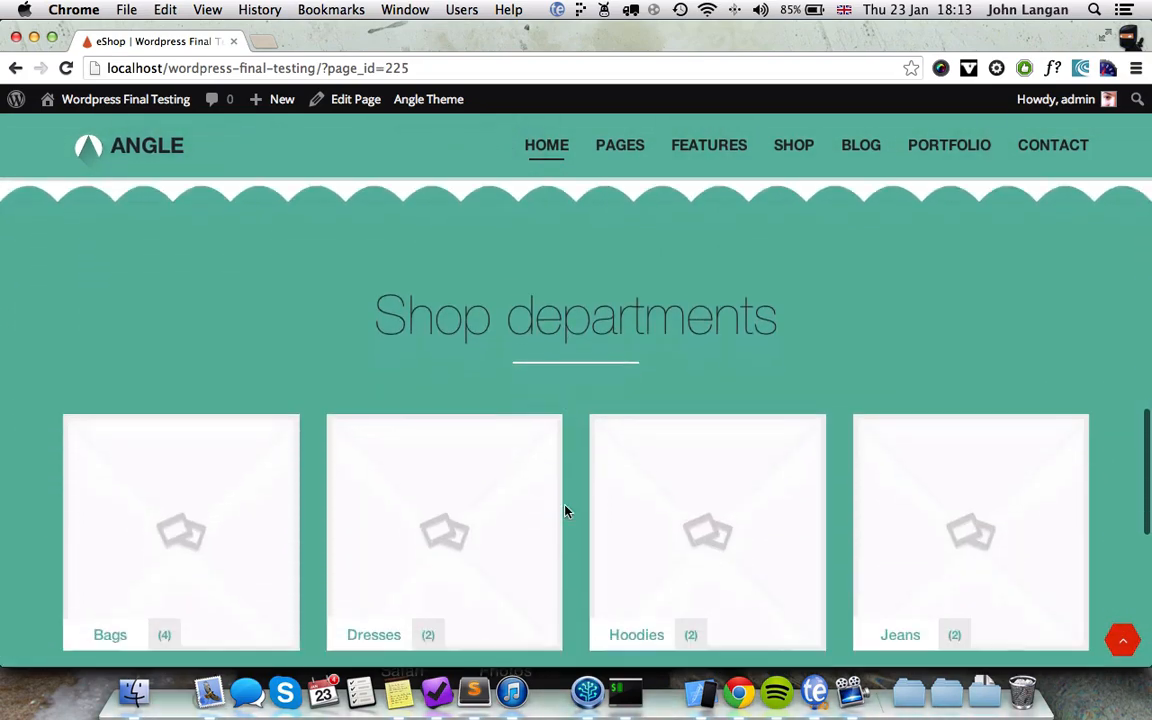
scroll("down", 3)
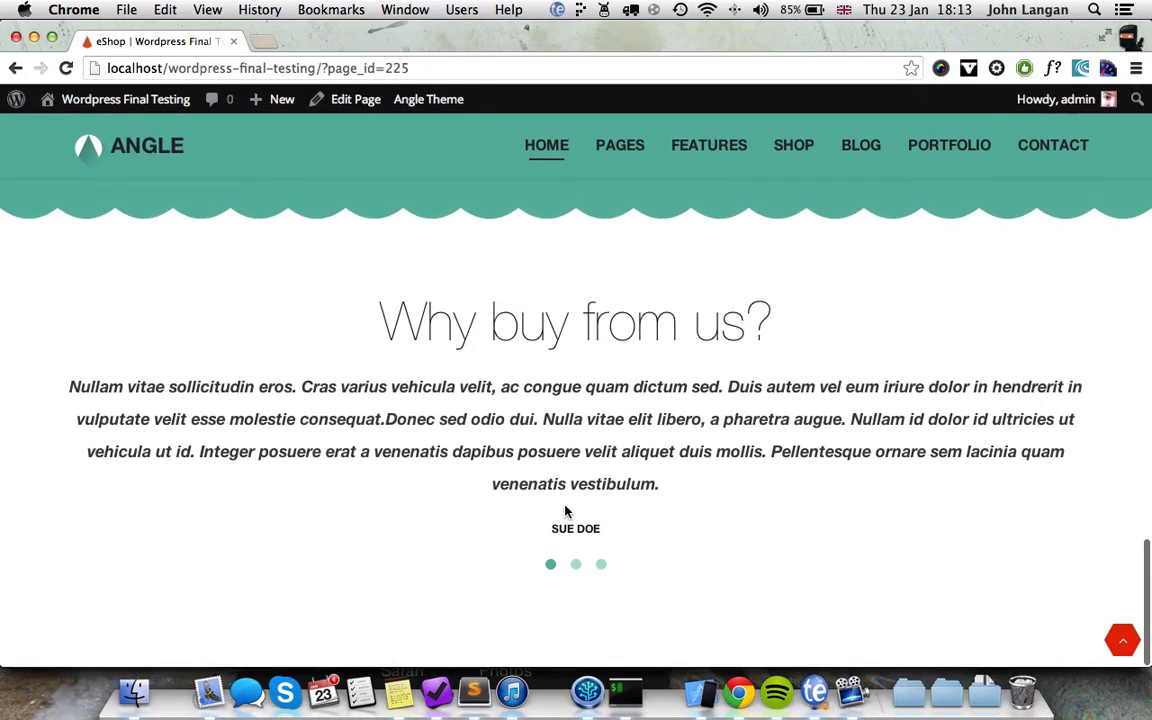